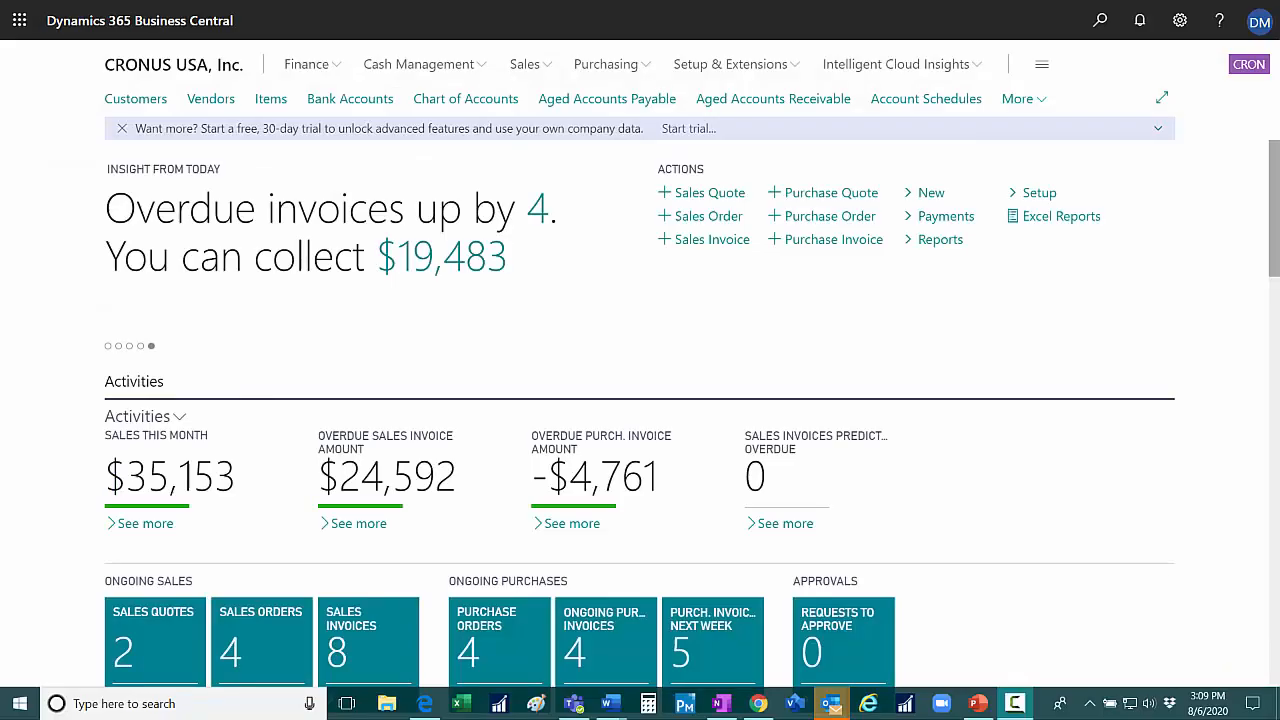
- Browse home page insights, overdue invoice actions and the open sales orders list
click(108, 345)
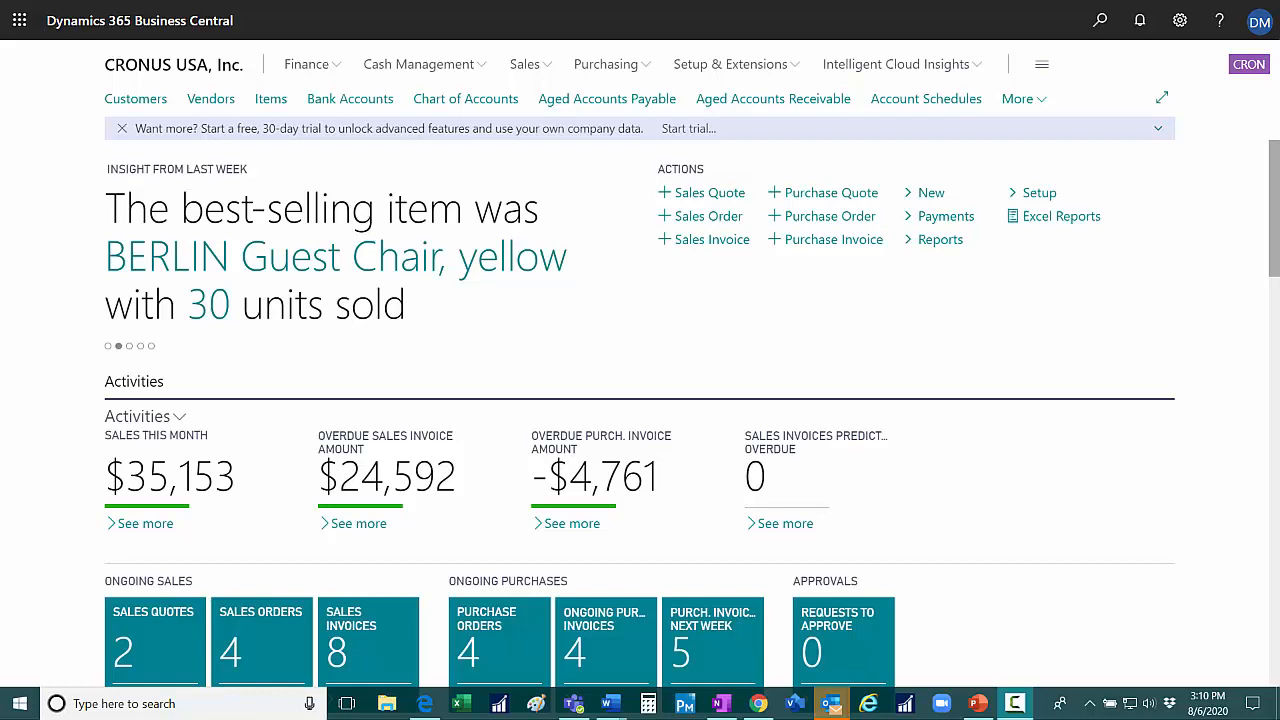
scroll(down, 3)
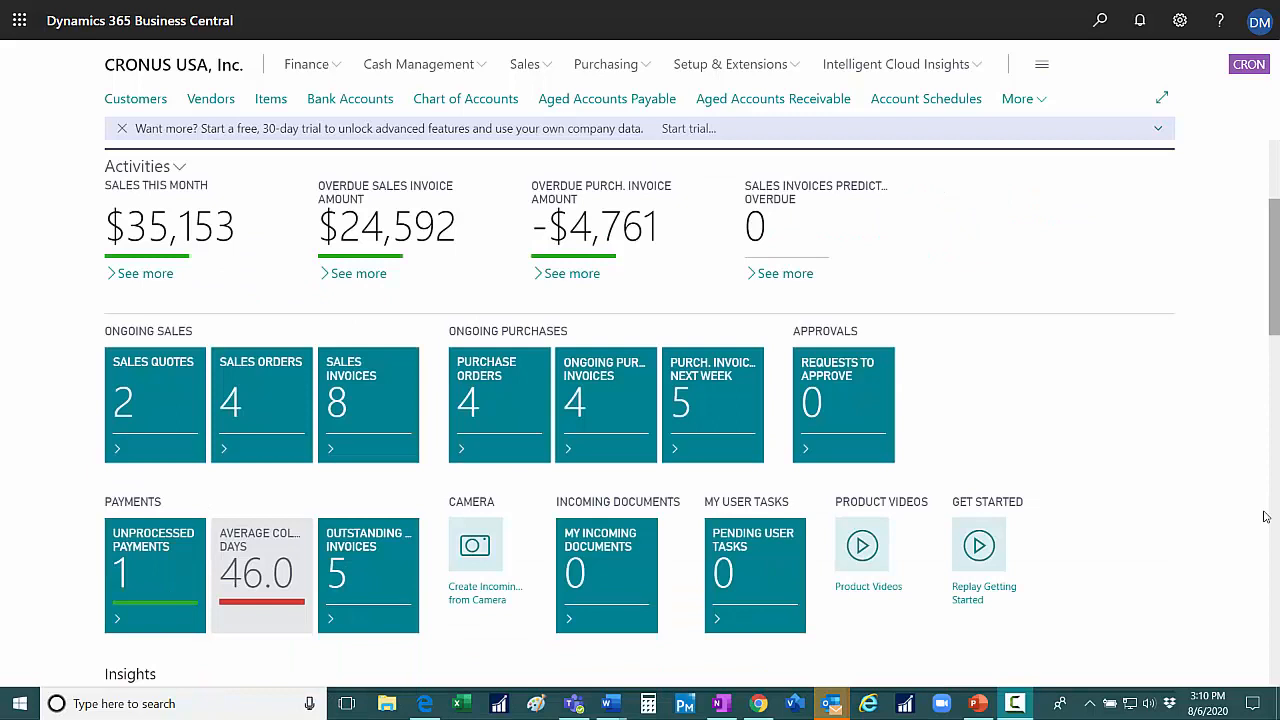
mouse_move(1211, 411)
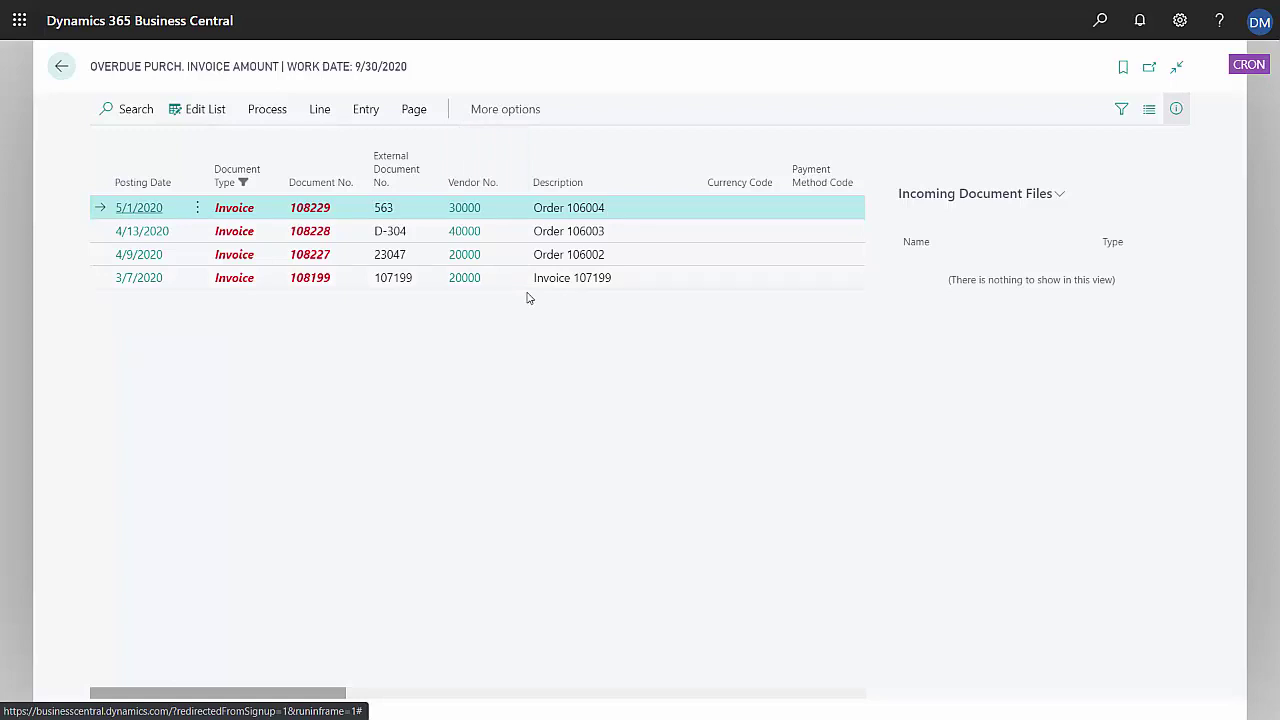
click(267, 109)
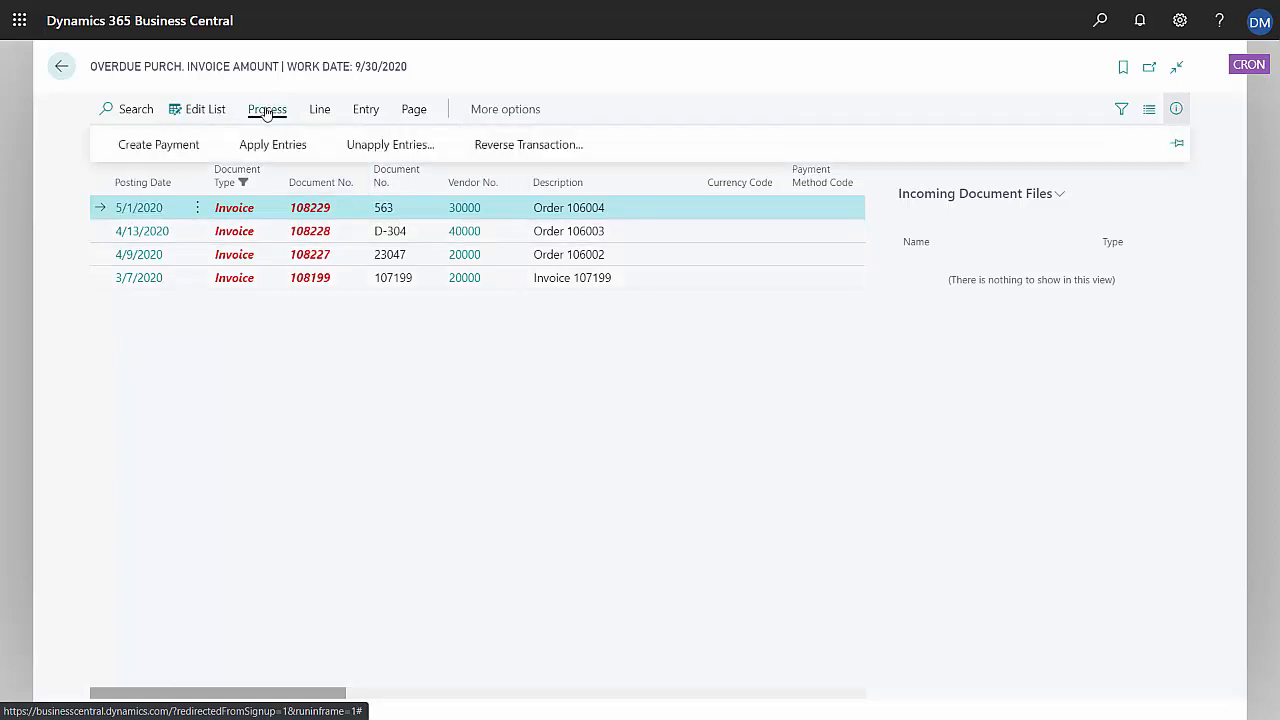
mouse_move(150, 144)
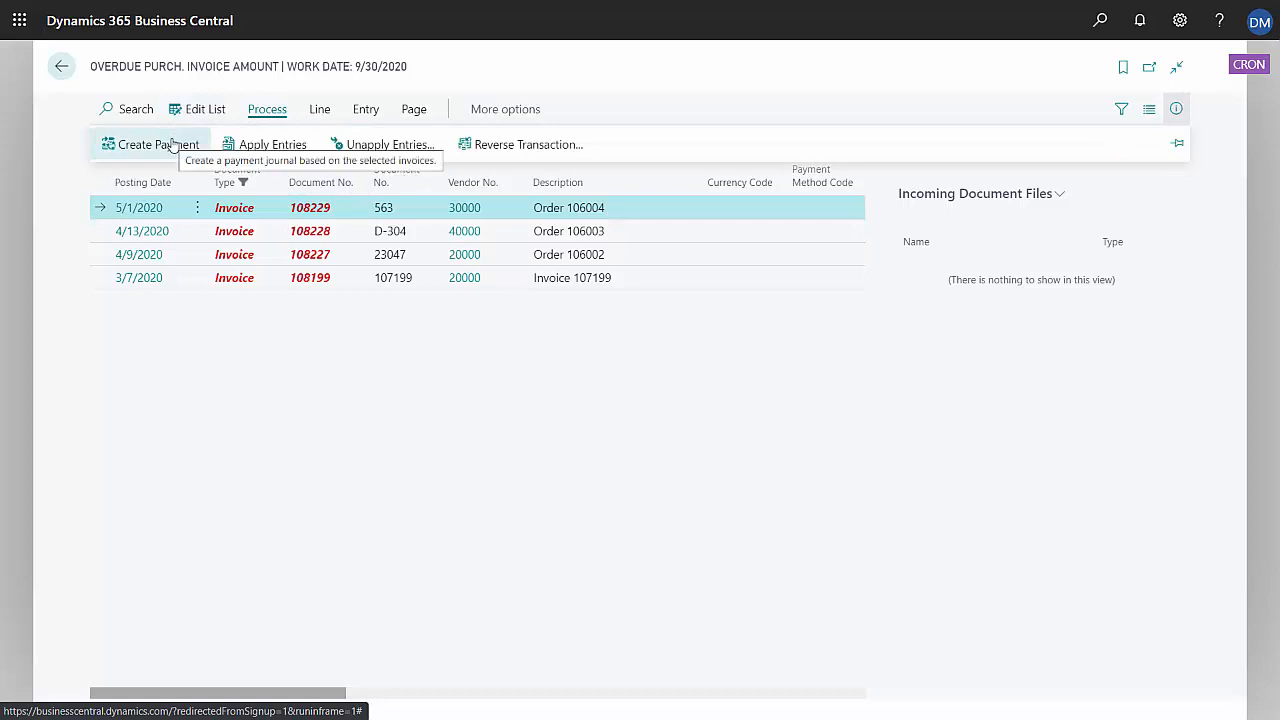
click(61, 66)
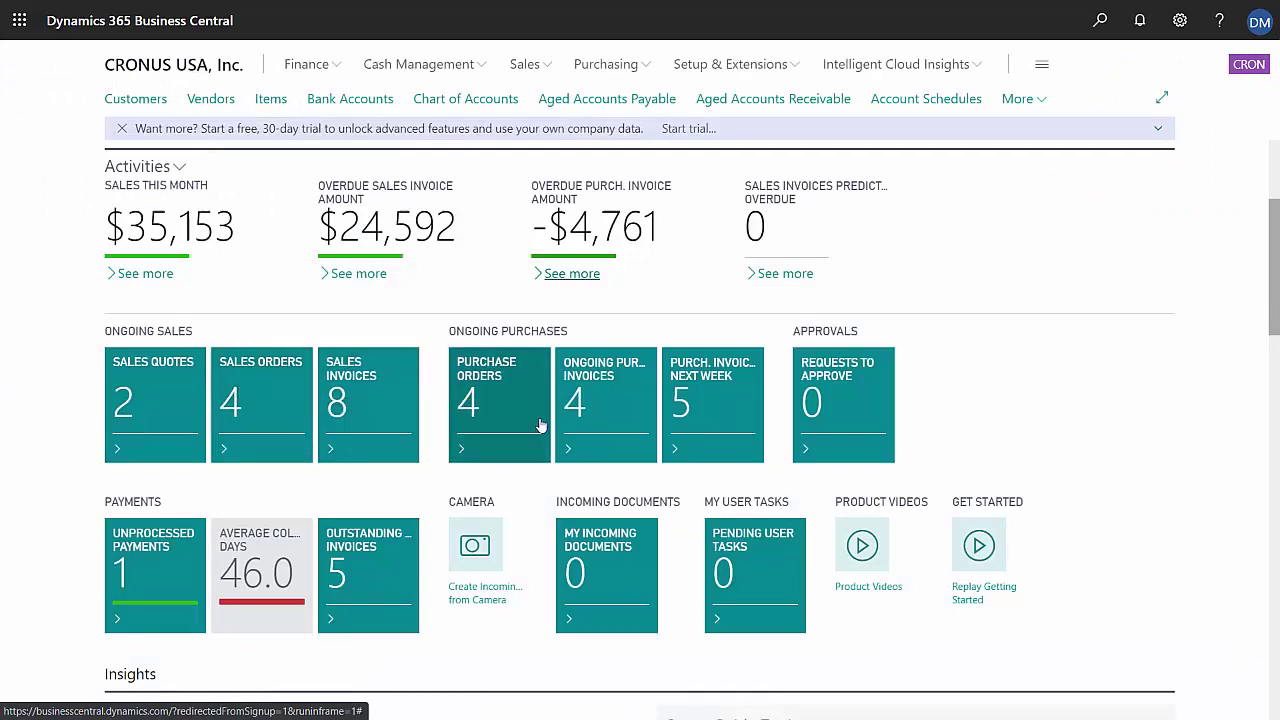
mouse_move(248, 401)
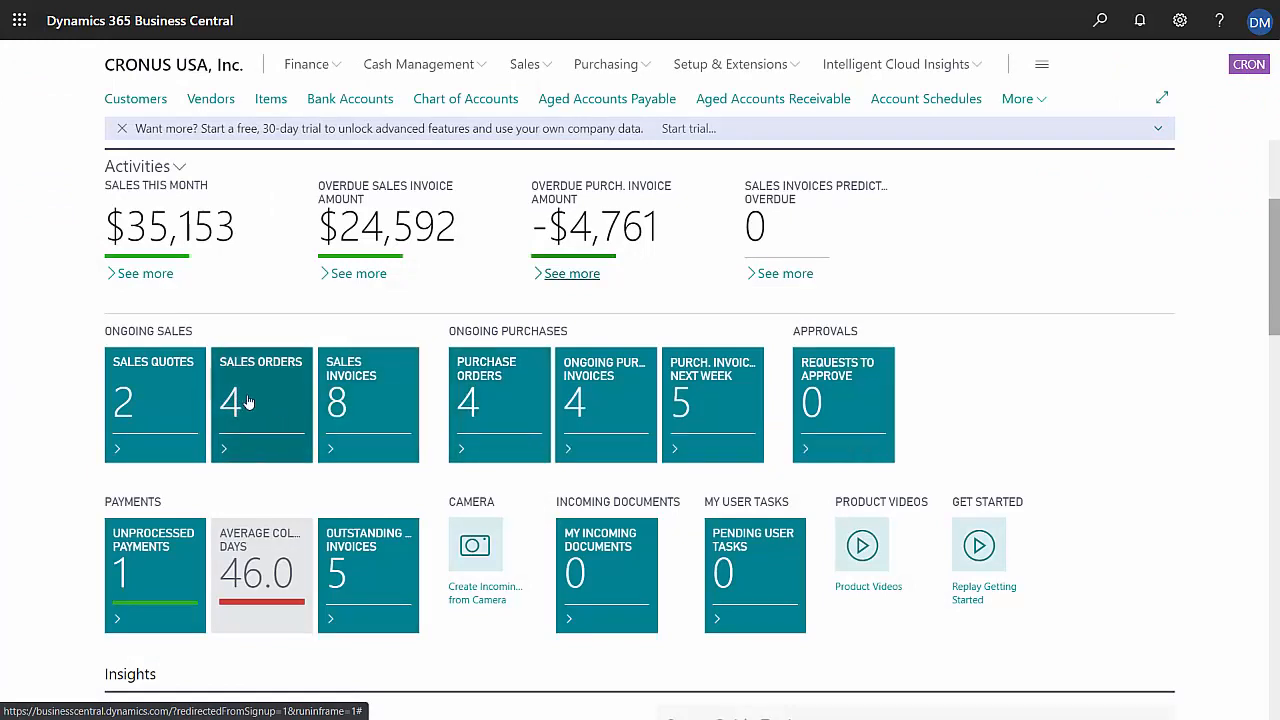
click(260, 400)
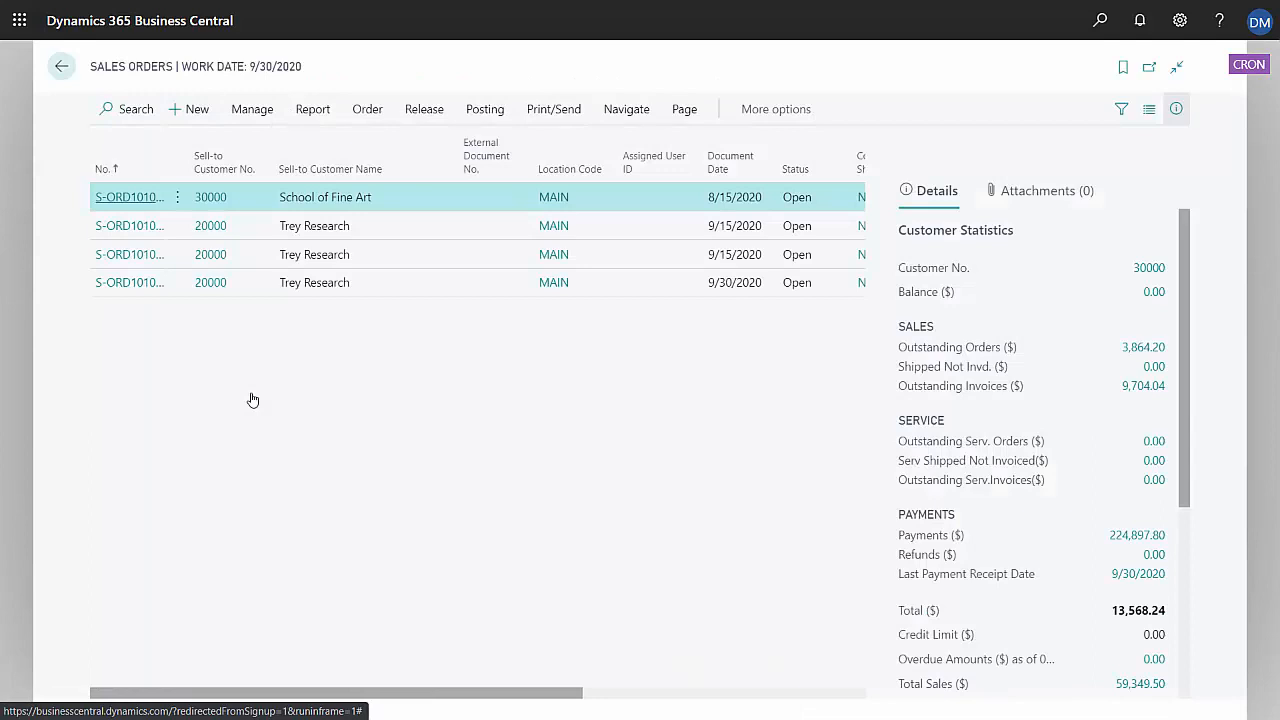
mouse_move(343, 367)
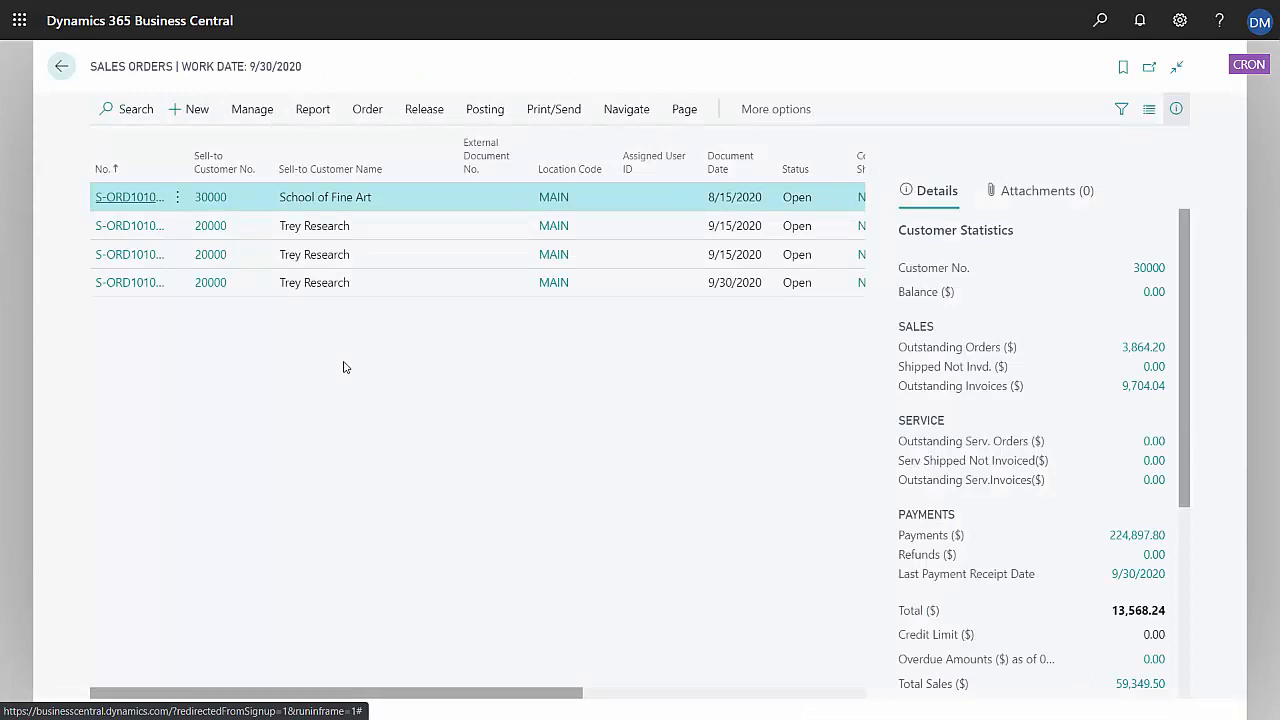
click(61, 66)
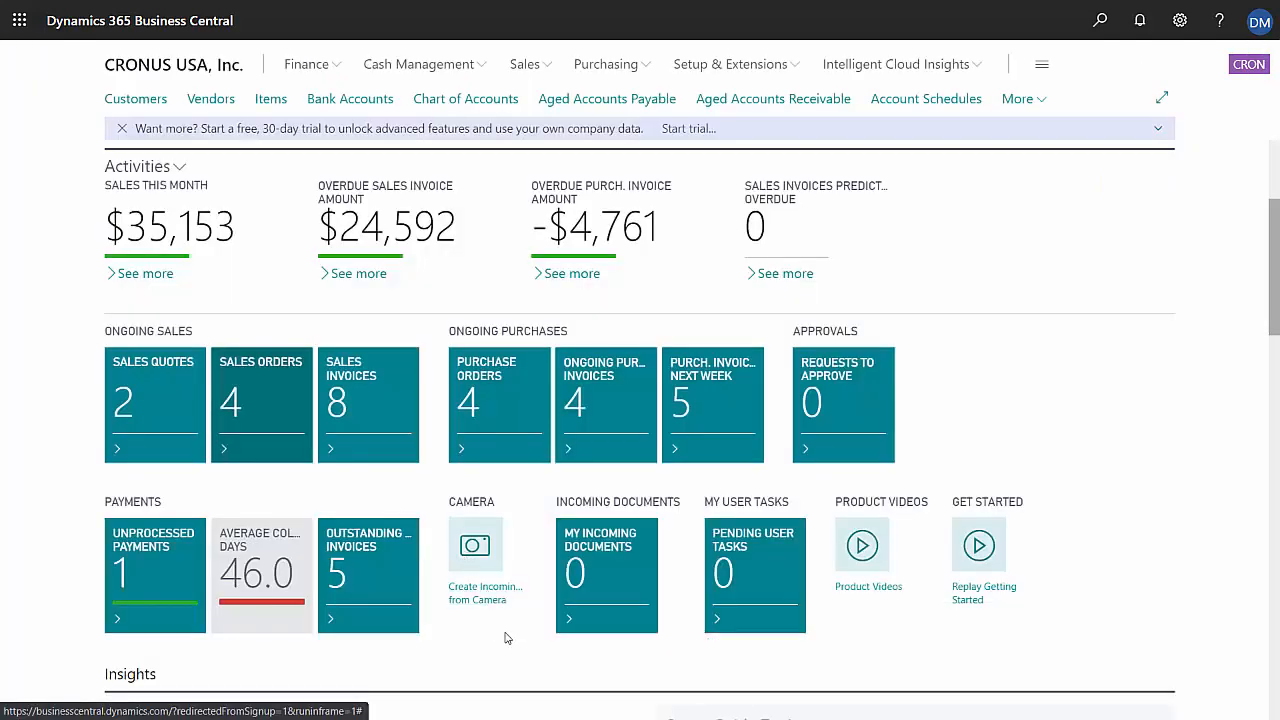
- Drill from August revenue into account 40100 entries, then from Accounts Receivable to PS-INV103219
scroll(down, 3)
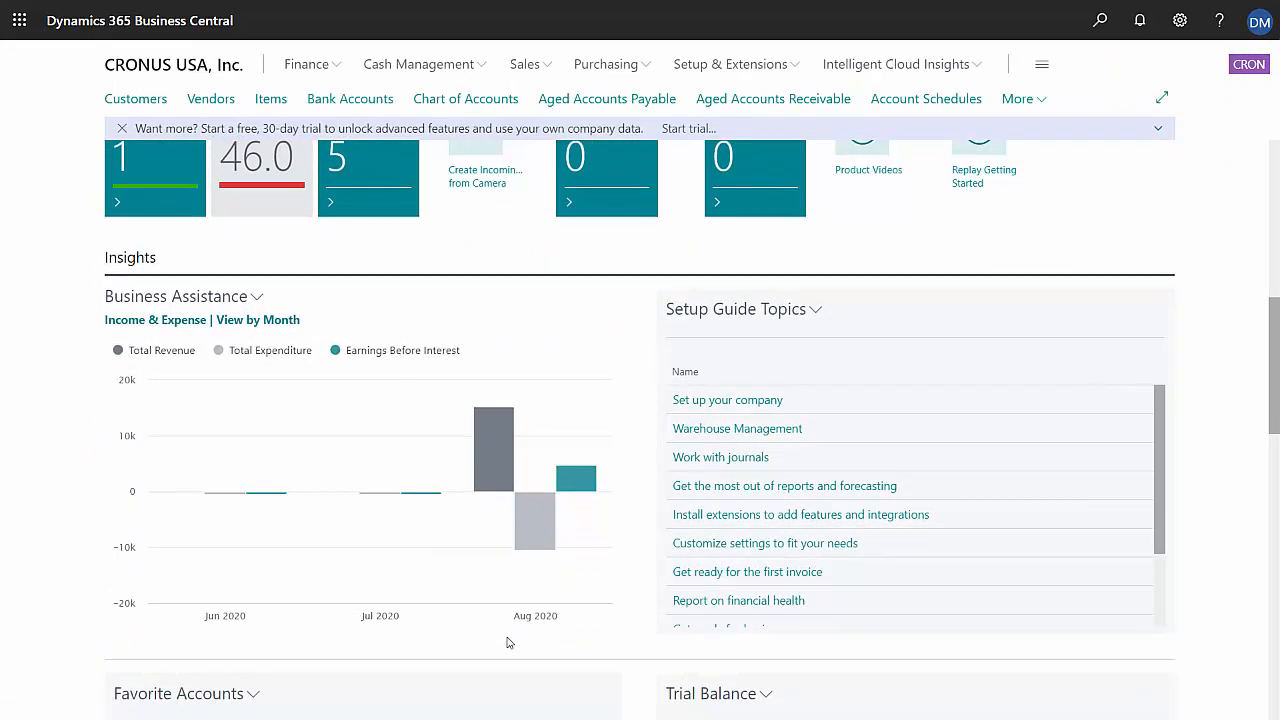
mouse_move(385, 556)
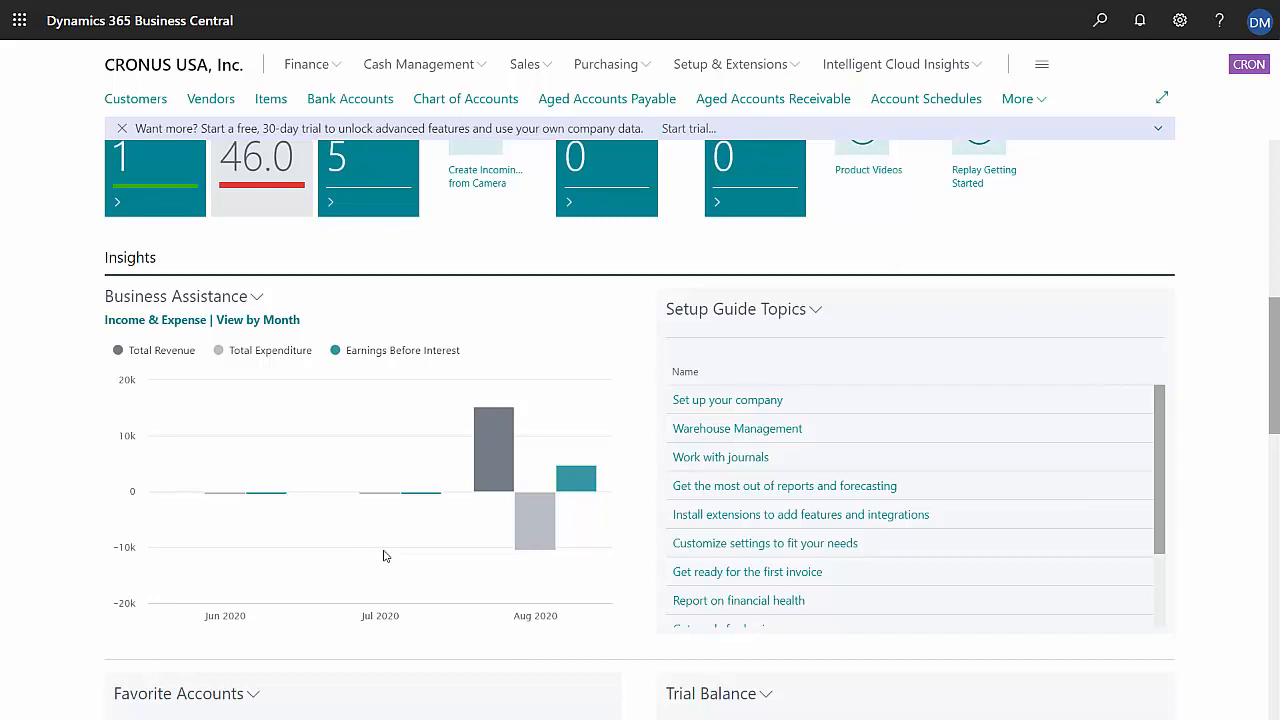
scroll(down, 3)
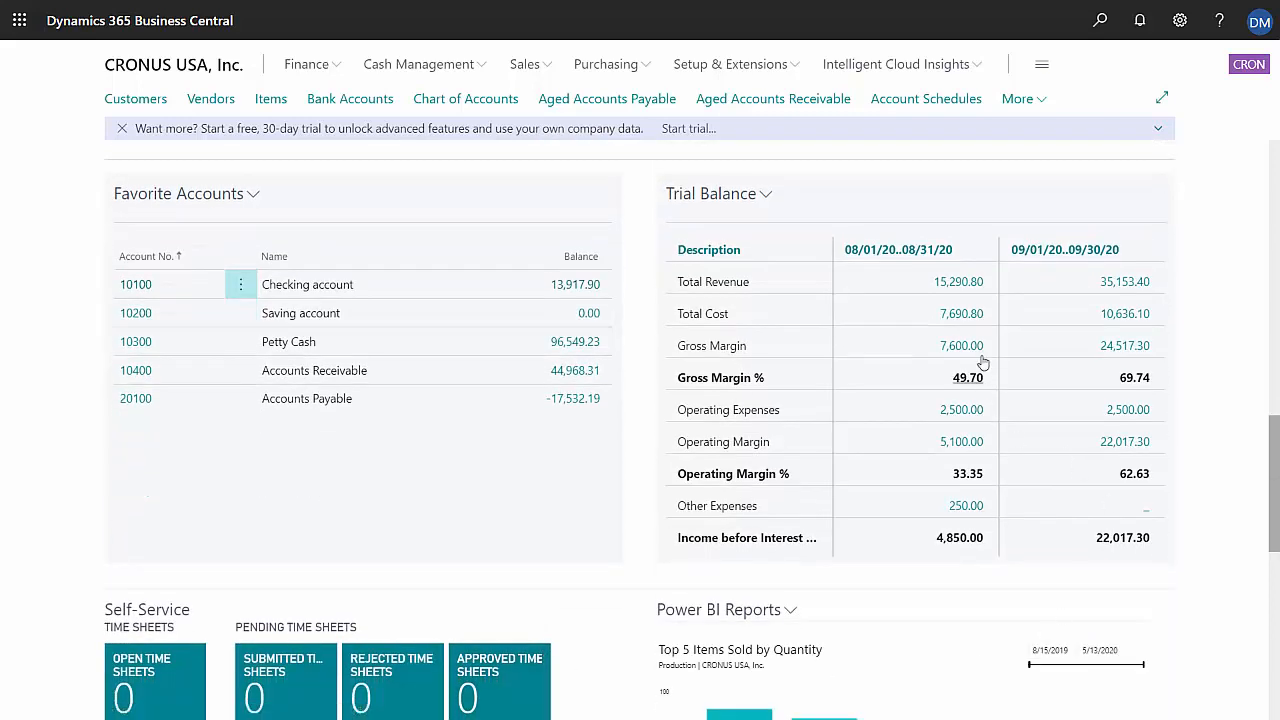
mouse_move(958, 281)
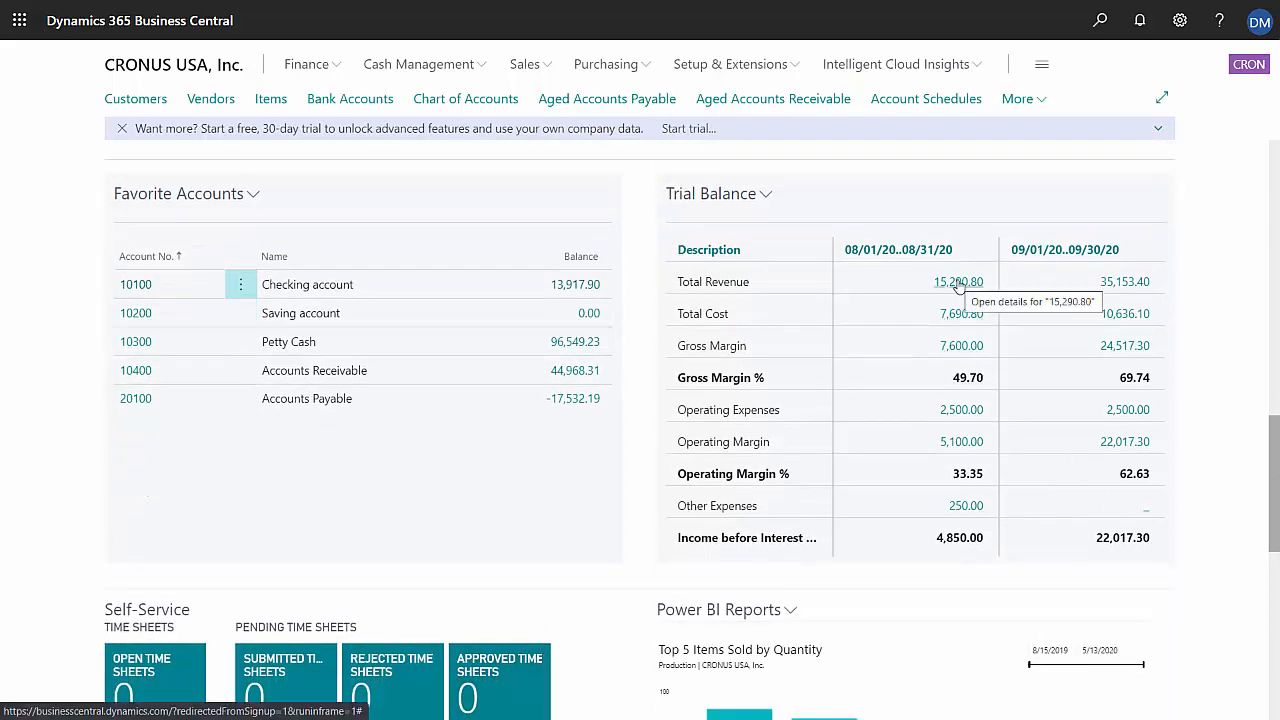
click(958, 281)
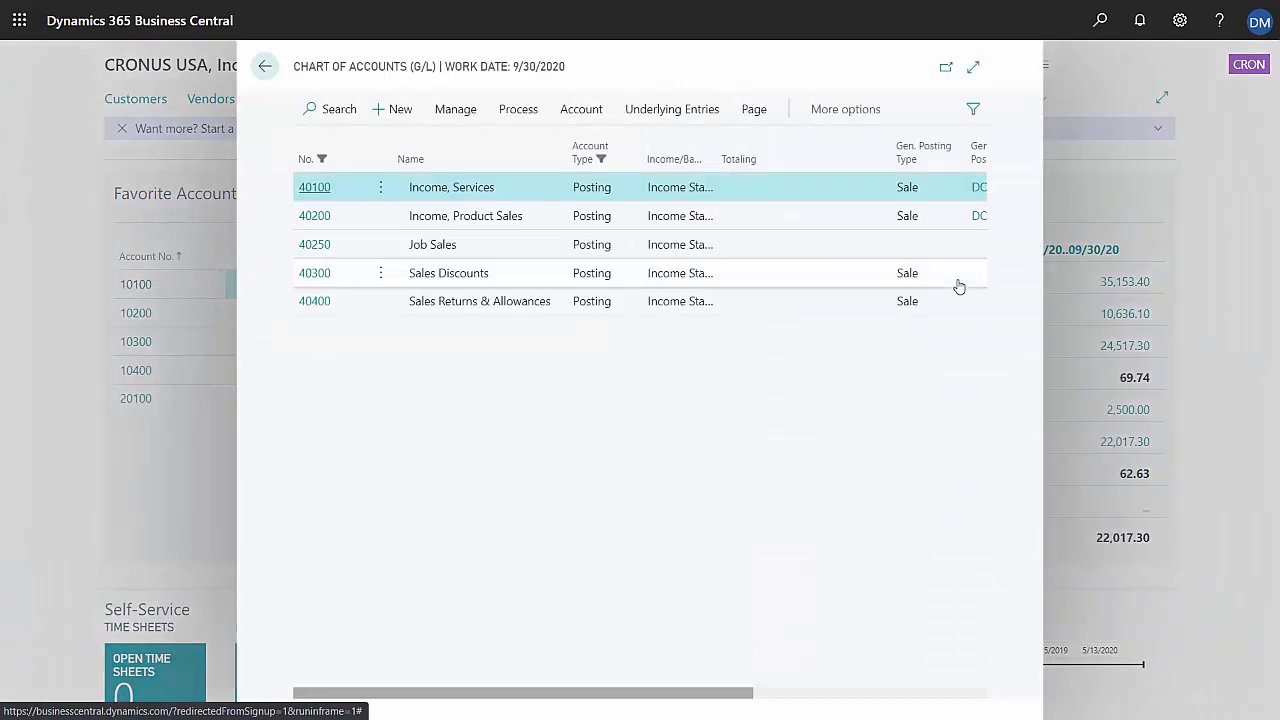
mouse_move(314, 187)
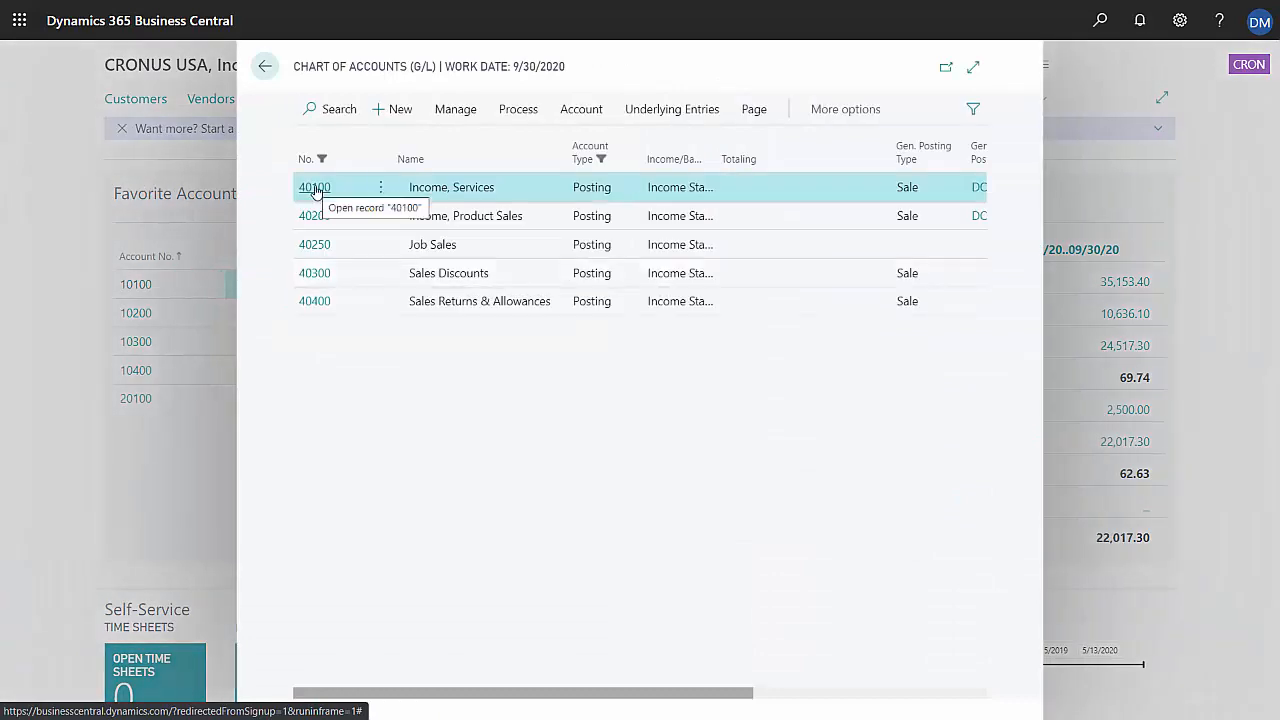
mouse_move(581, 109)
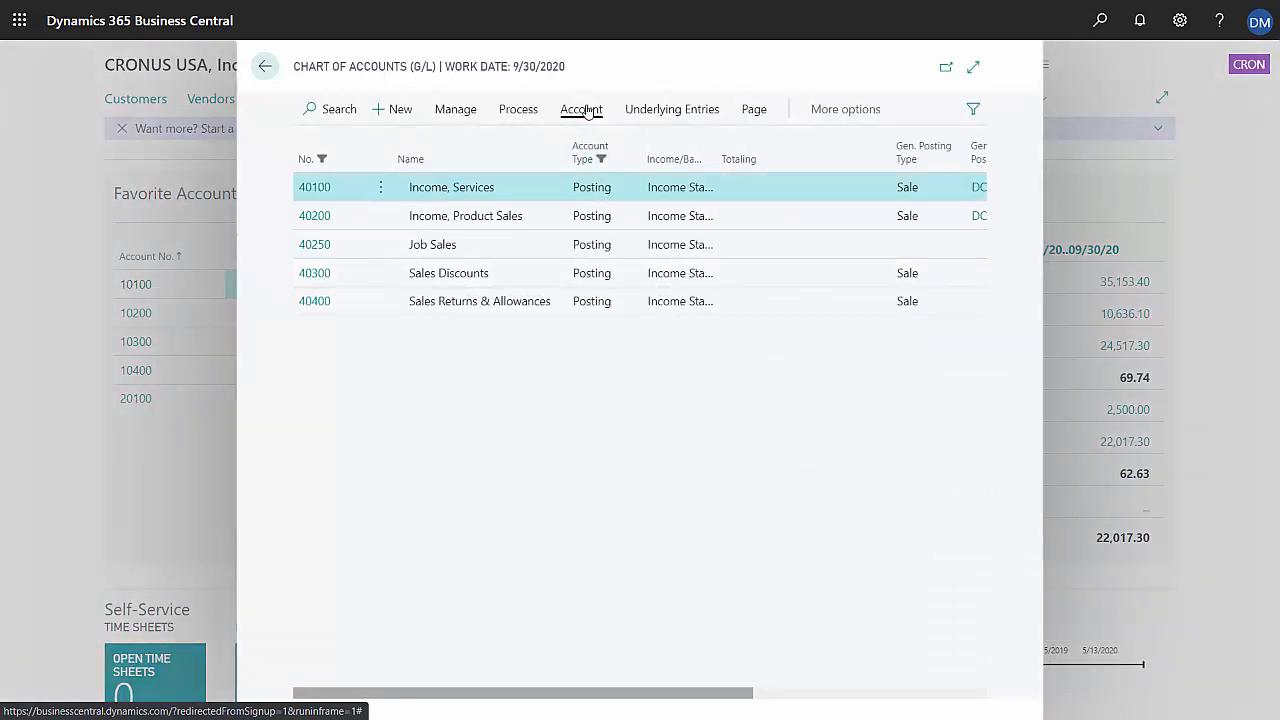
click(314, 187)
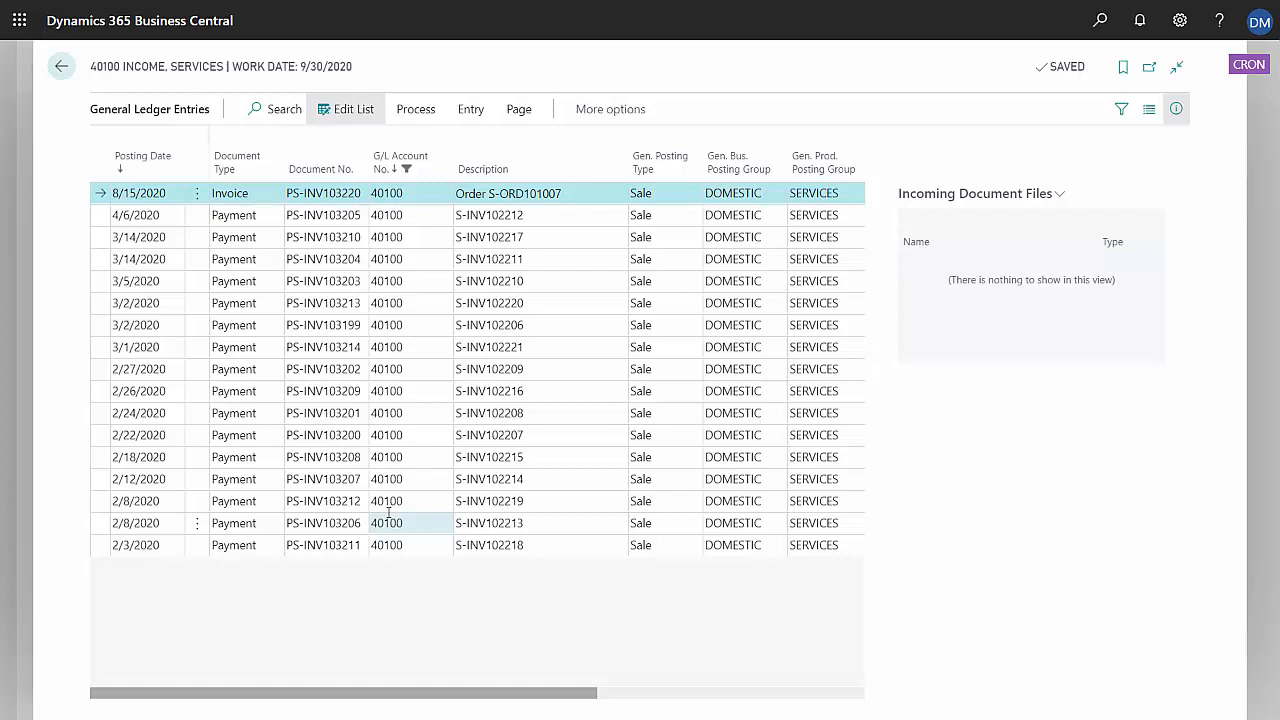
click(61, 66)
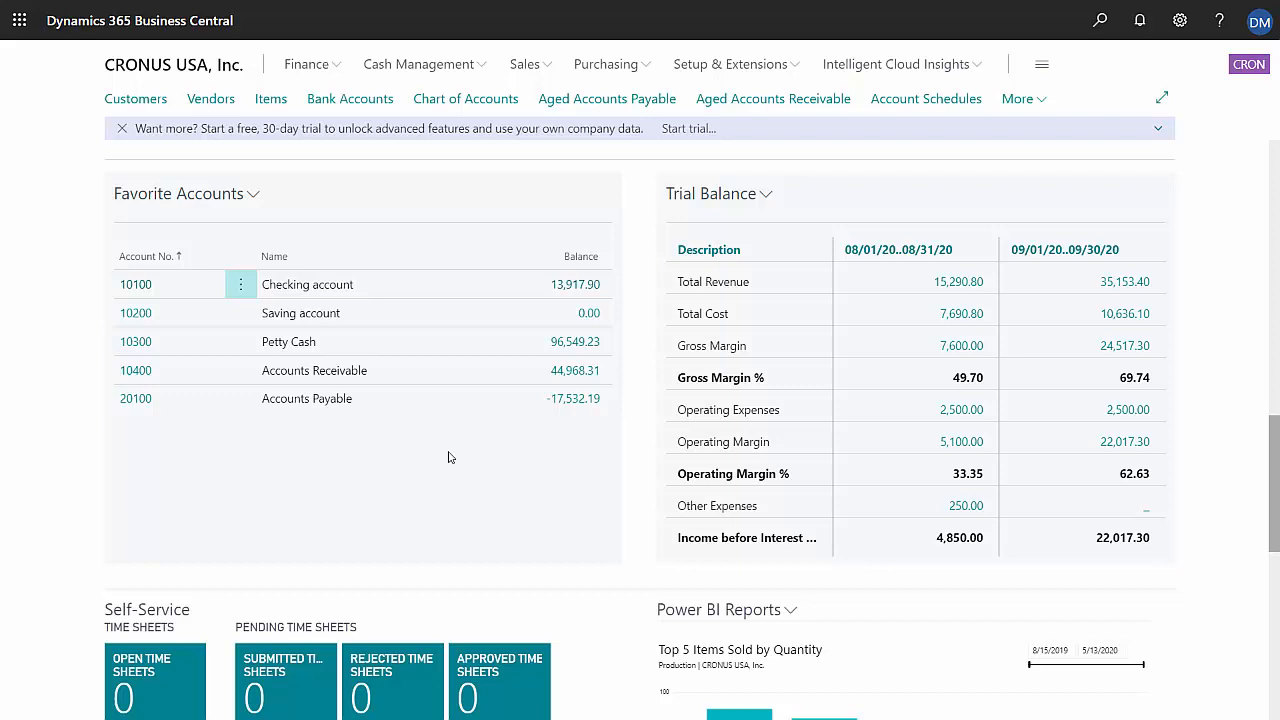
mouse_move(574, 376)
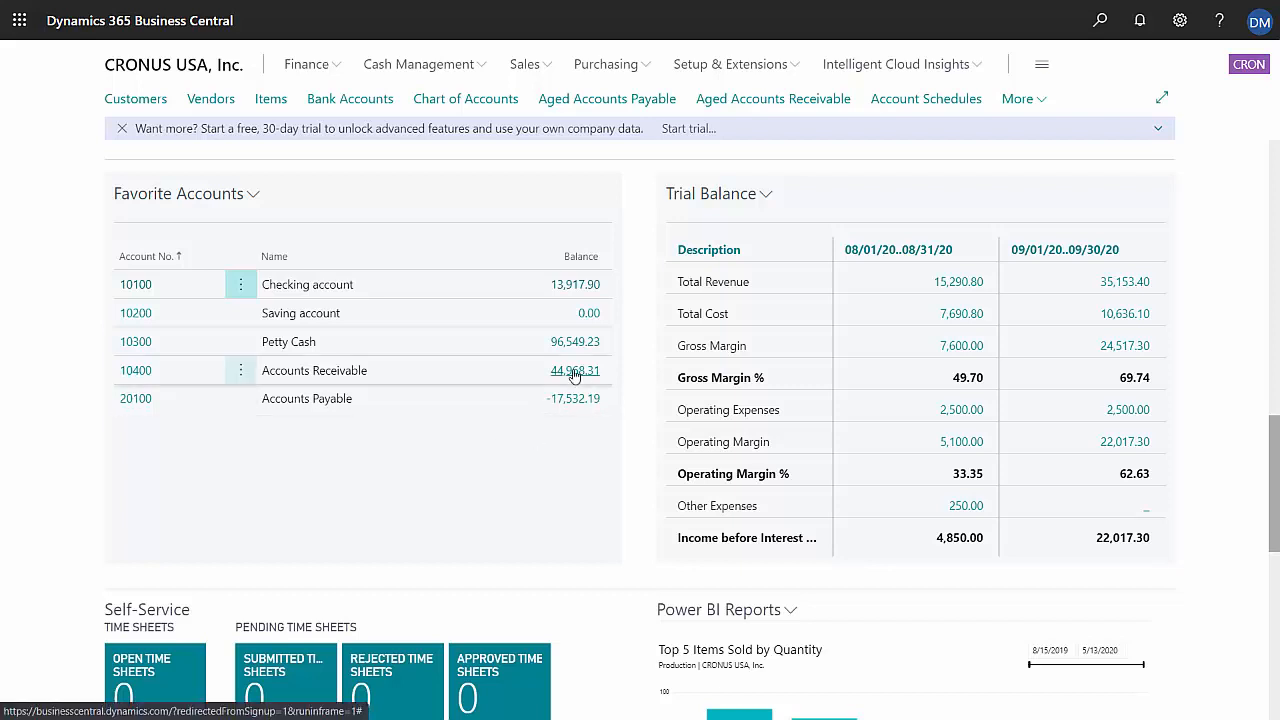
click(575, 370)
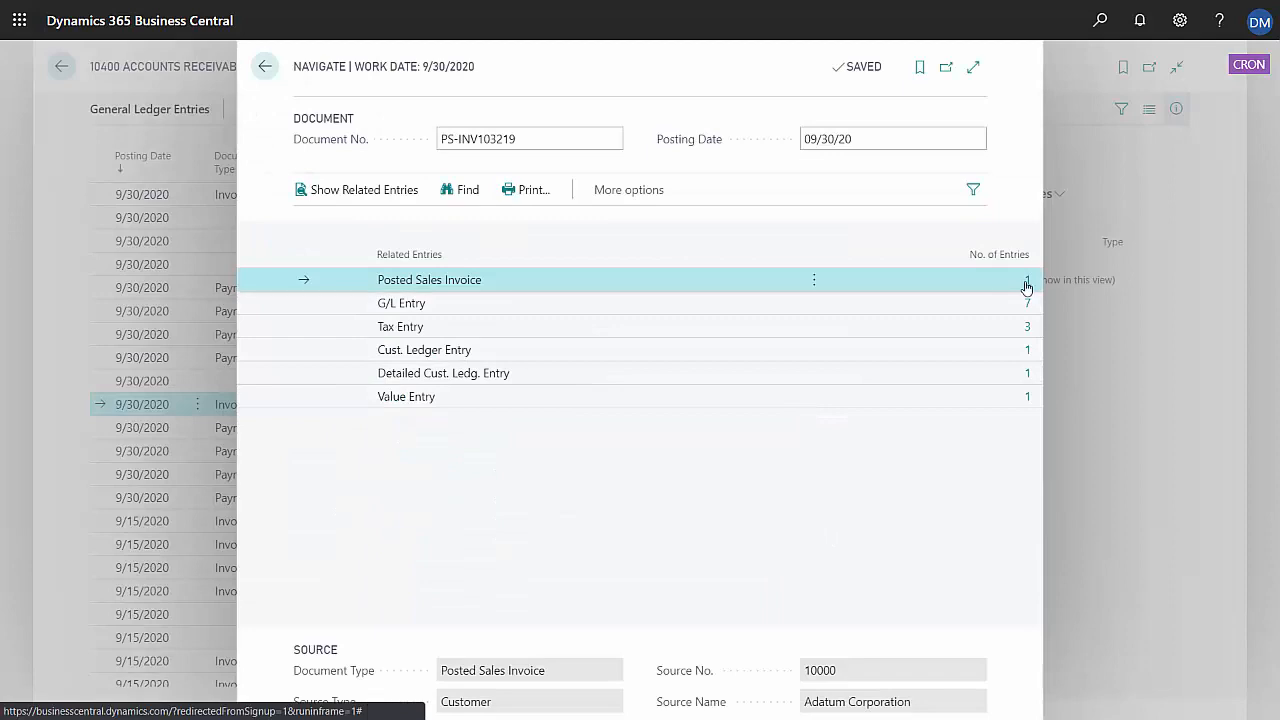
click(429, 279)
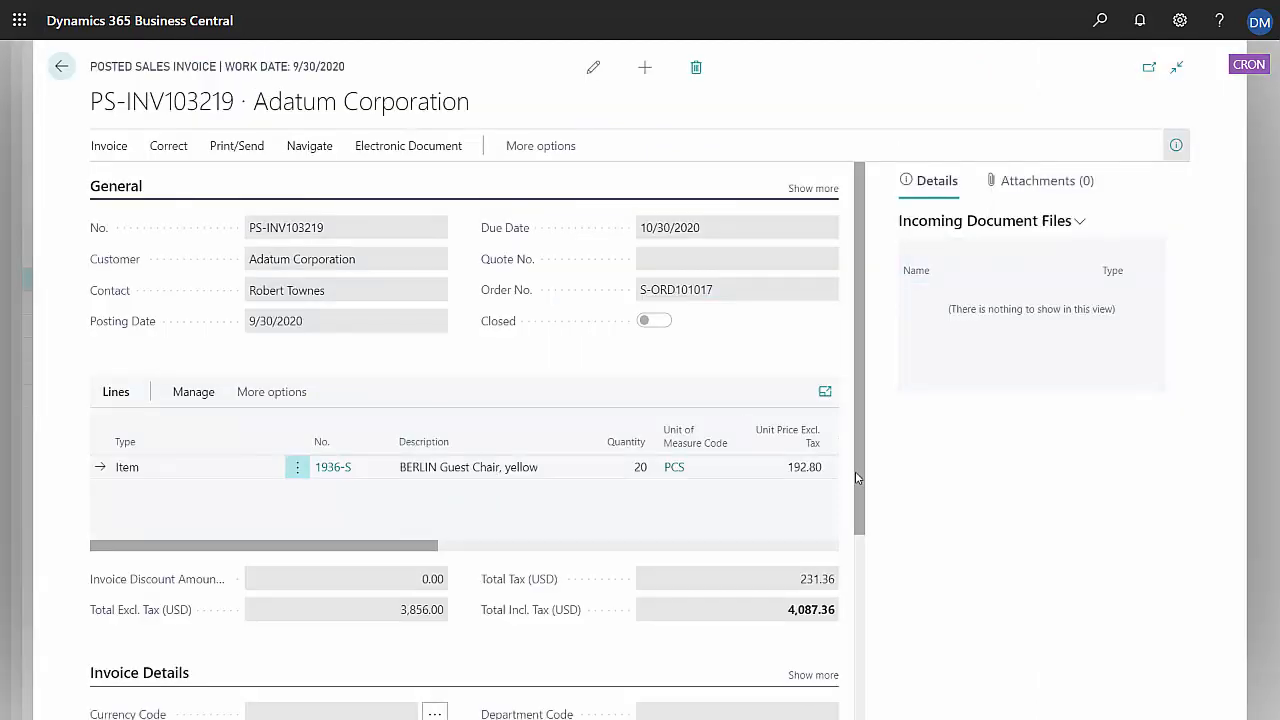
mouse_move(756, 498)
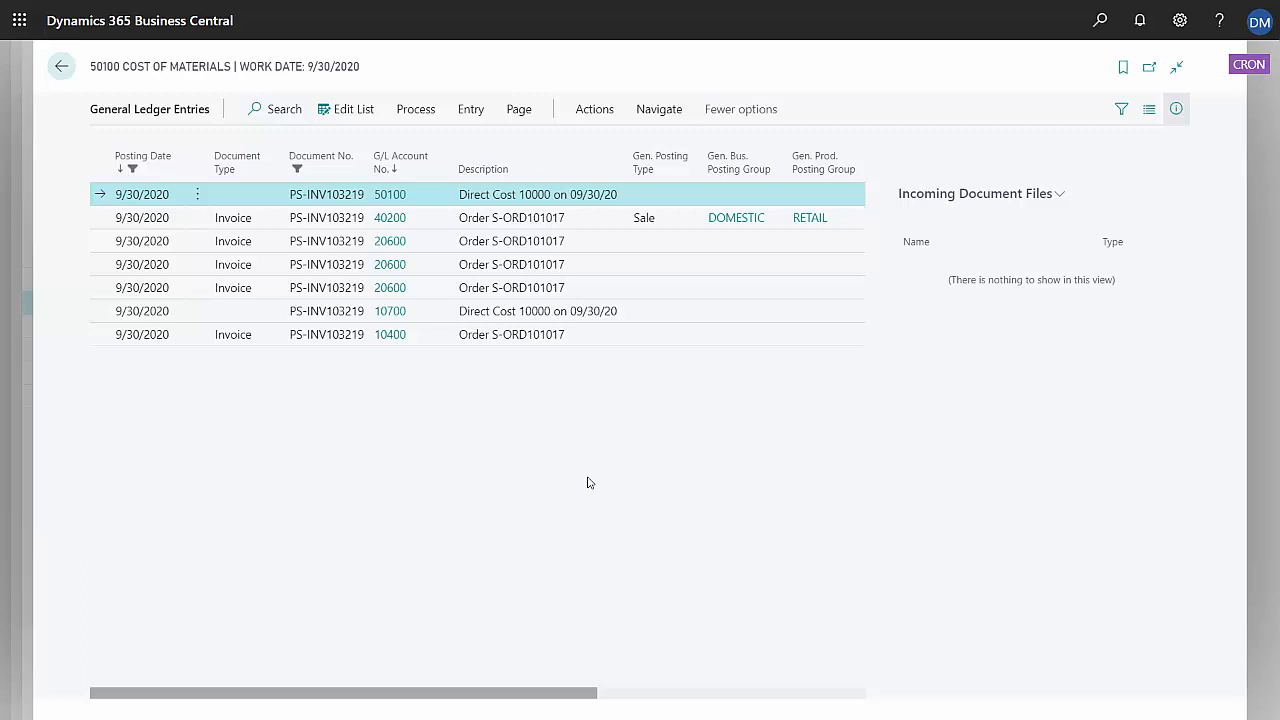
mouse_move(1250, 8)
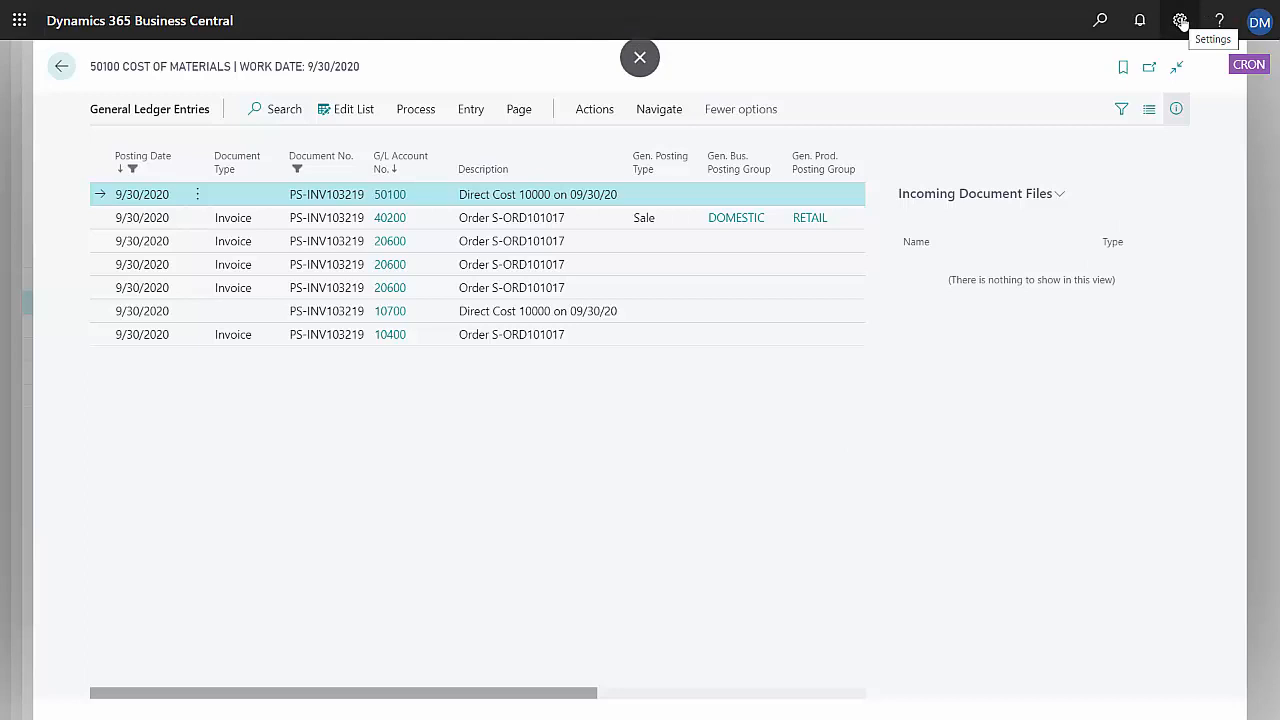
- Personalize the ledger entries page to show G/L Account Name after G/L Account No
click(1180, 20)
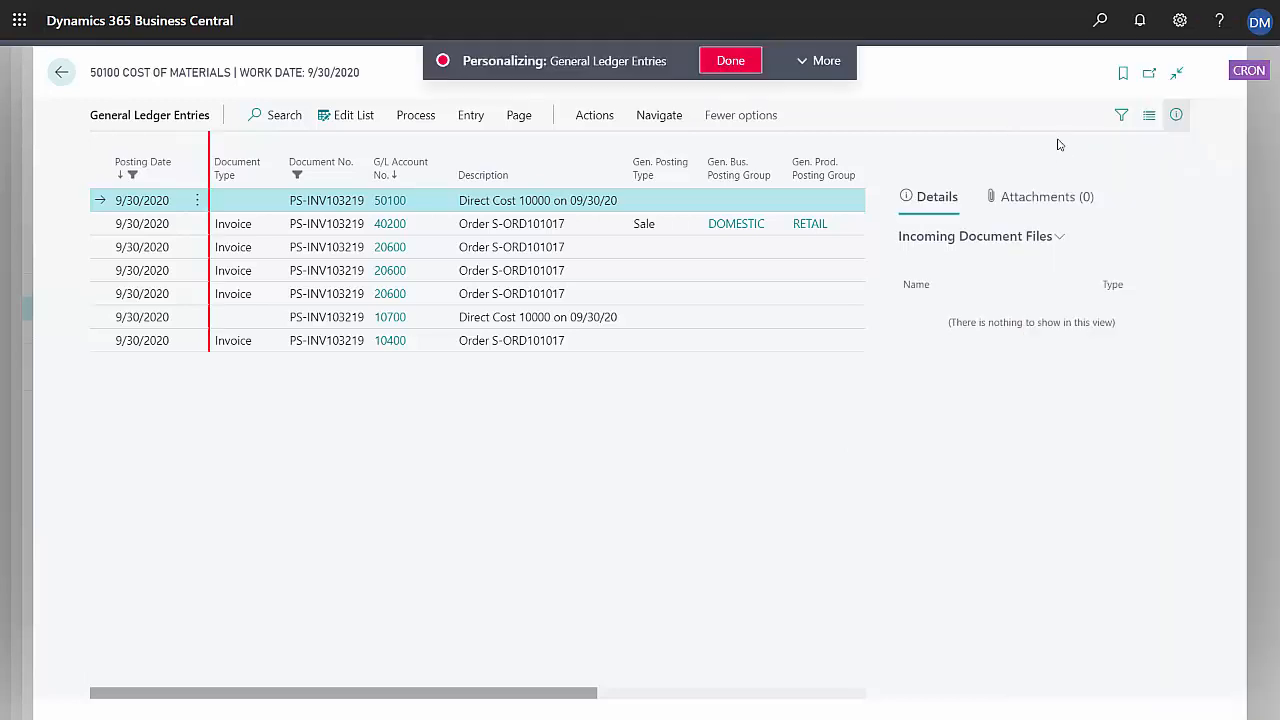
click(309, 60)
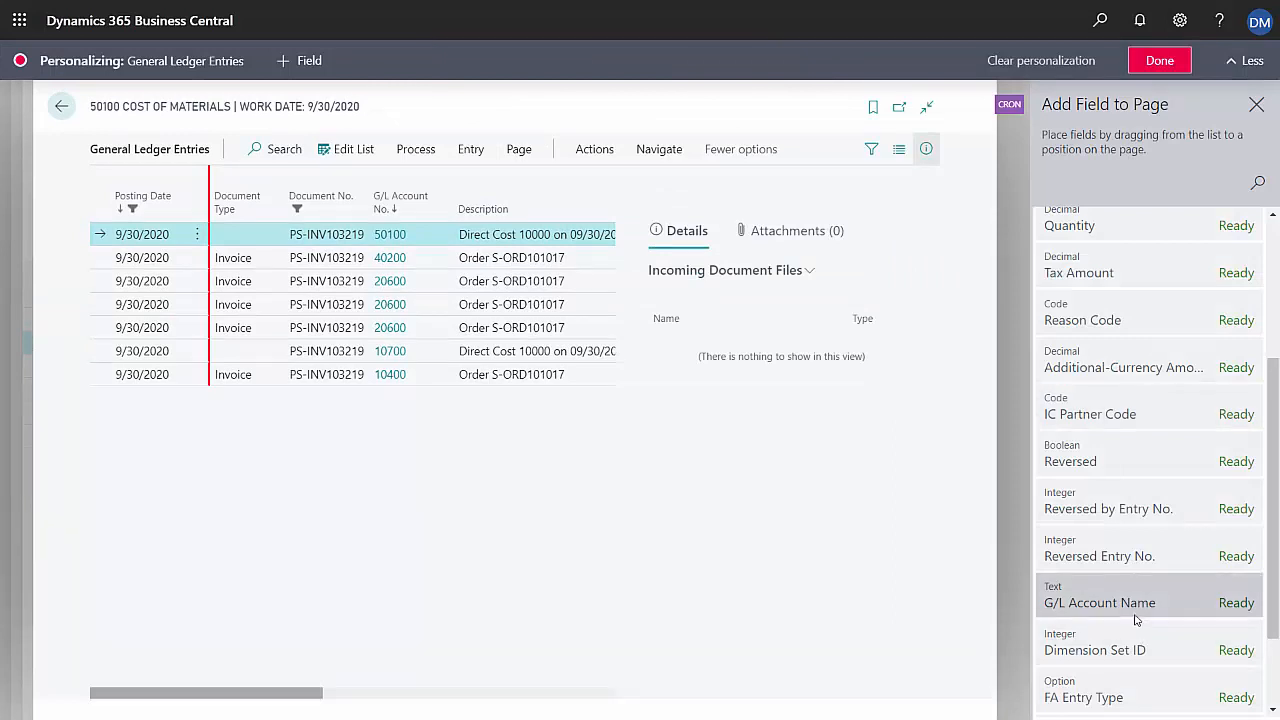
drag(1100, 602, 560, 350)
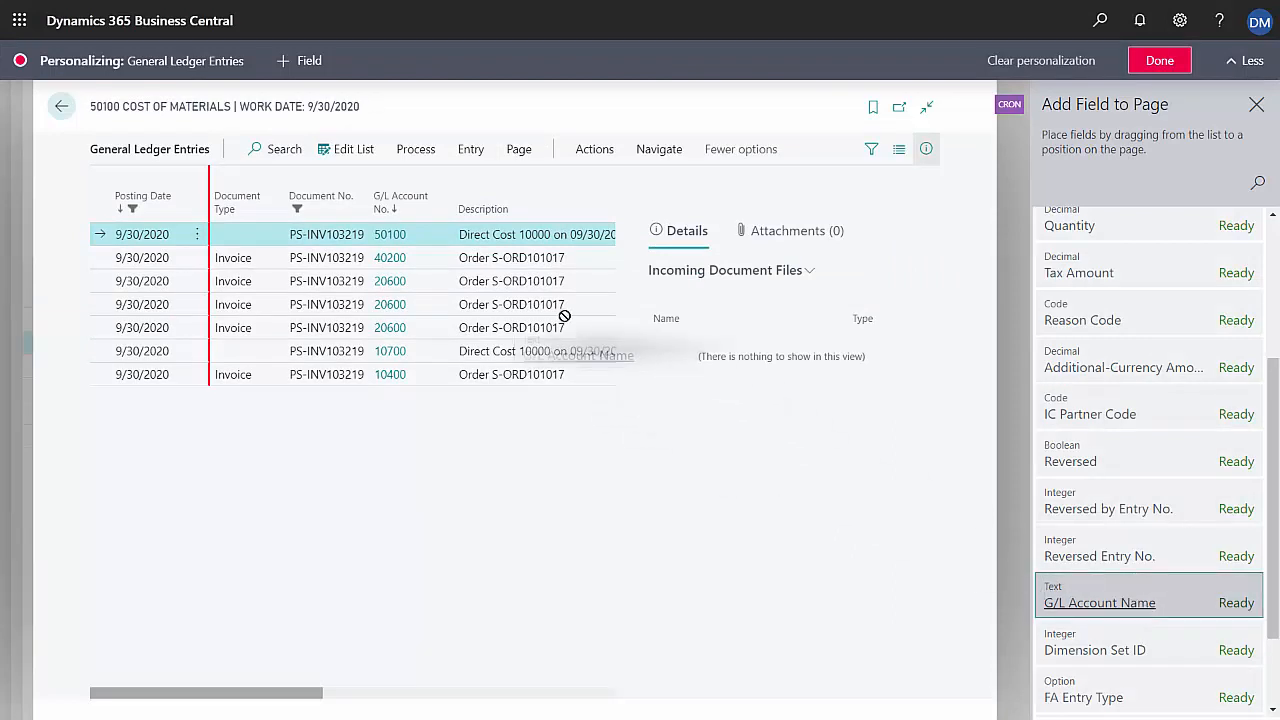
drag(1099, 602, 460, 193)
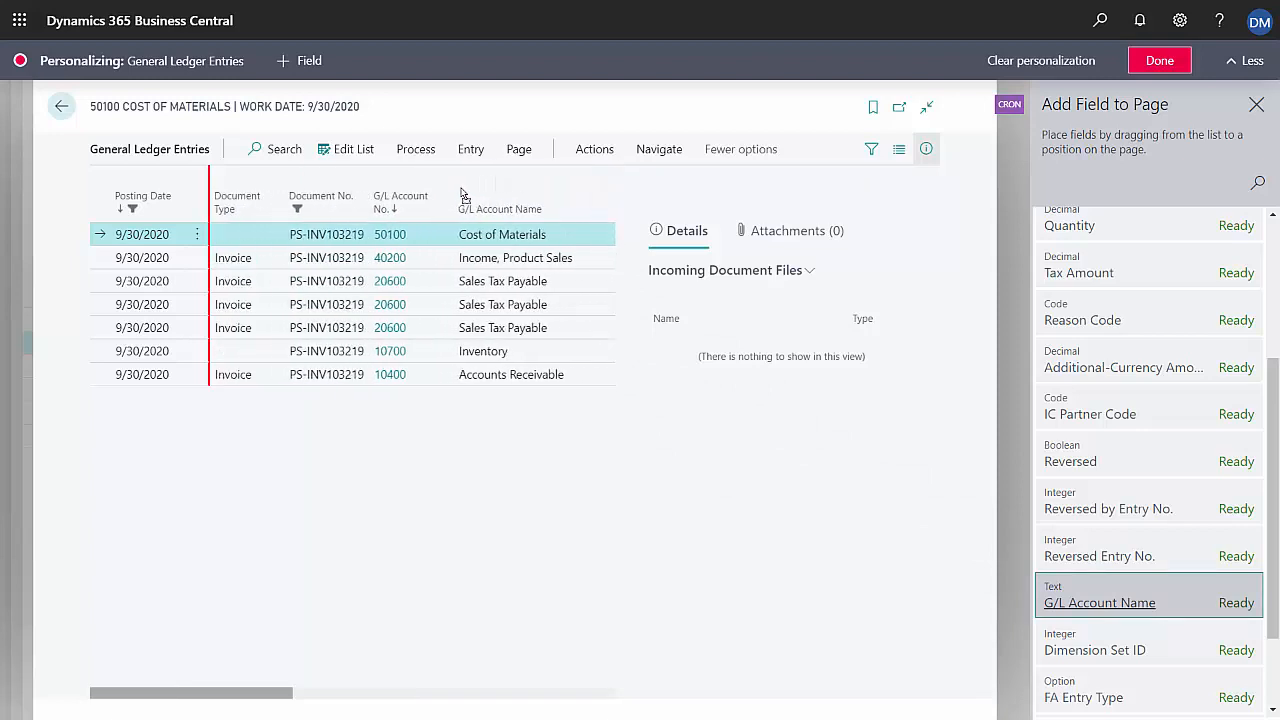
scroll(down, 3)
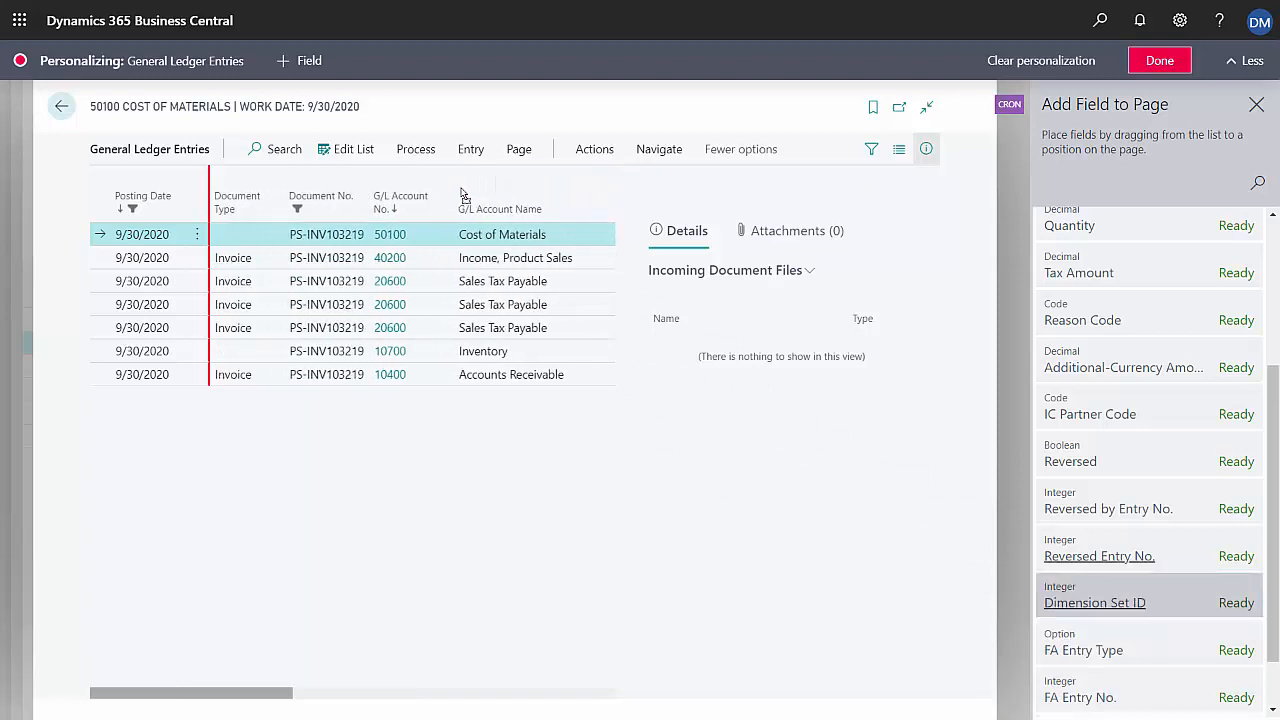
click(1159, 60)
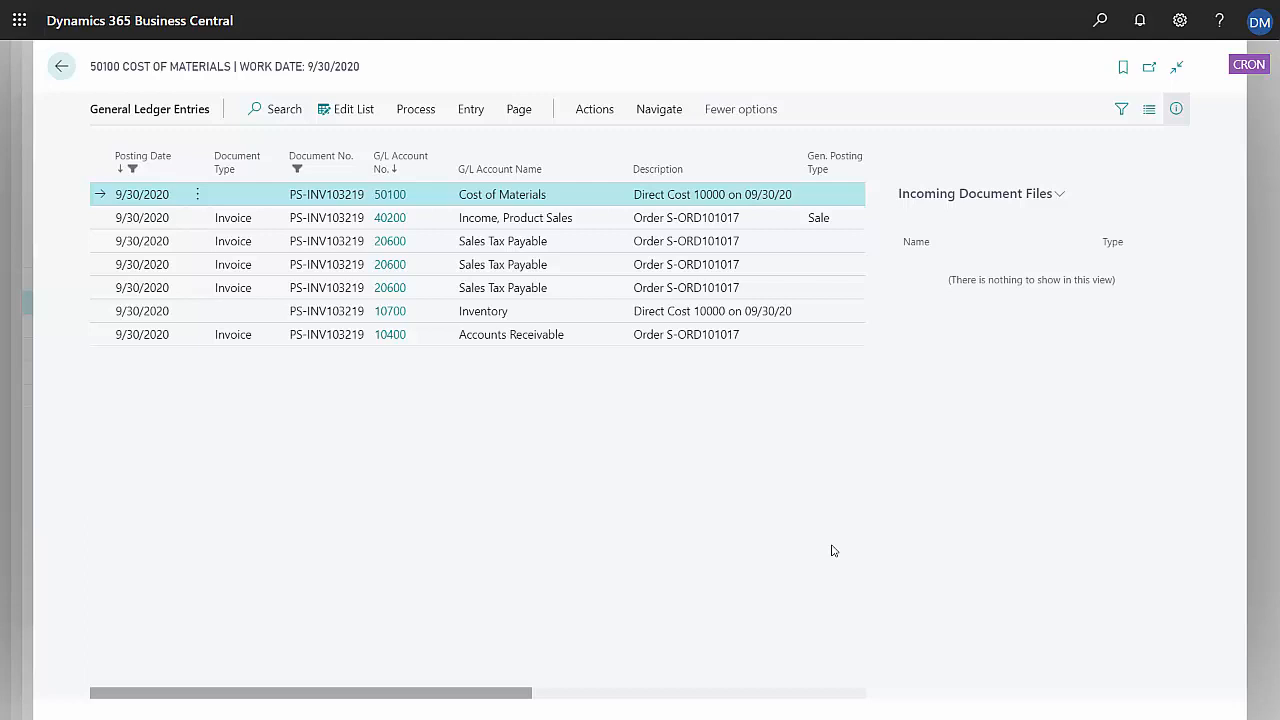
mouse_move(595, 375)
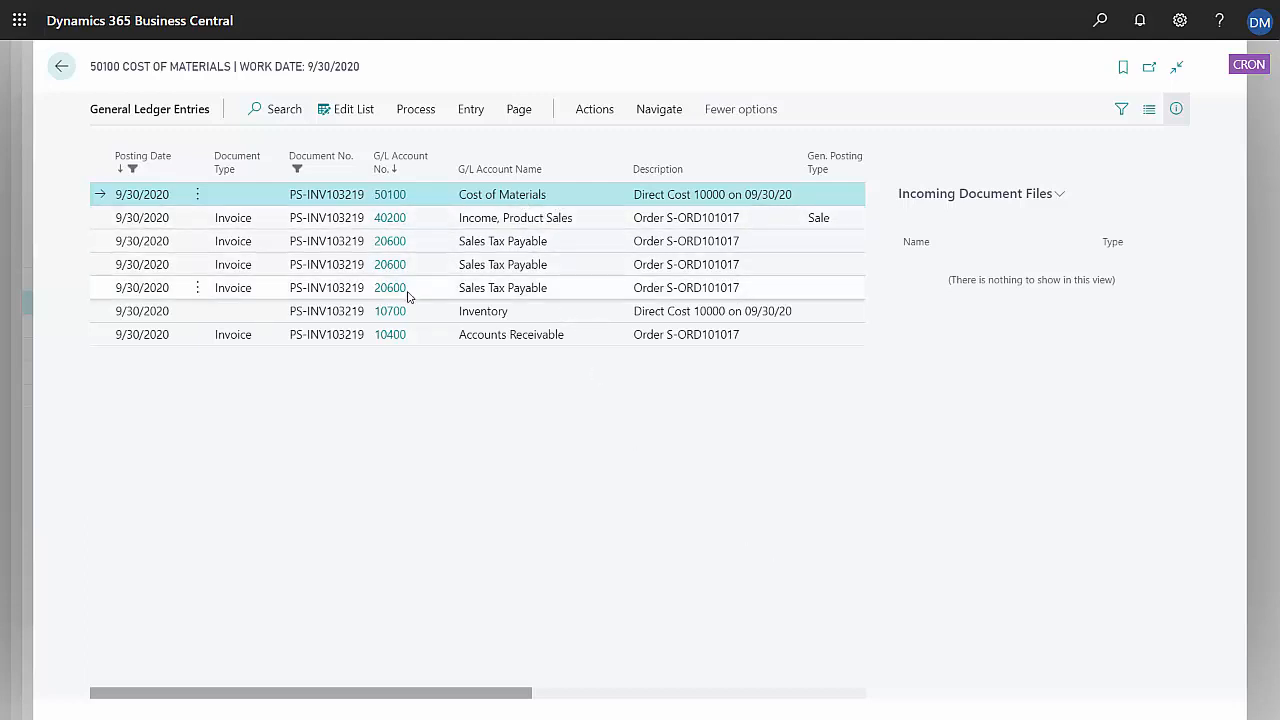
- Return to the CRONUS USA, Inc. home page, then switch to the New Order email
click(61, 66)
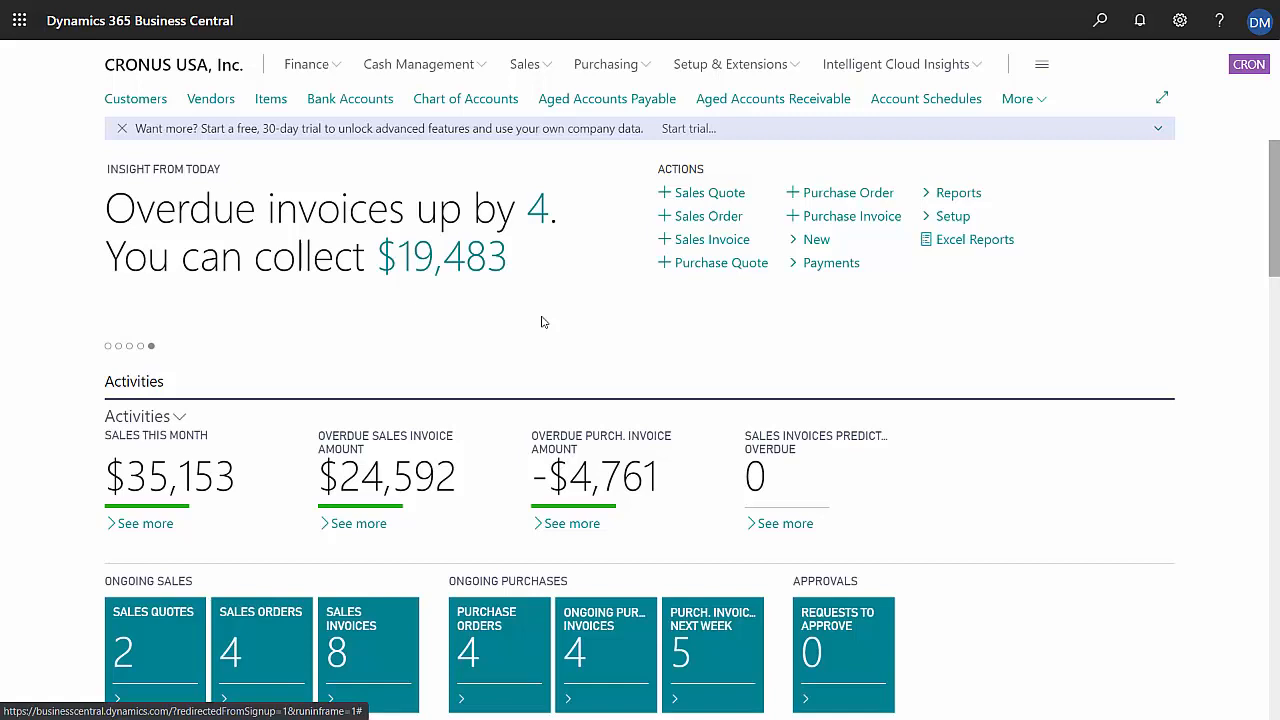
click(831, 703)
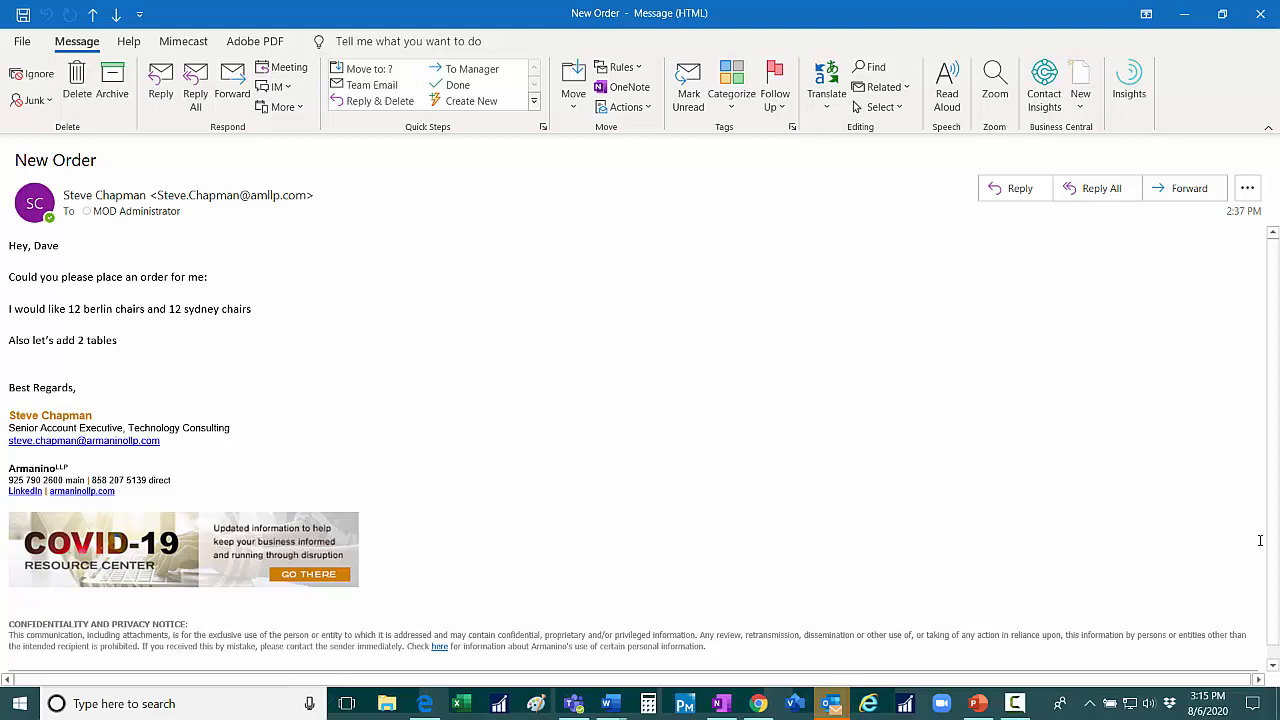
mouse_move(398, 293)
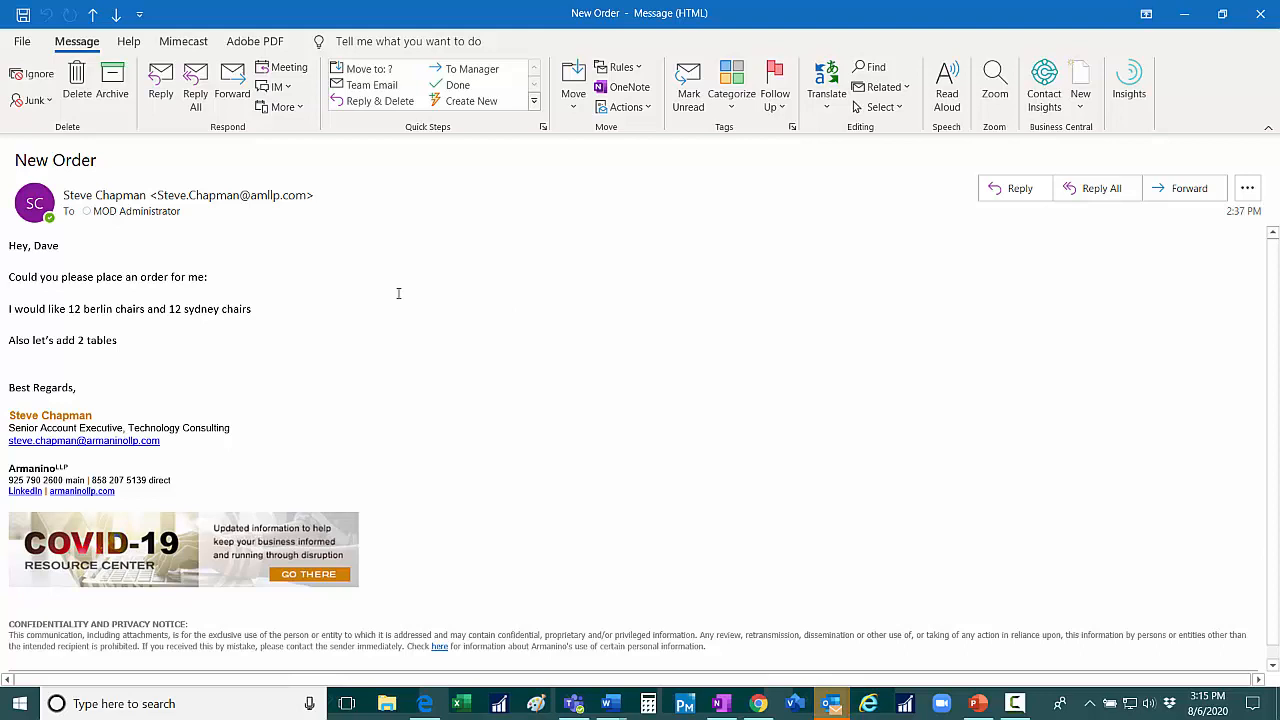
mouse_move(374, 293)
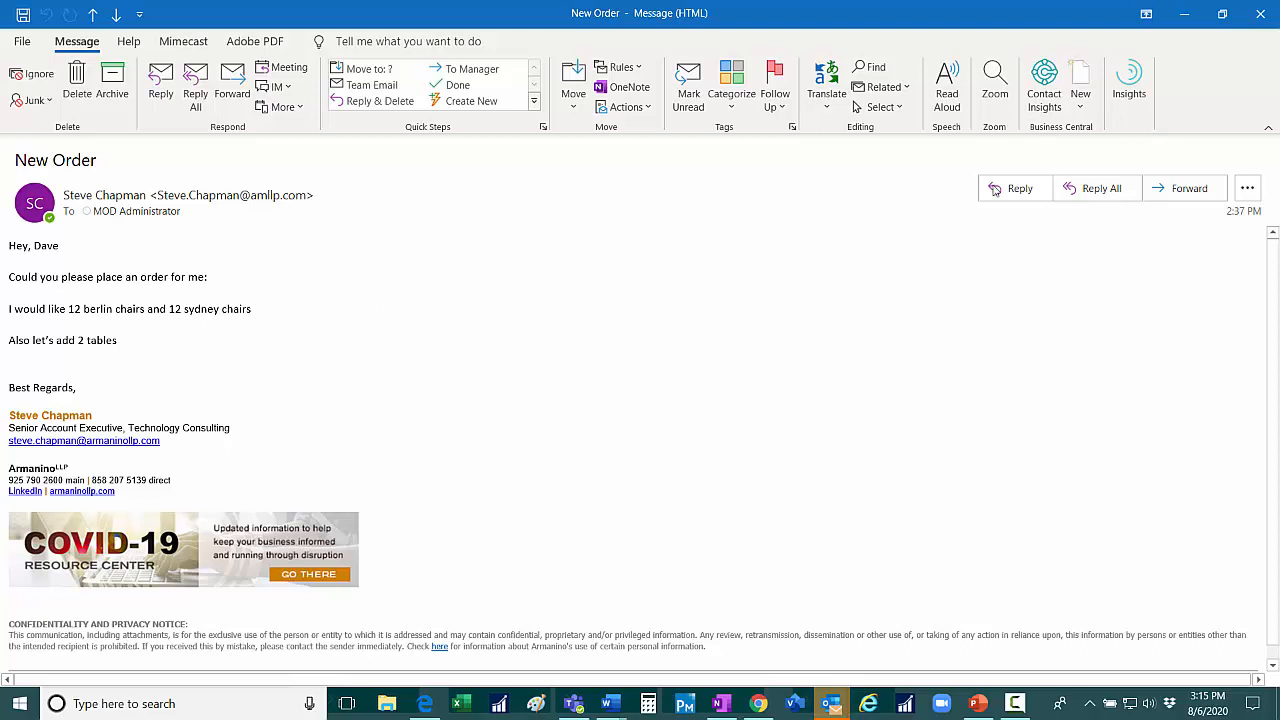
- Look up the New Order email's sender with Business Central Contact Insights
click(1043, 85)
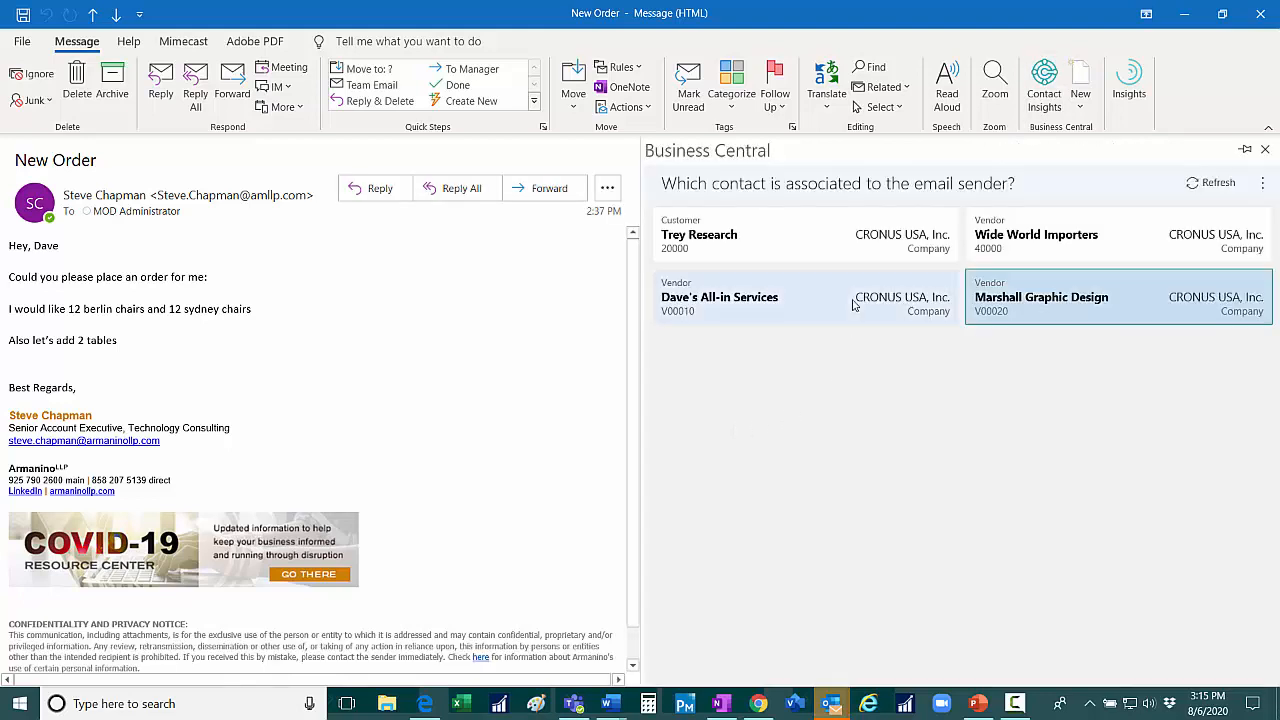
- Match the sender to Trey Research, review its balance entries, and start a sales order
click(800, 235)
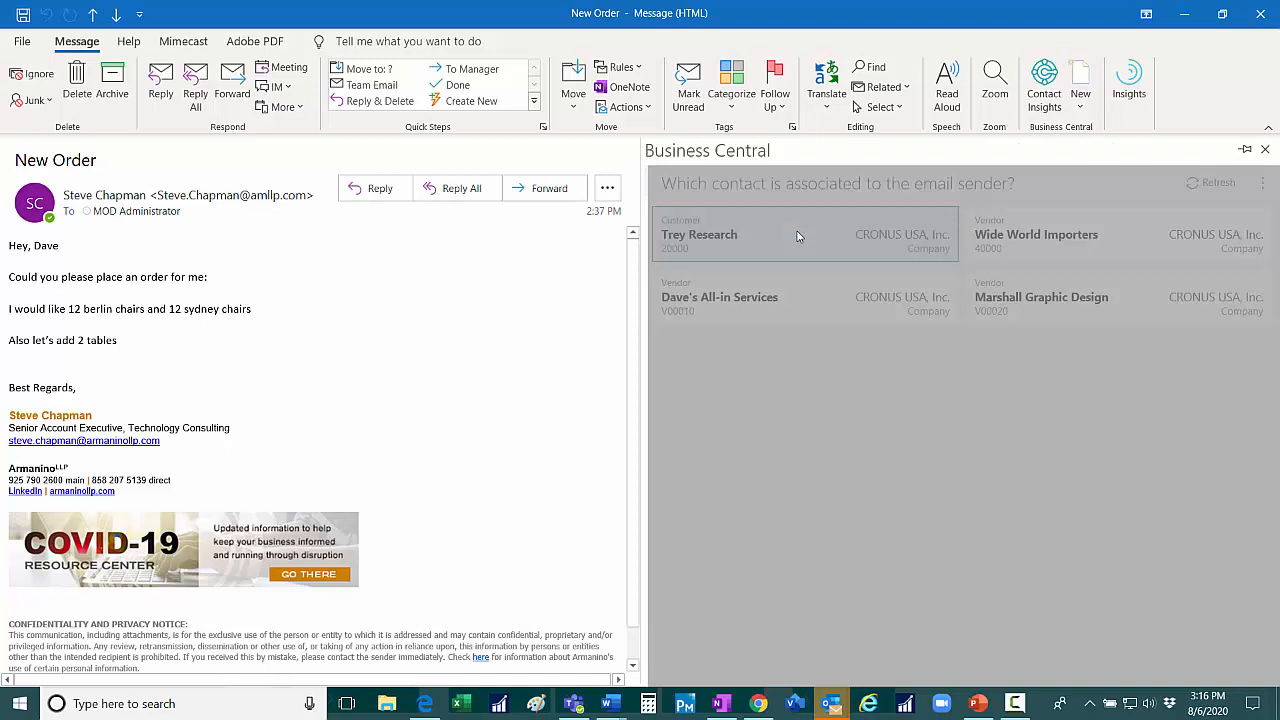
click(700, 234)
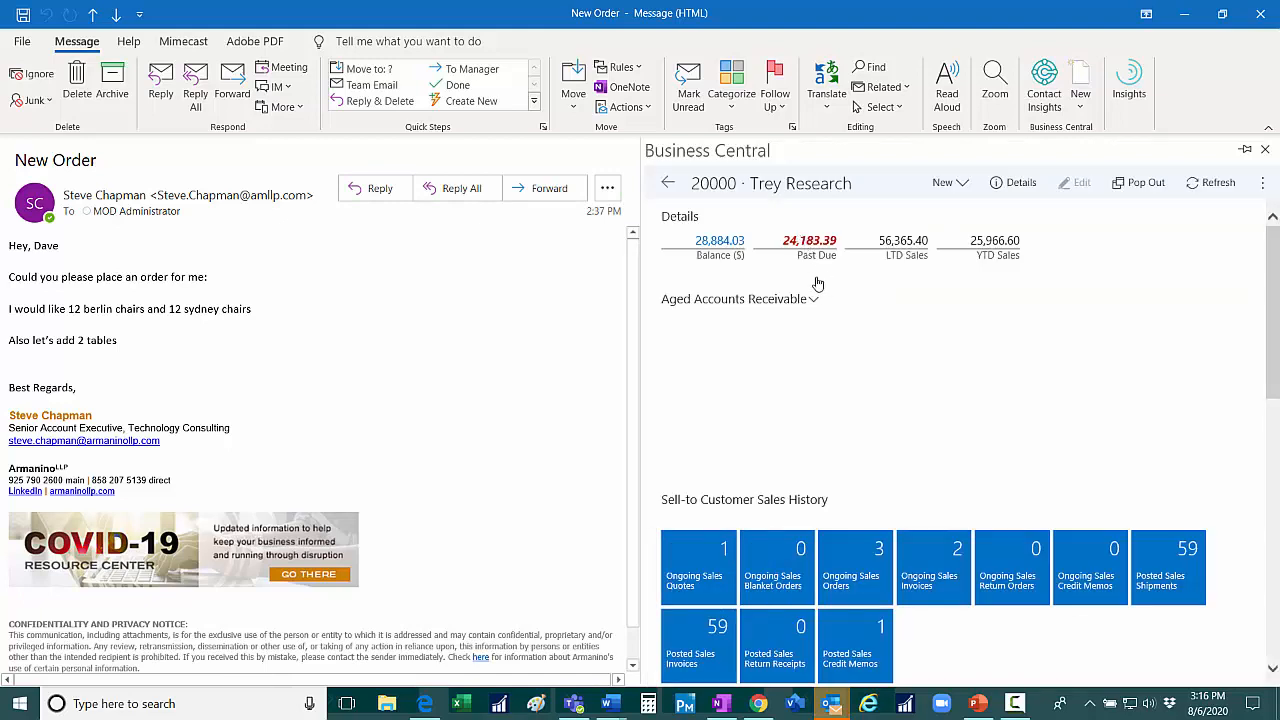
mouse_move(713, 272)
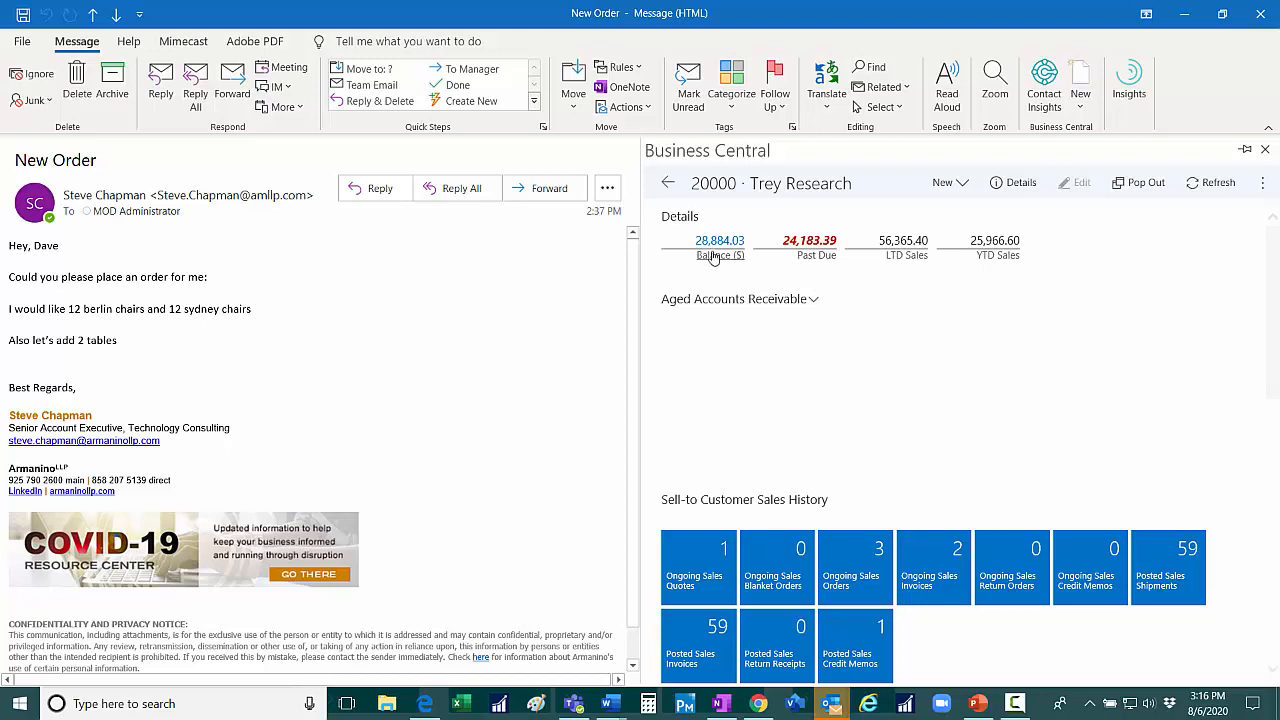
click(719, 240)
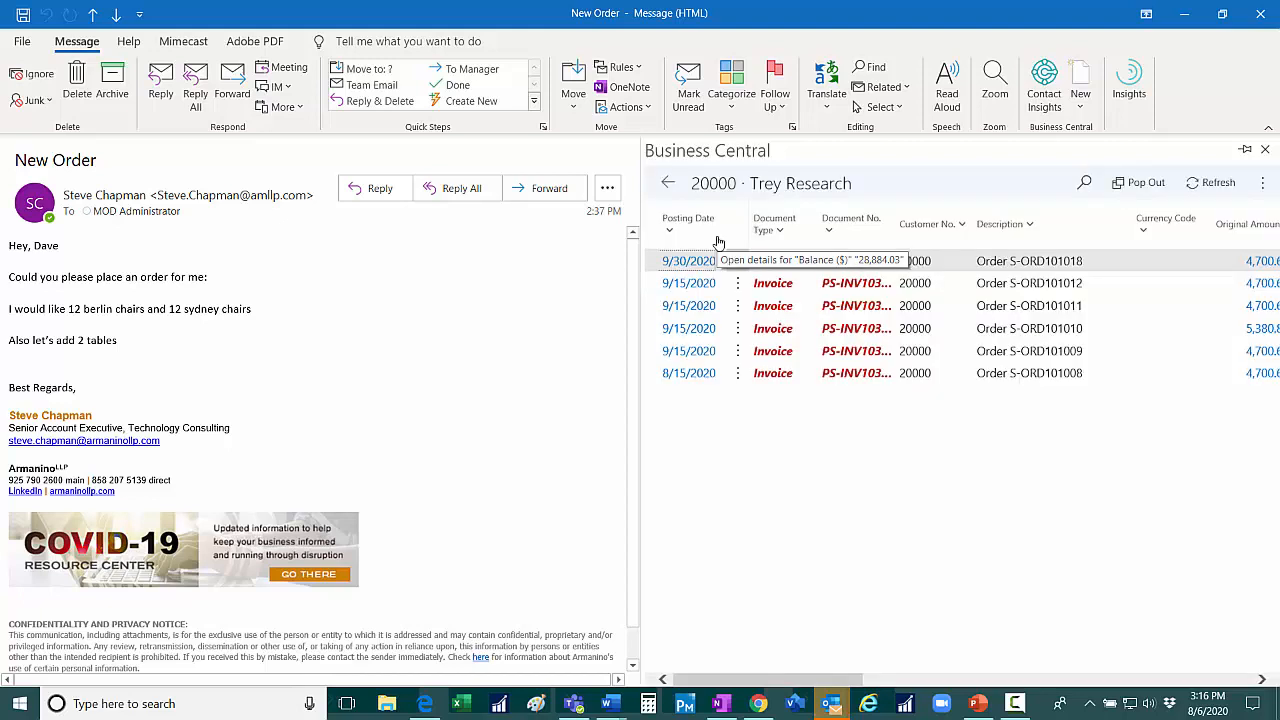
mouse_move(740, 400)
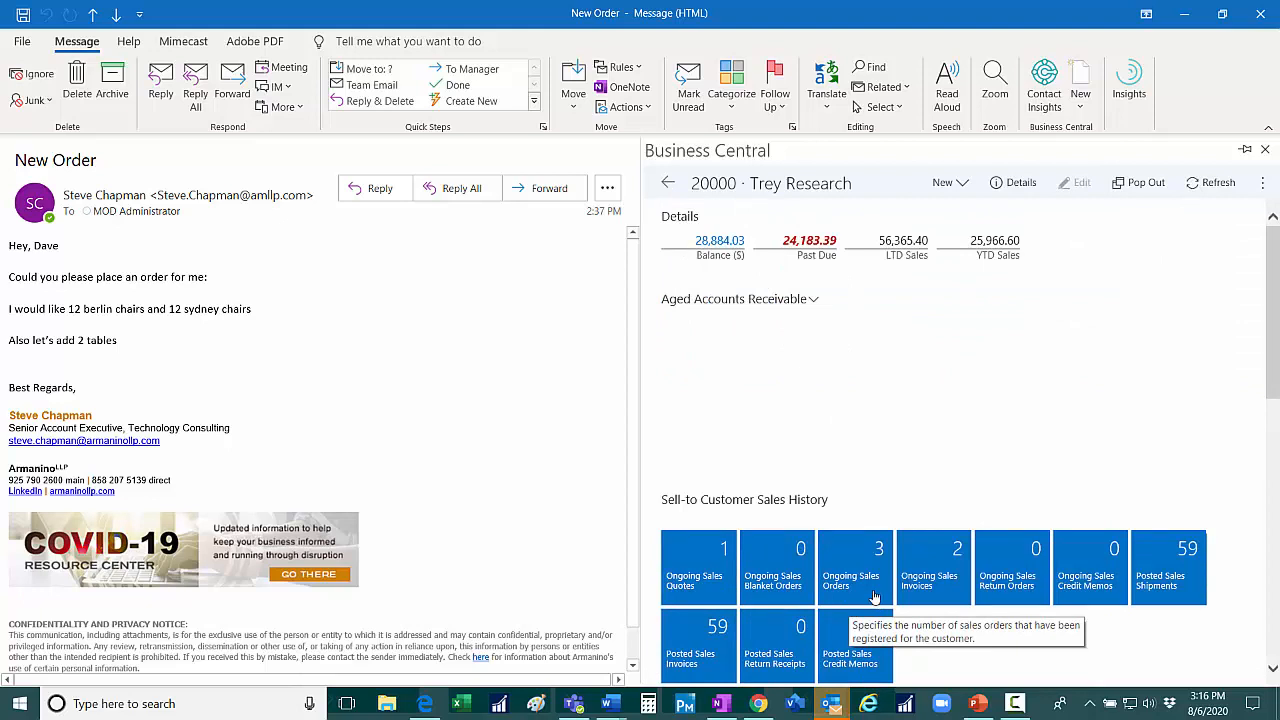
mouse_move(940, 630)
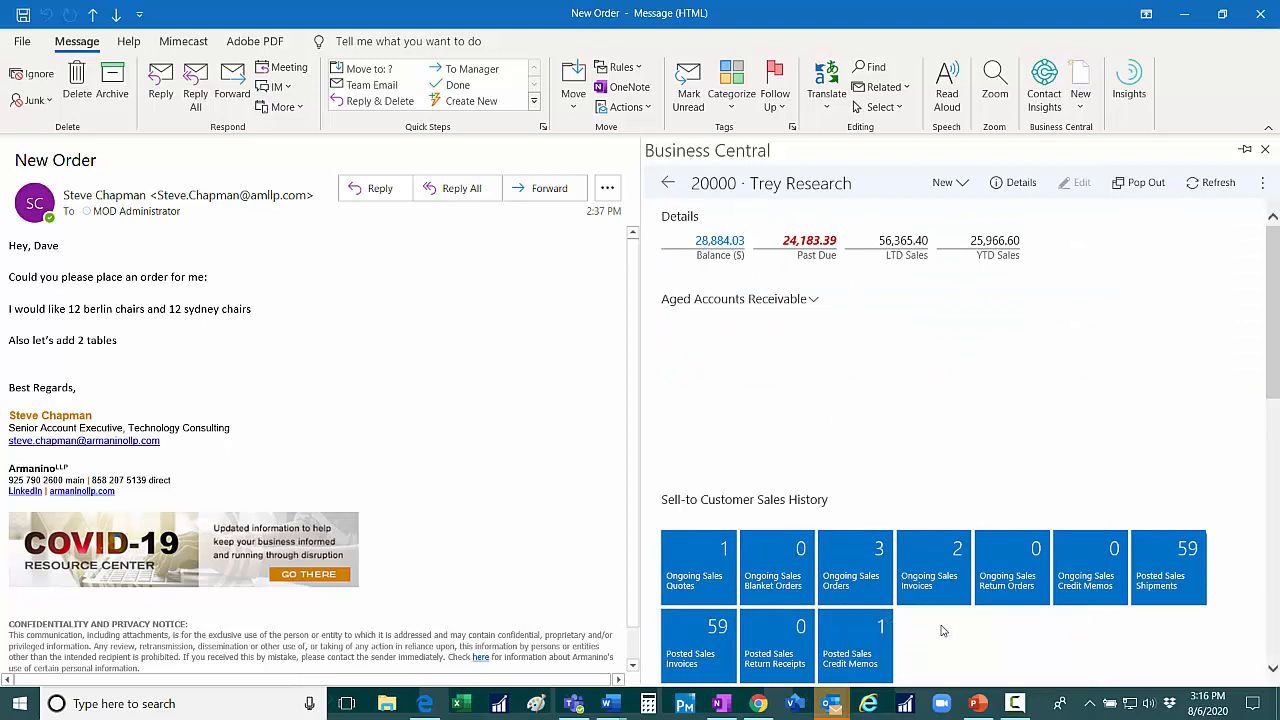
mouse_move(881, 427)
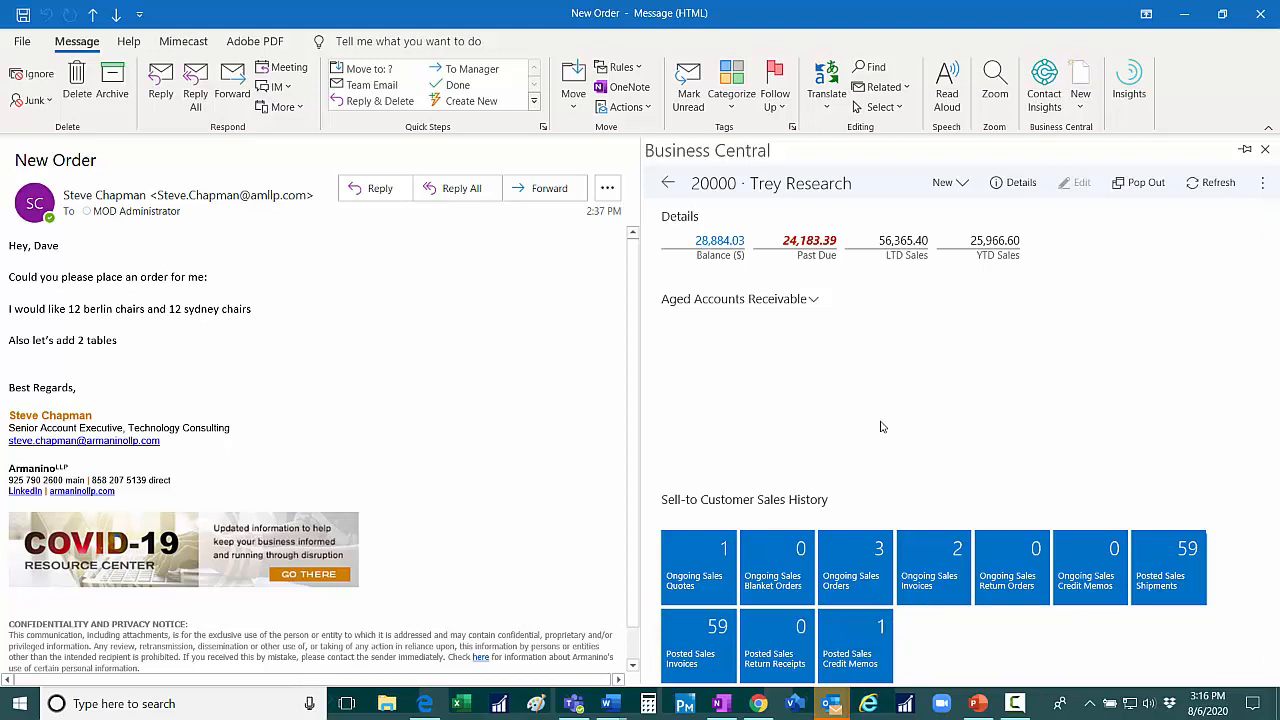
click(945, 182)
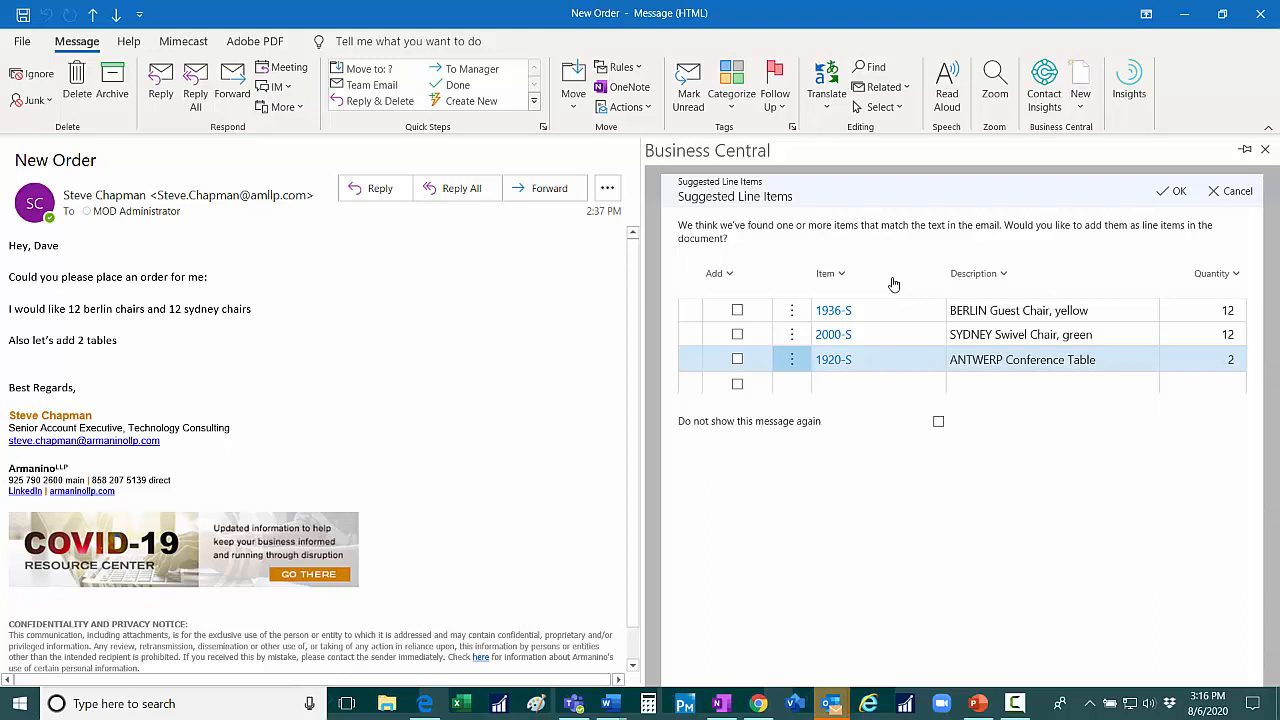
mouse_move(1187, 316)
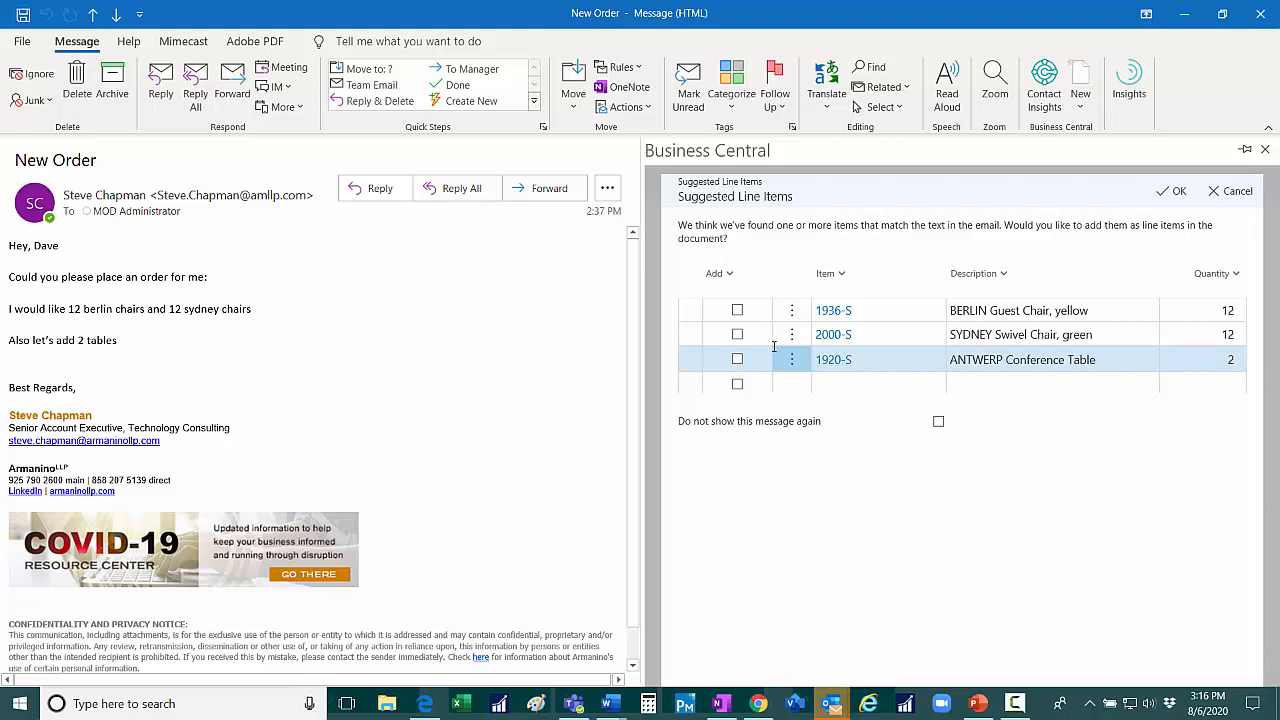
- Add the BERLIN Guest Chair and SYDNEY Swivel Chair suggested lines to S-ORD101020
click(737, 311)
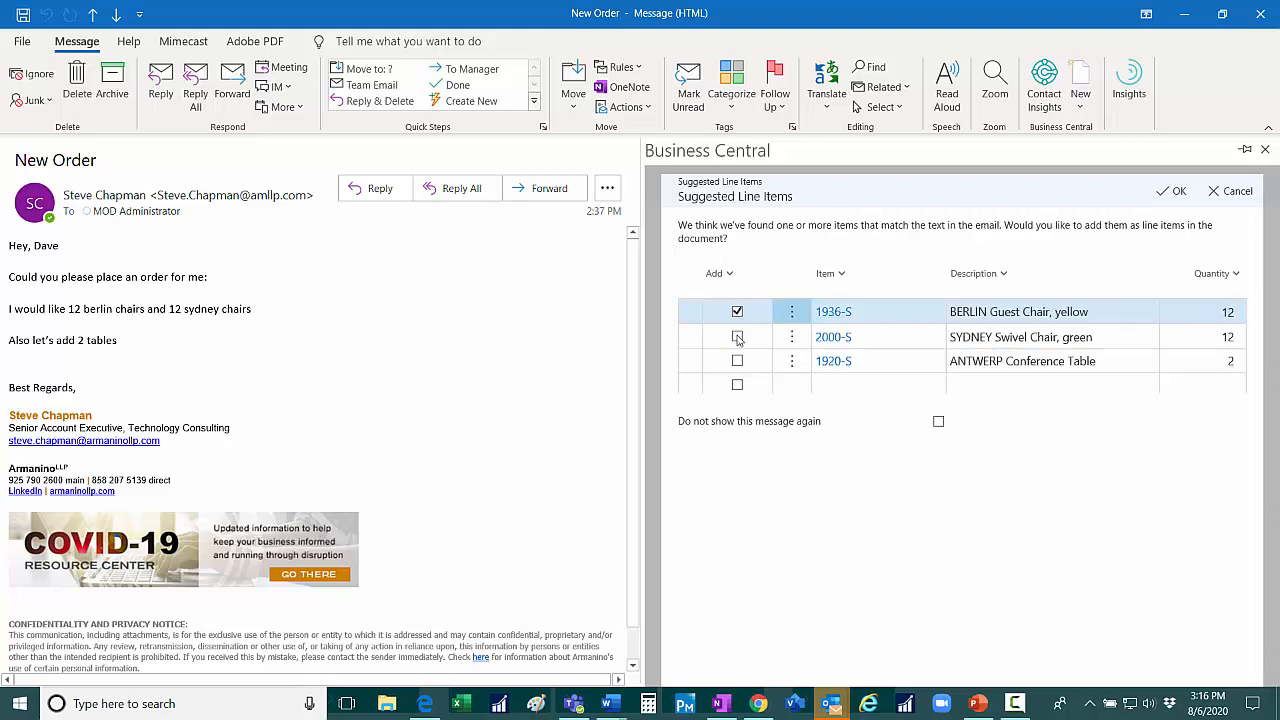
click(737, 337)
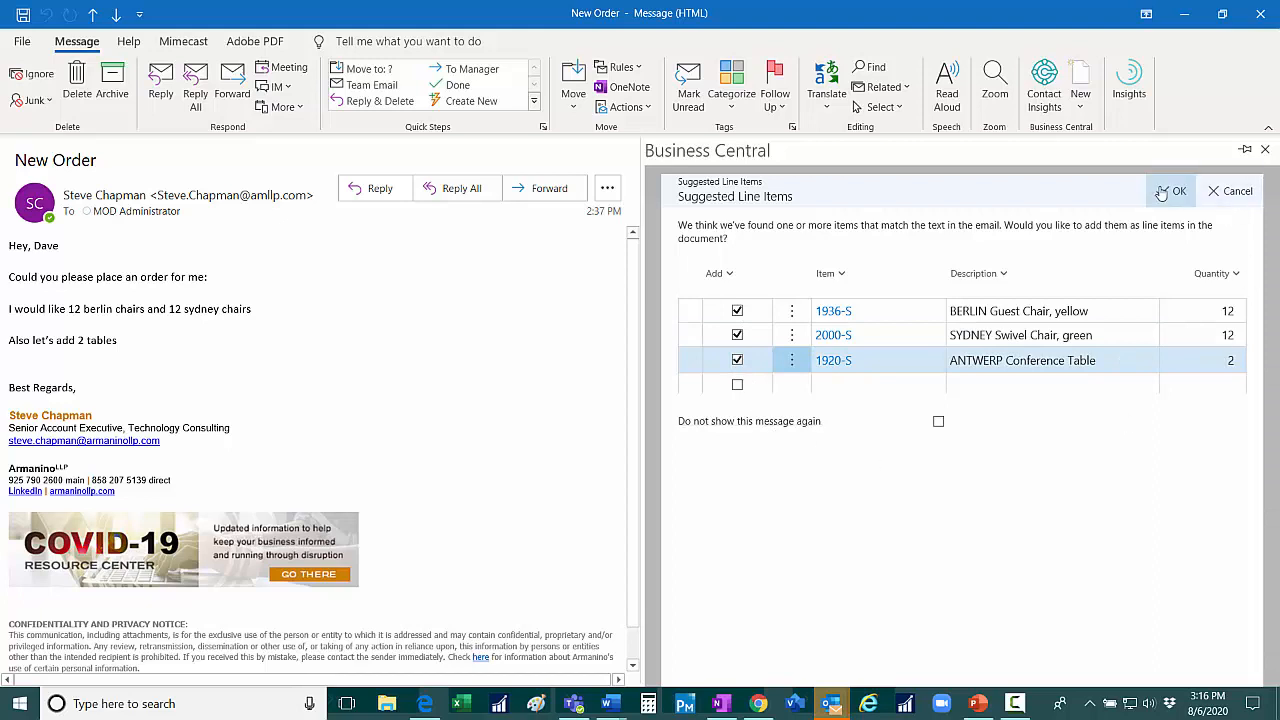
click(1179, 191)
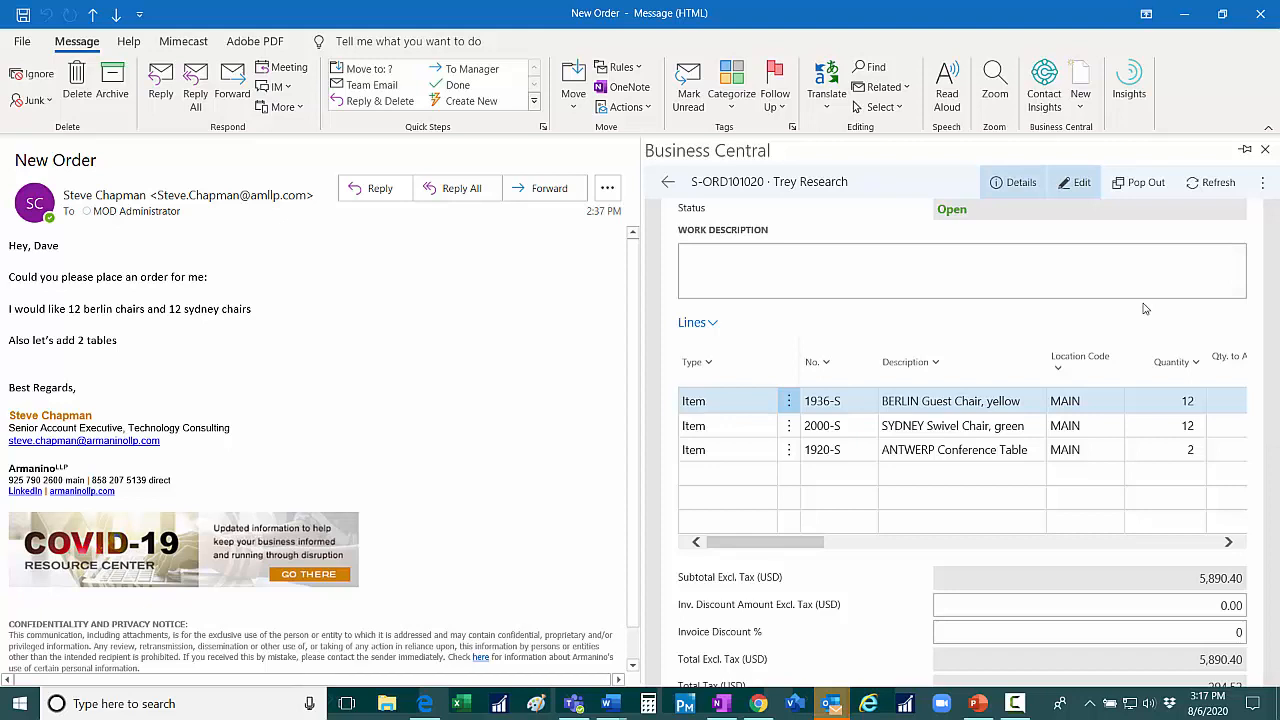
- Draft an email order confirmation for the sales order to Trey Research
click(1263, 182)
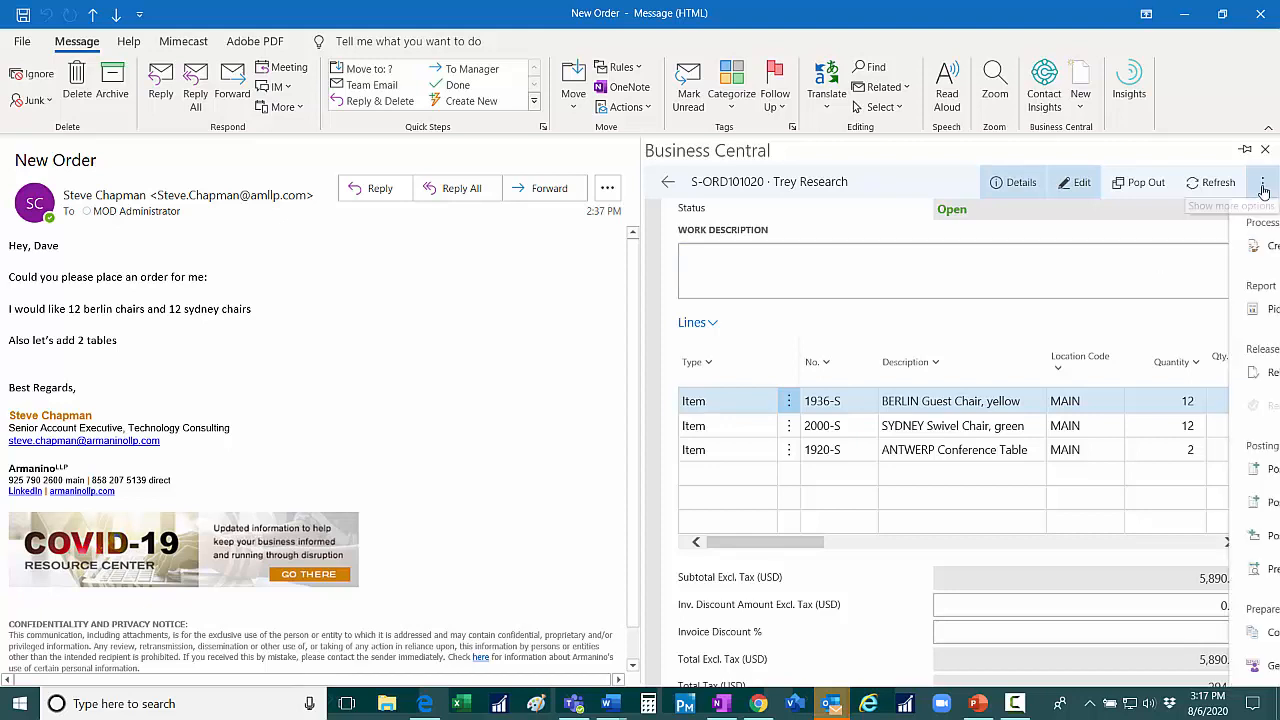
click(1262, 183)
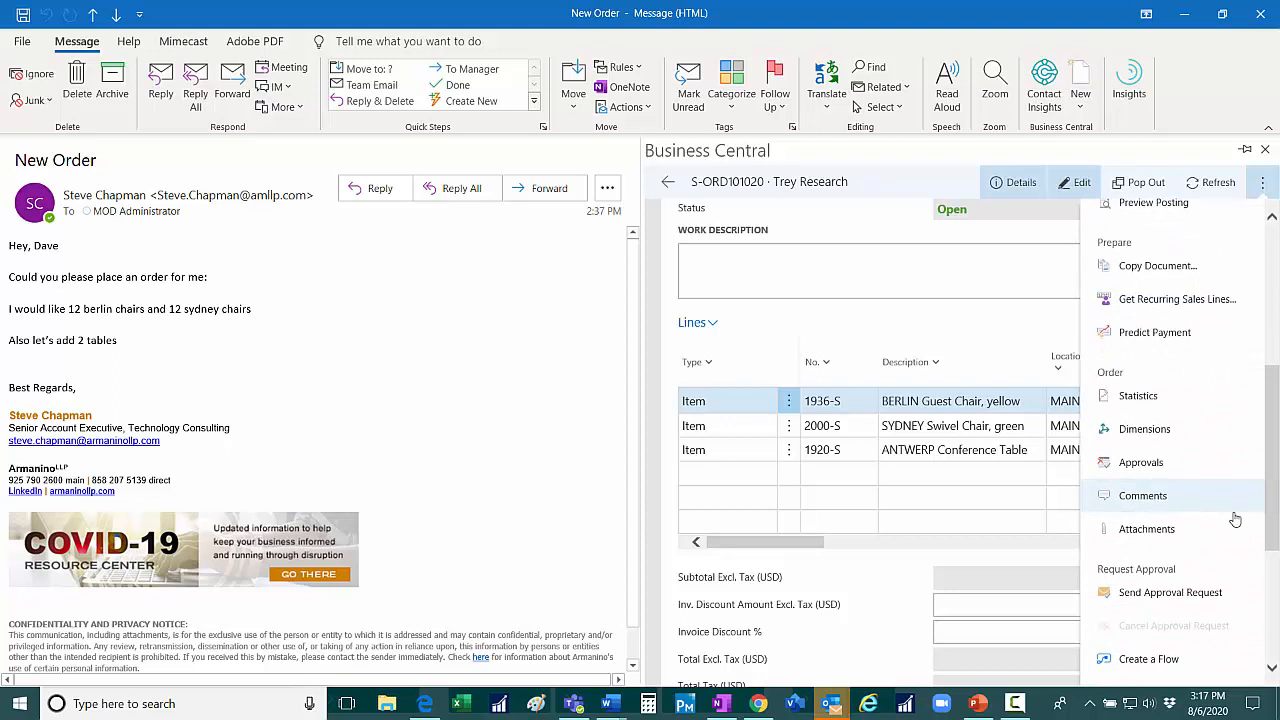
scroll(down, 3)
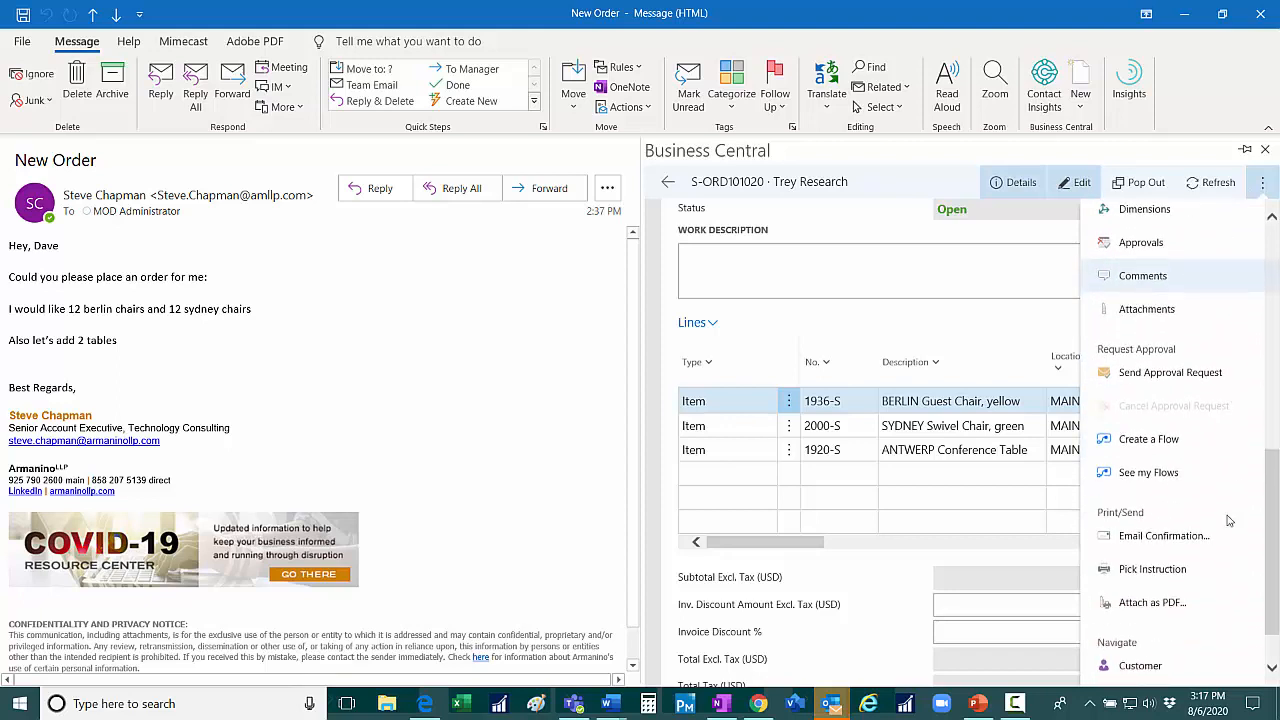
click(1164, 535)
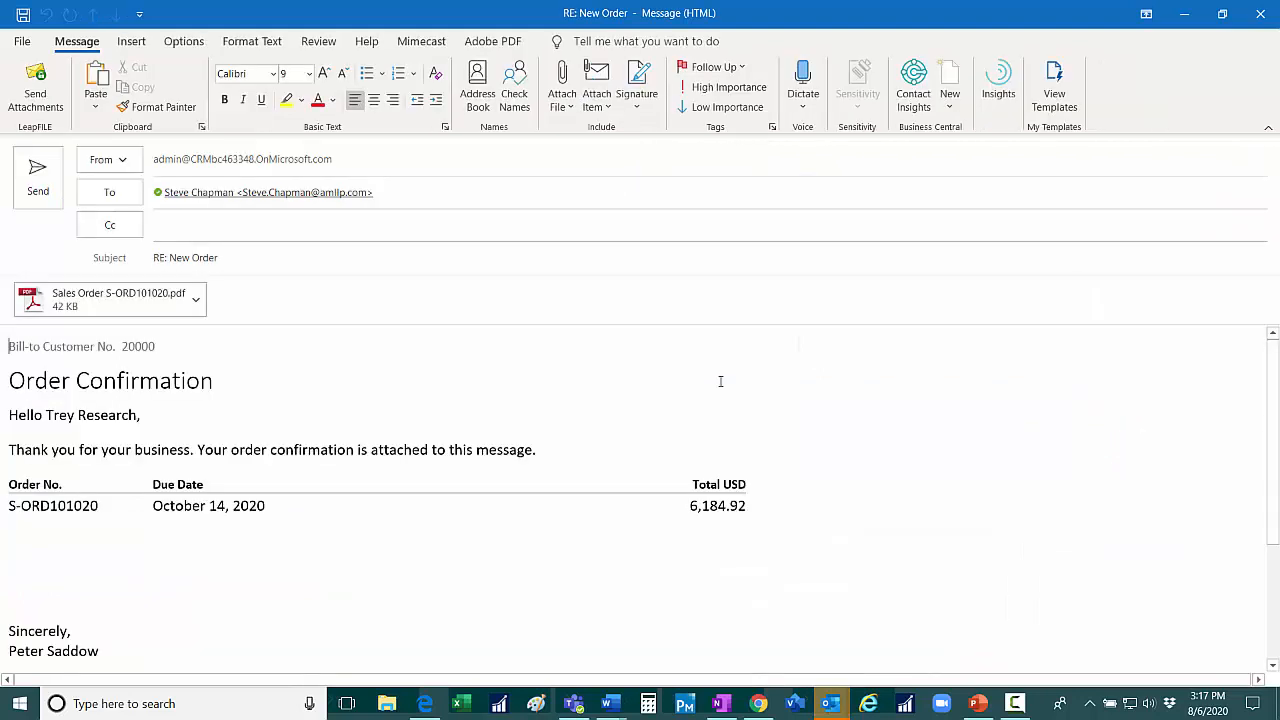
mouse_move(420, 330)
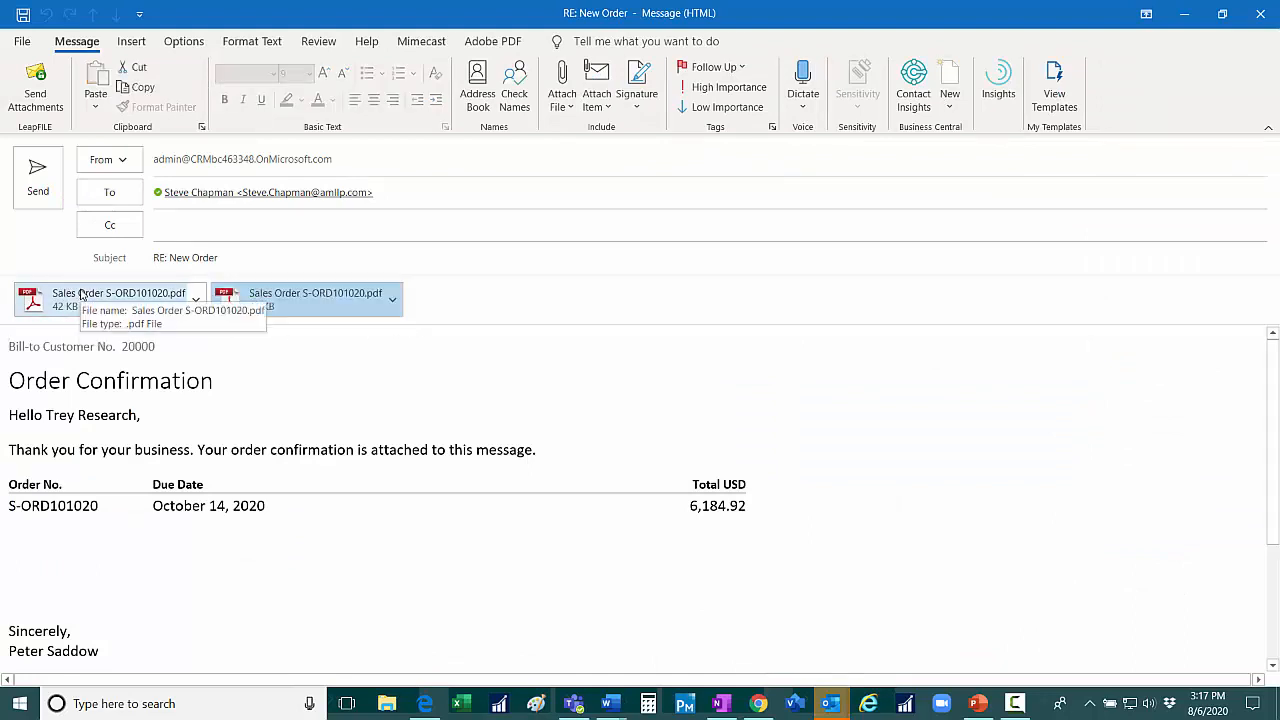
- Review the Sales Order S-ORD101020.pdf confirmation, then switch to the Business Central sales orders list
double_click(115, 299)
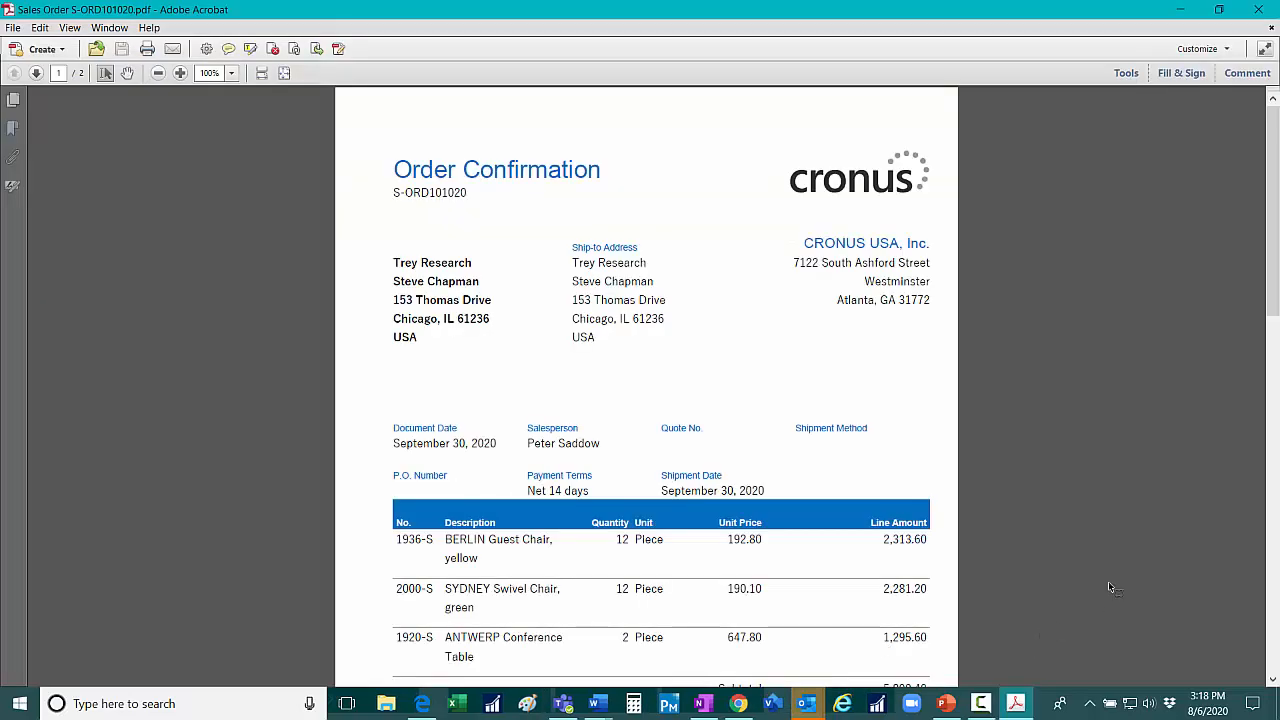
click(807, 703)
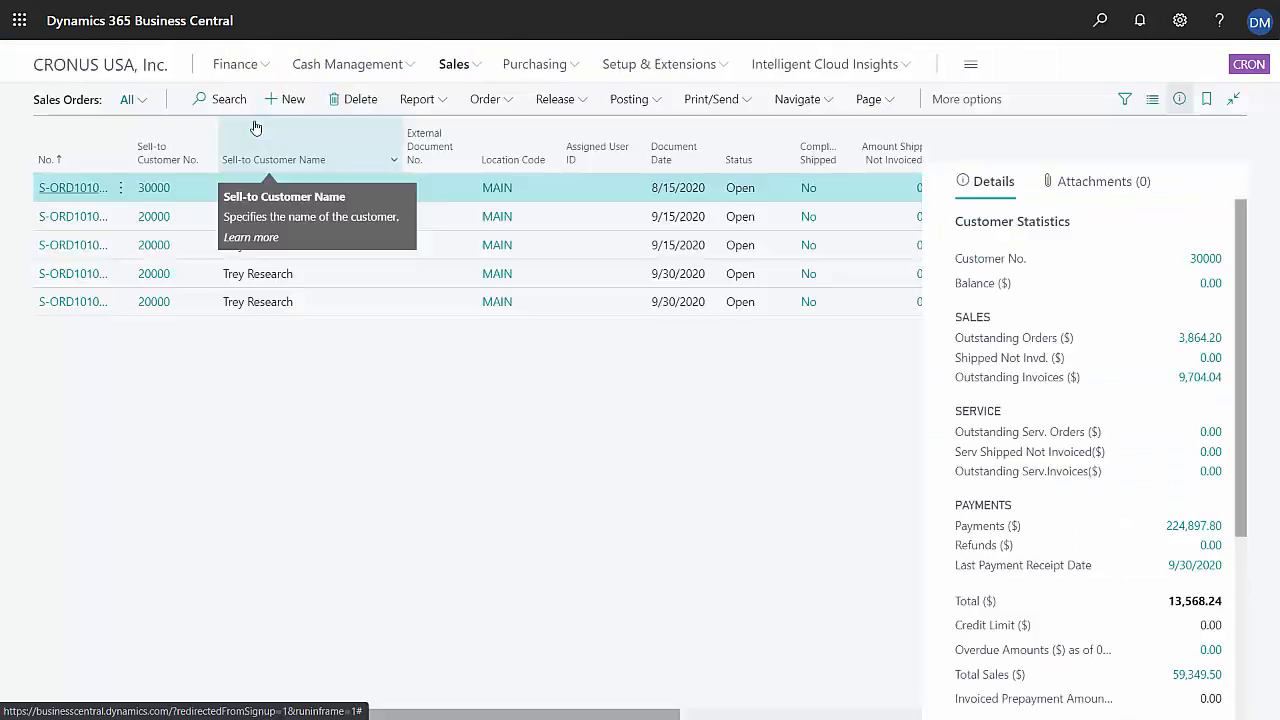
mouse_move(314, 524)
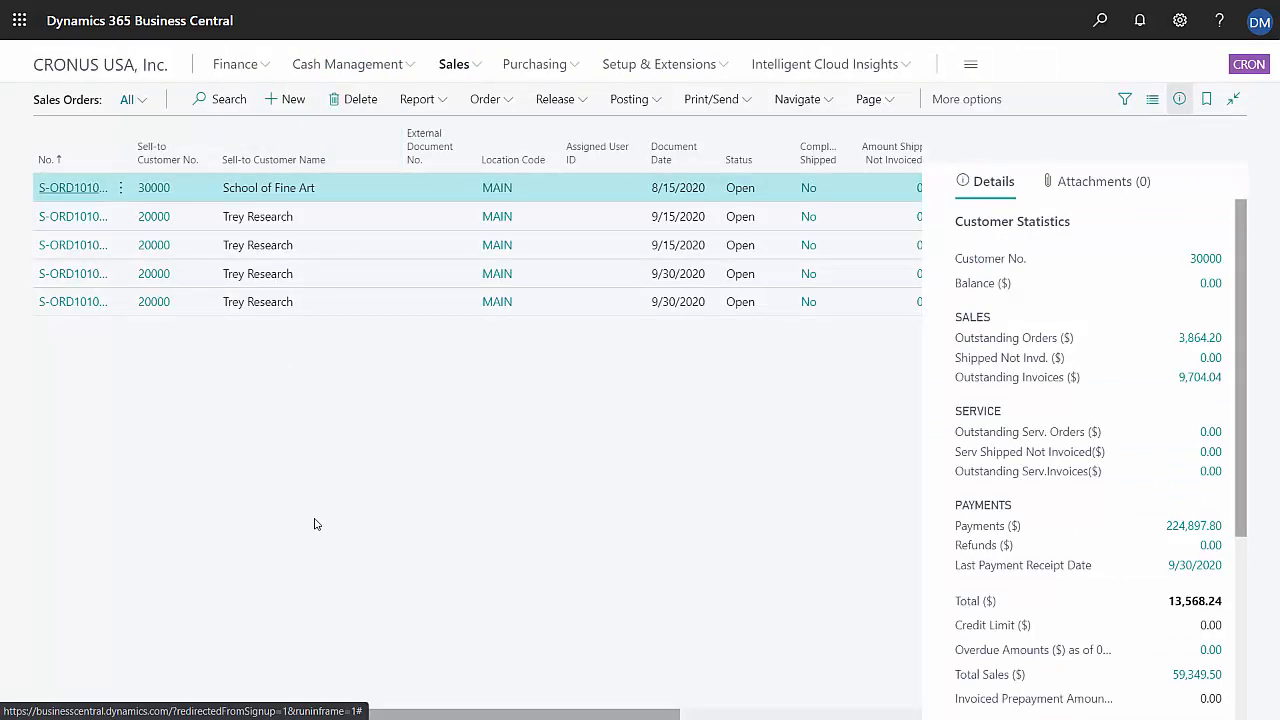
mouse_move(71, 314)
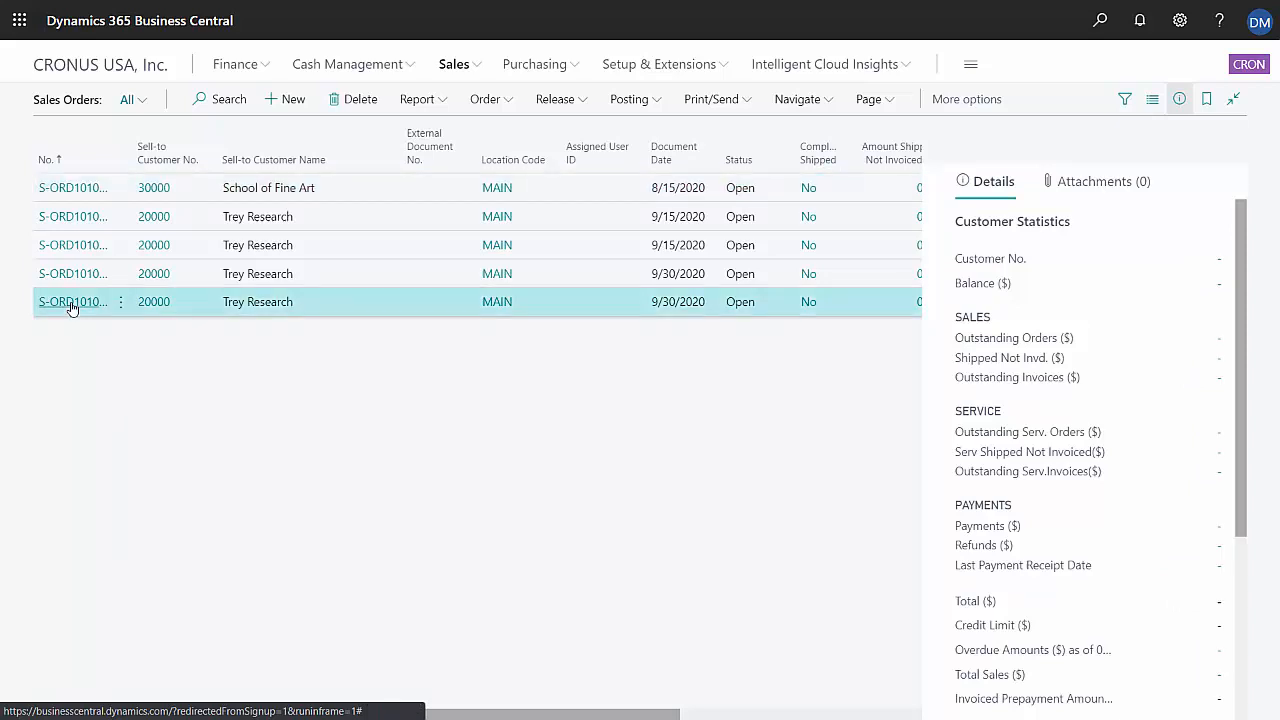
- Open the newest Trey Research sales order, S-ORD101020, from the list
click(73, 301)
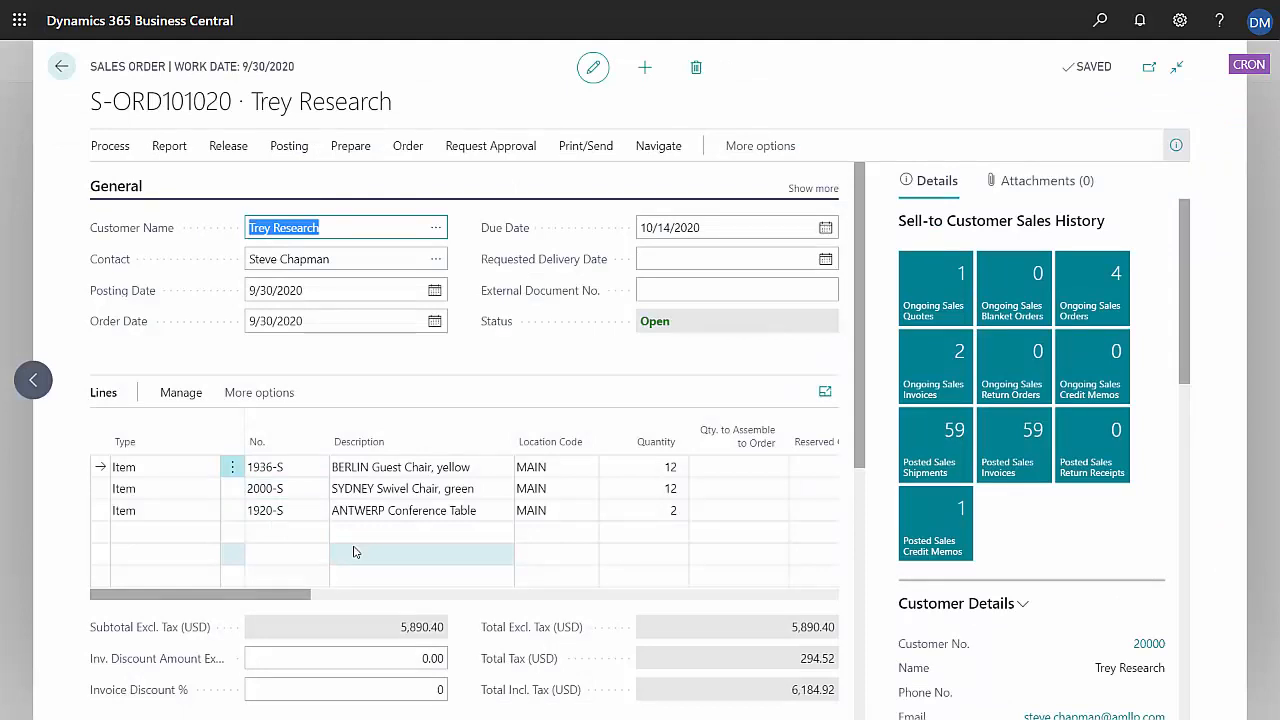
- Post sales order S-ORD101020 with Ship and Invoice
click(289, 145)
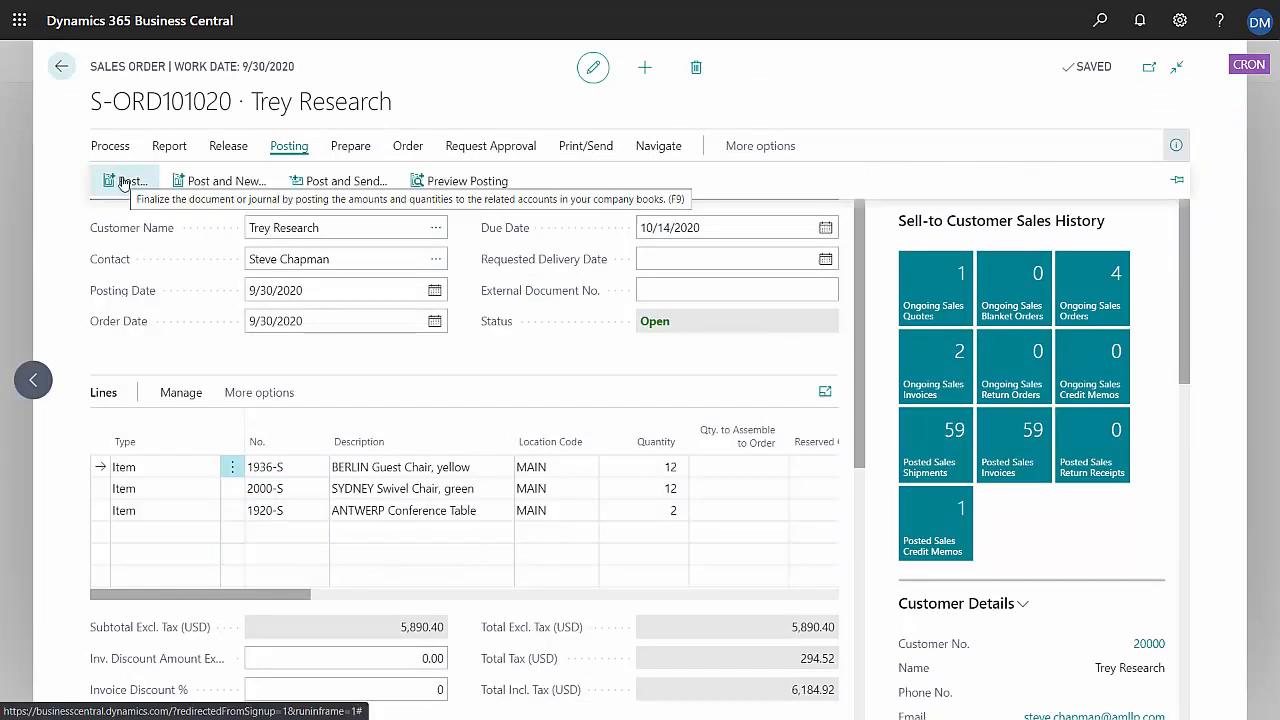
click(127, 180)
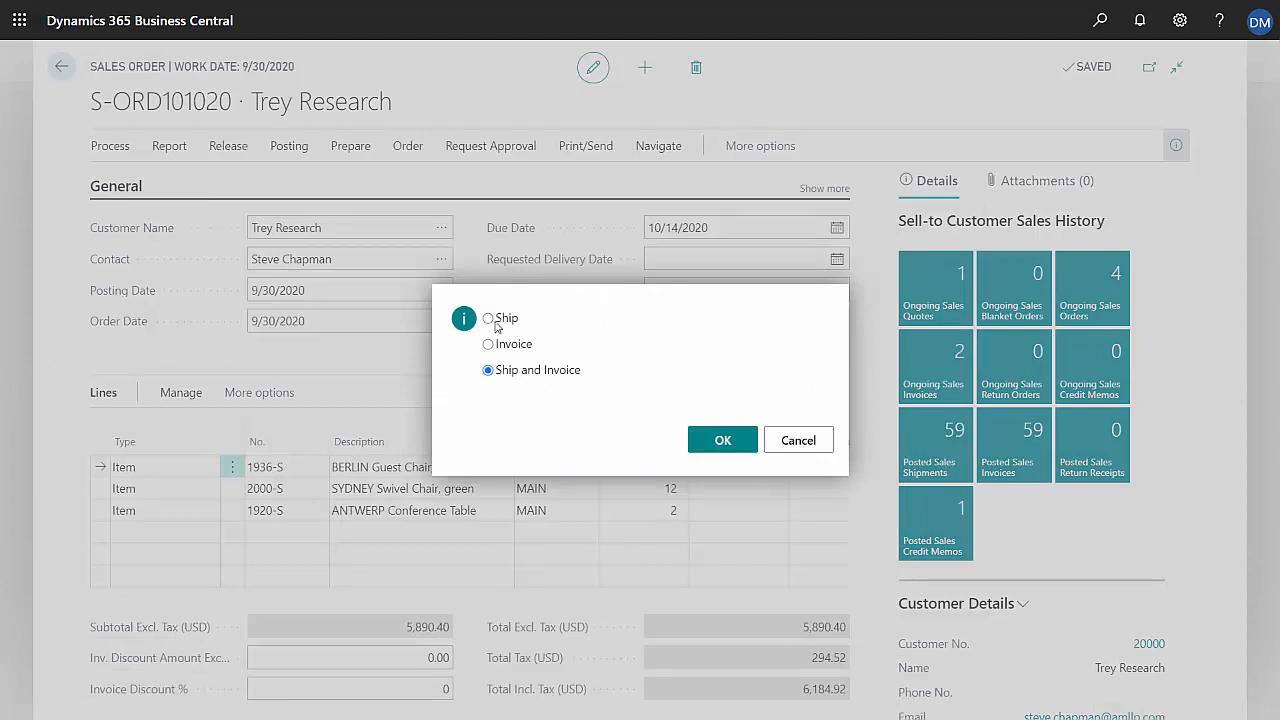
mouse_move(489, 344)
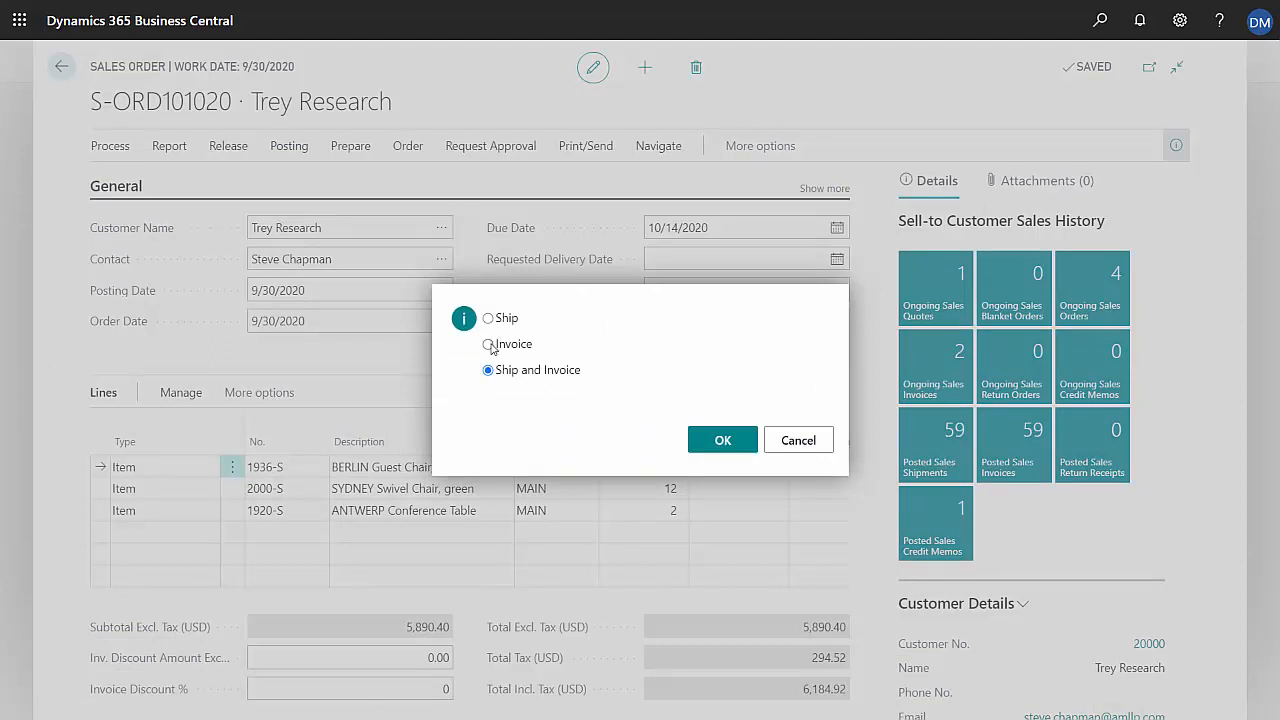
mouse_move(519, 405)
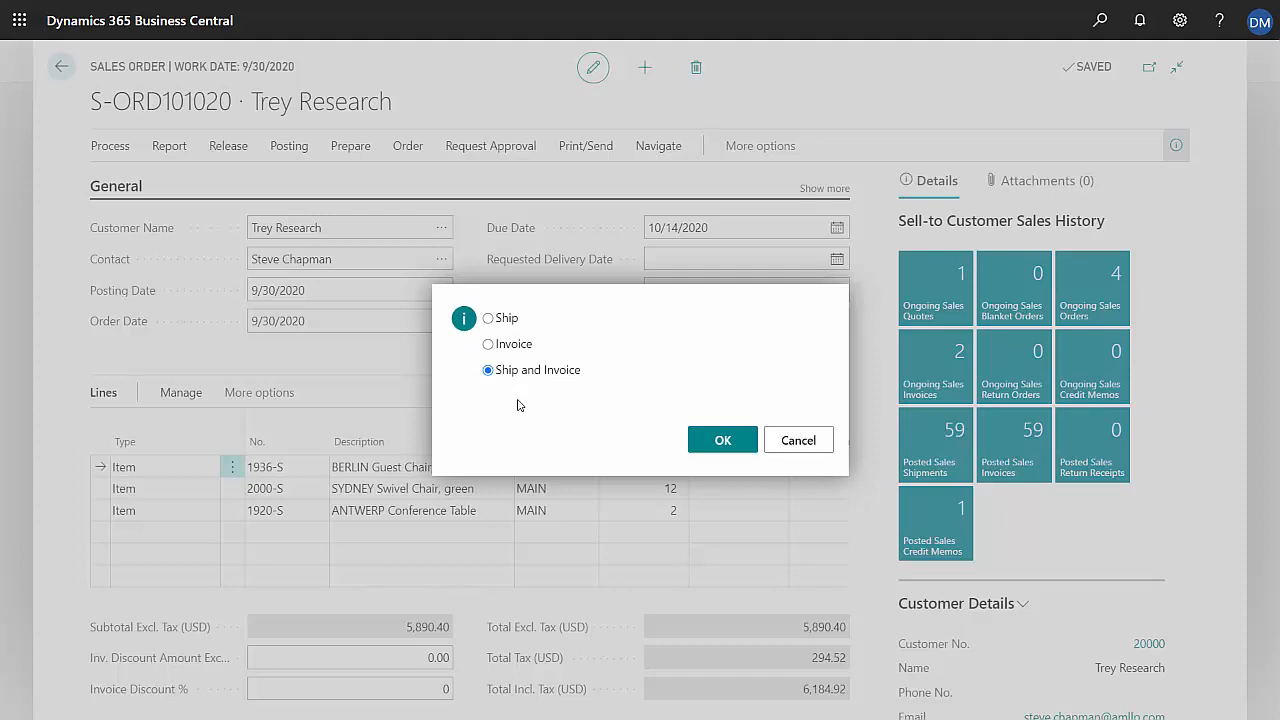
mouse_move(512, 395)
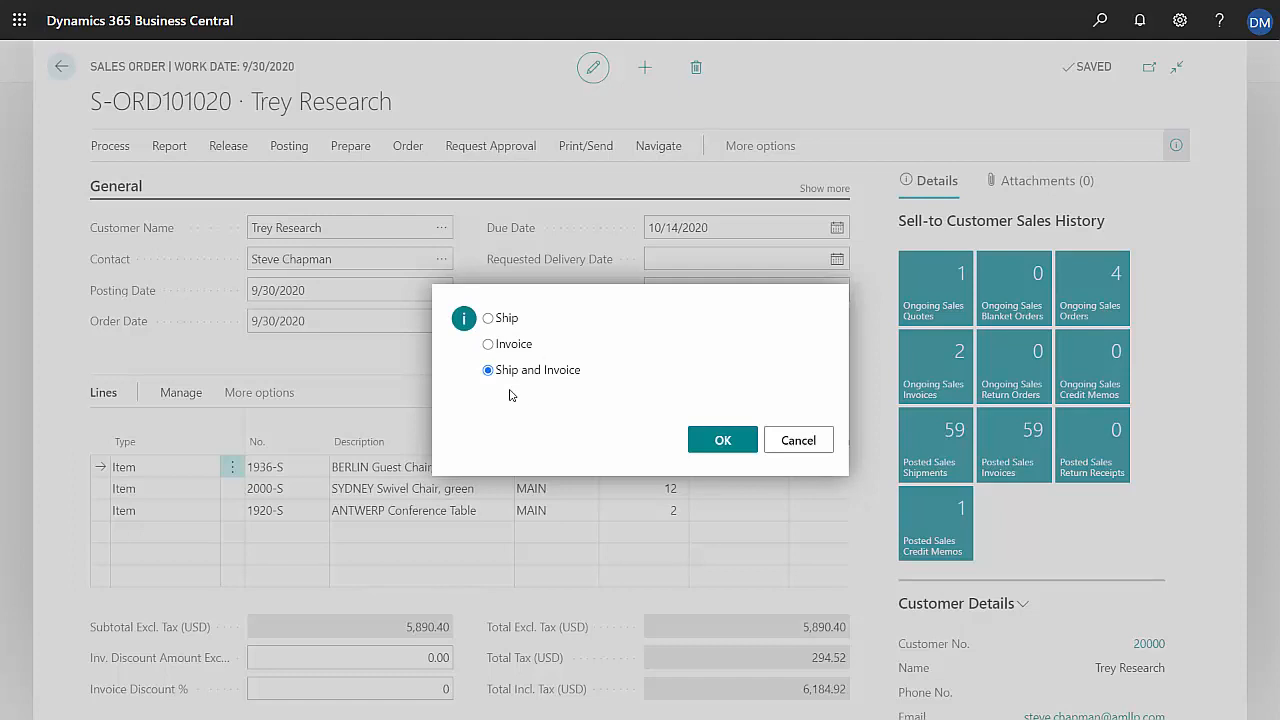
mouse_move(722, 440)
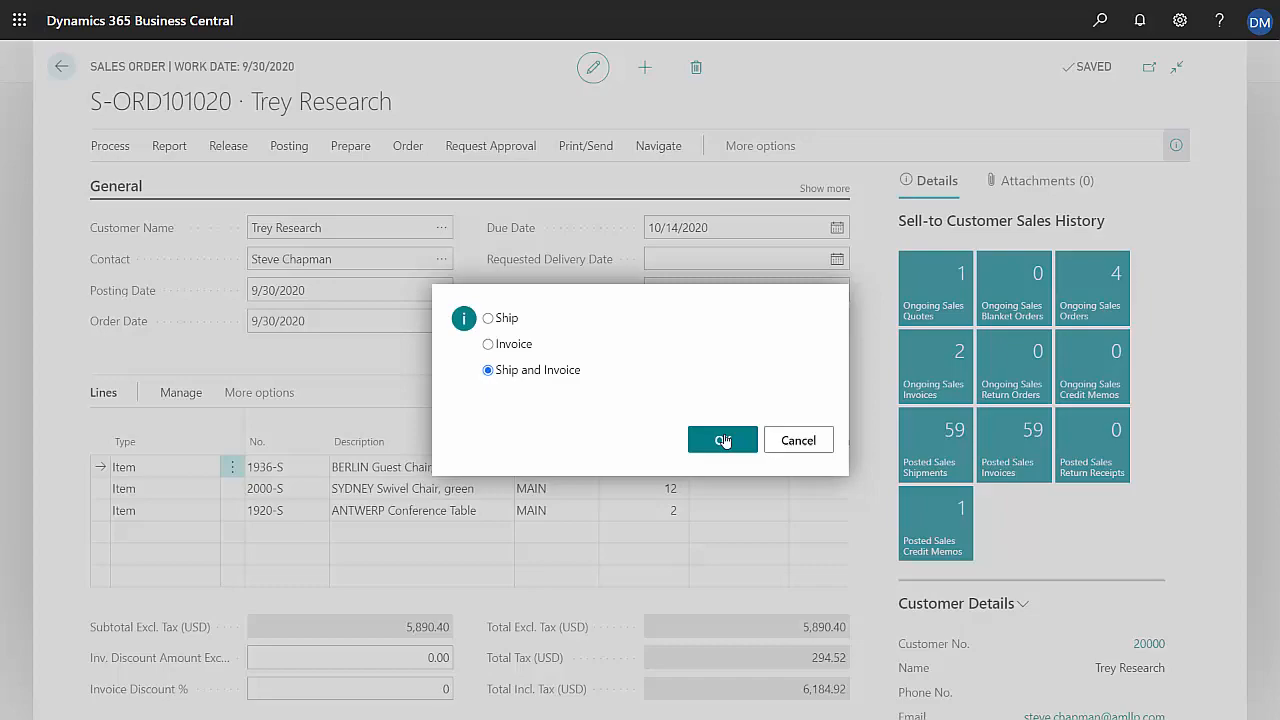
click(722, 440)
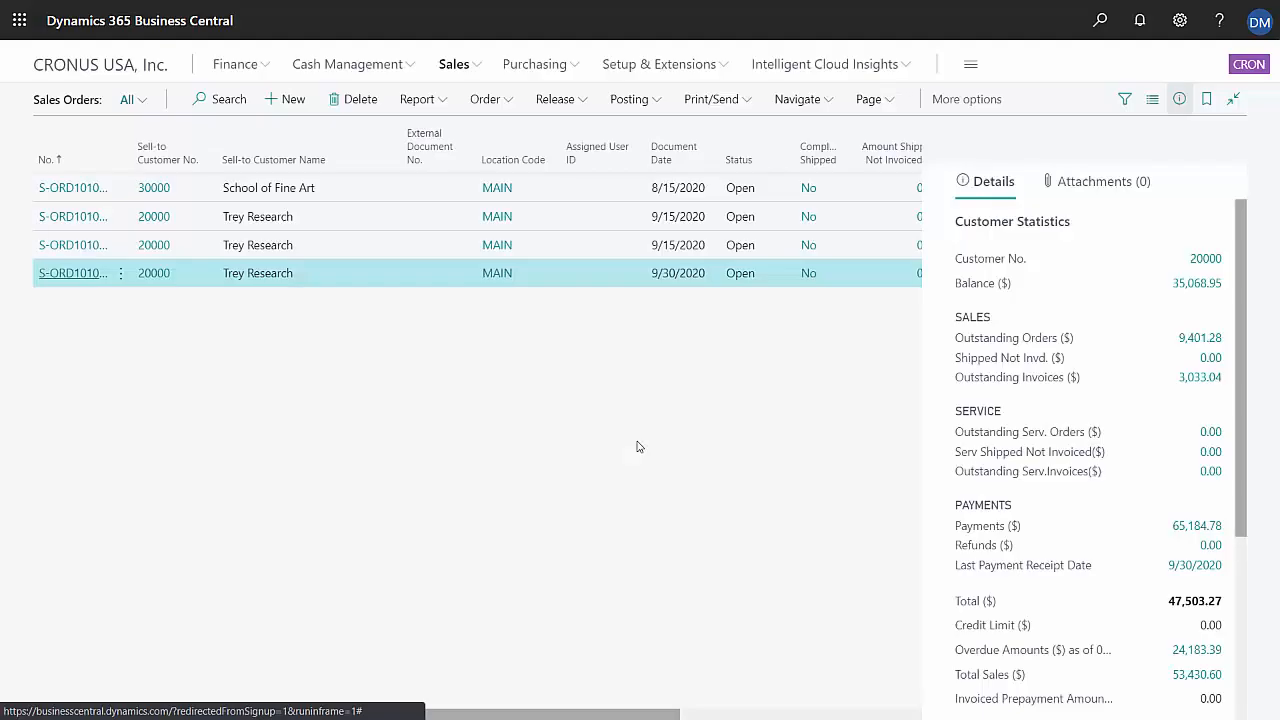
mouse_move(238, 320)
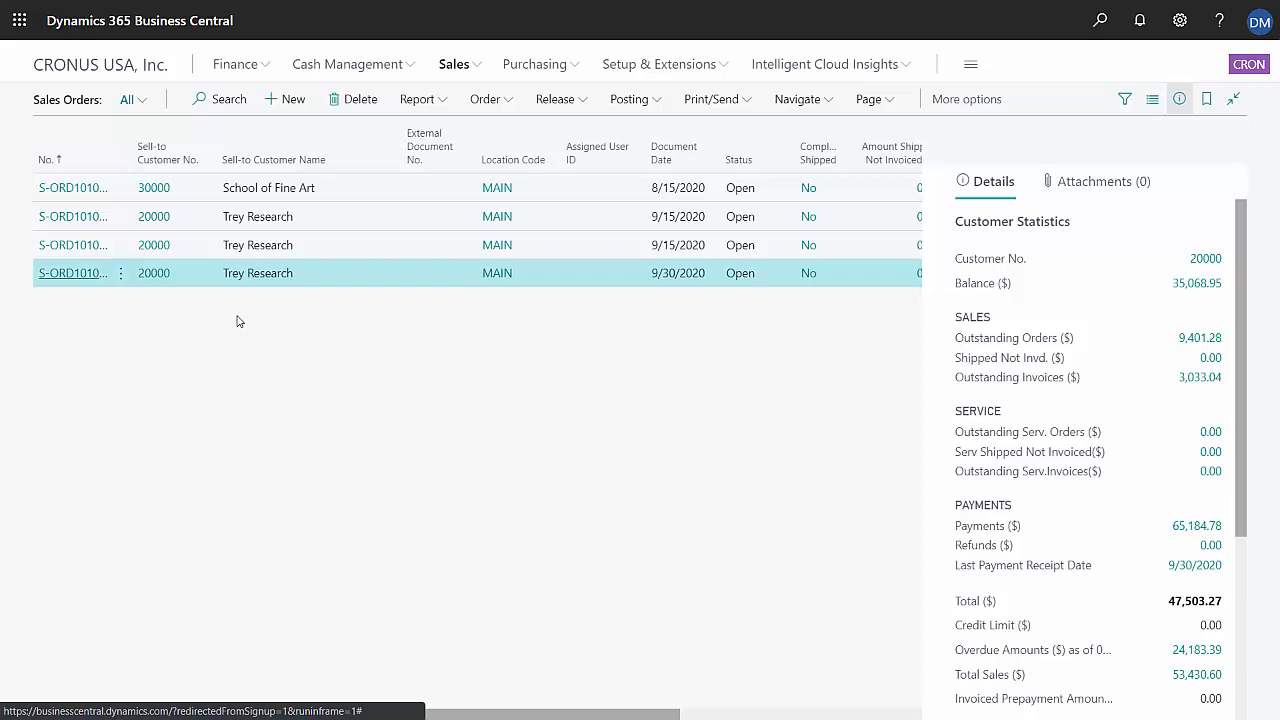
mouse_move(366, 386)
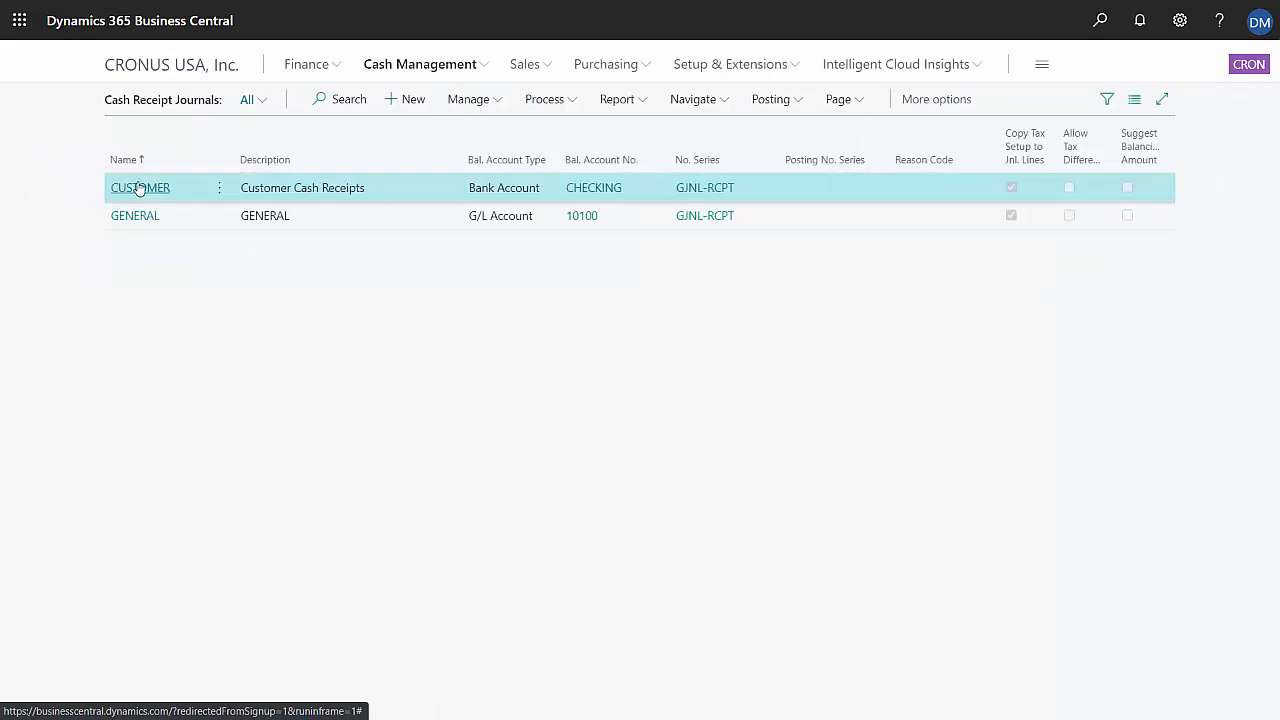
- Add a customer 20000 payment line in the CUSTOMER batch and open Apply Entries
click(140, 187)
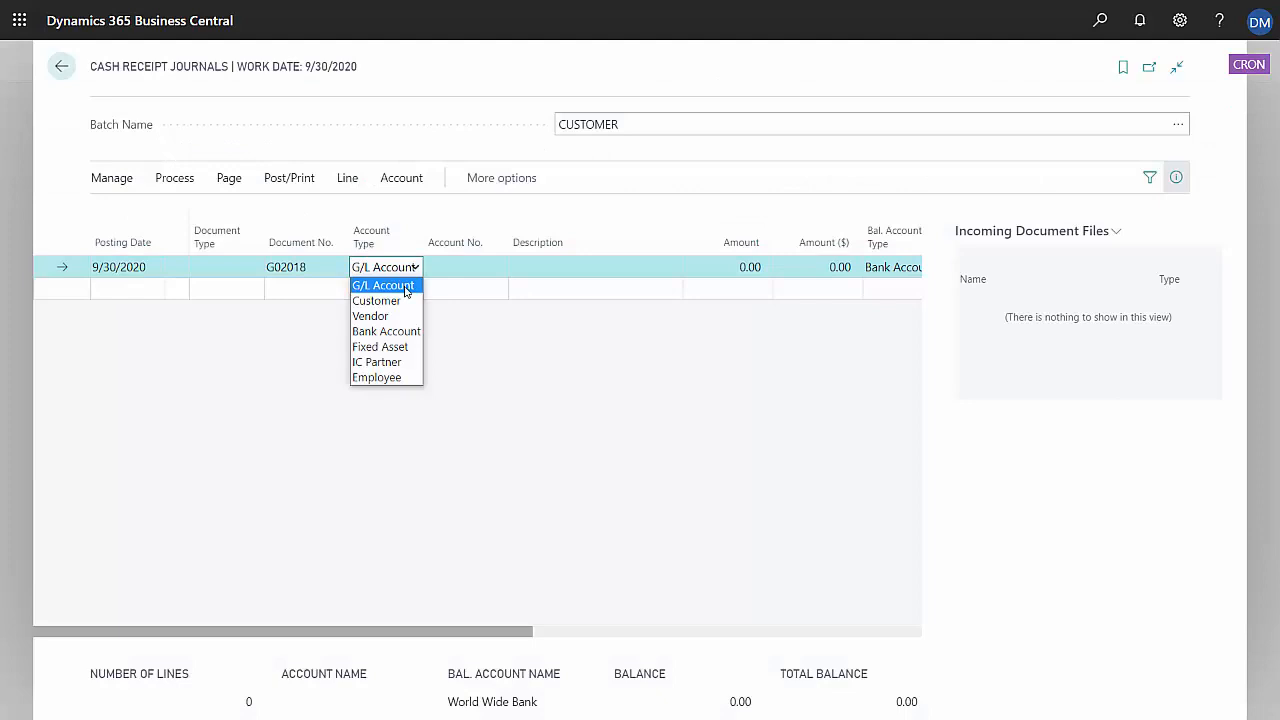
click(376, 300)
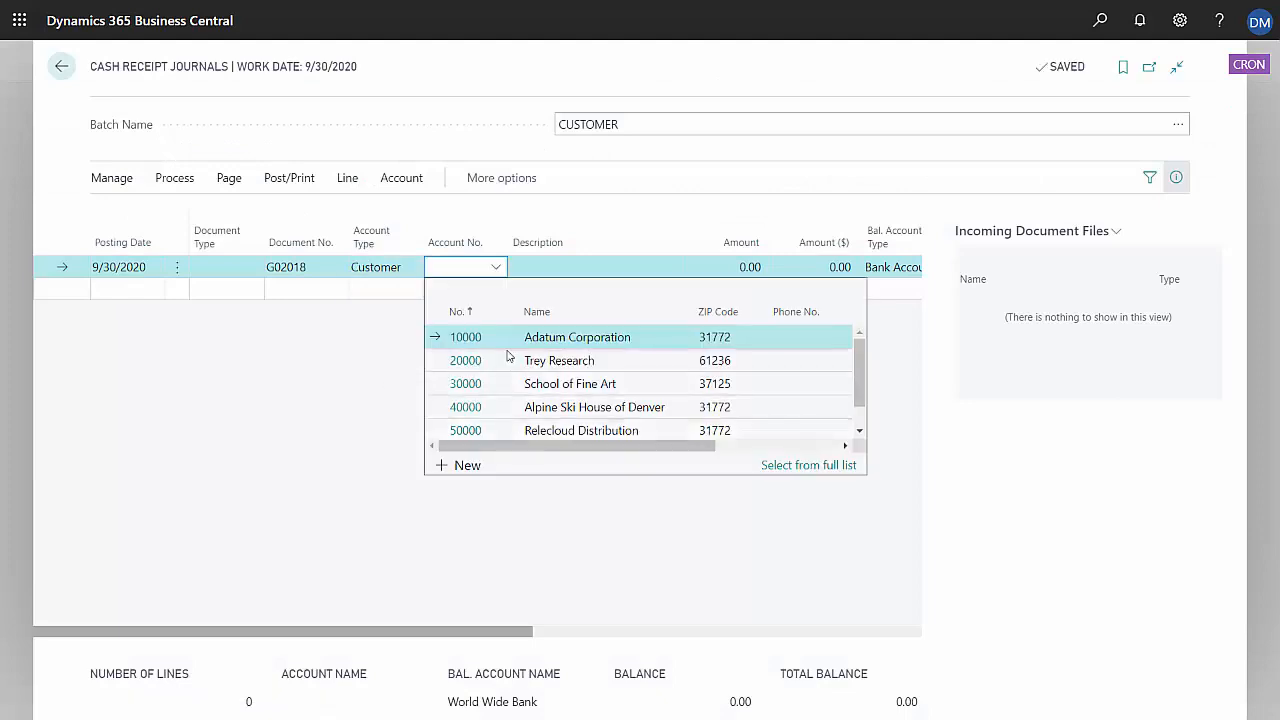
mouse_move(515, 440)
text(20000)
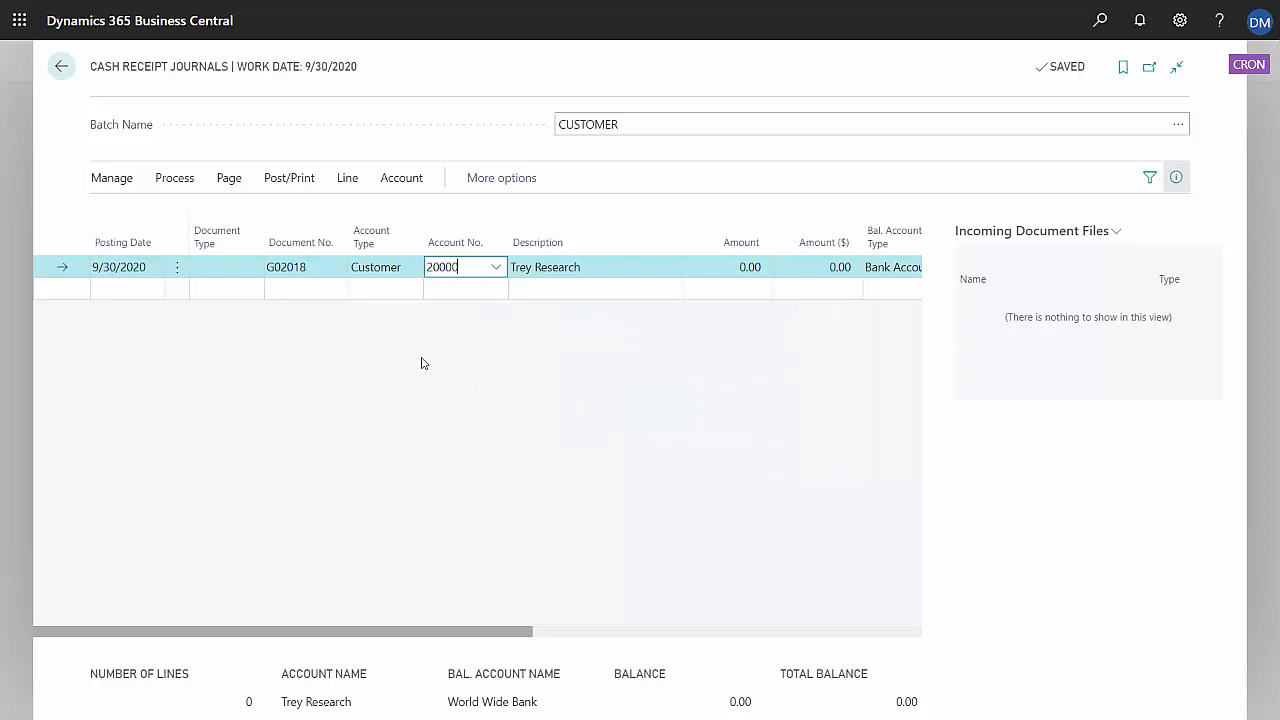
click(174, 177)
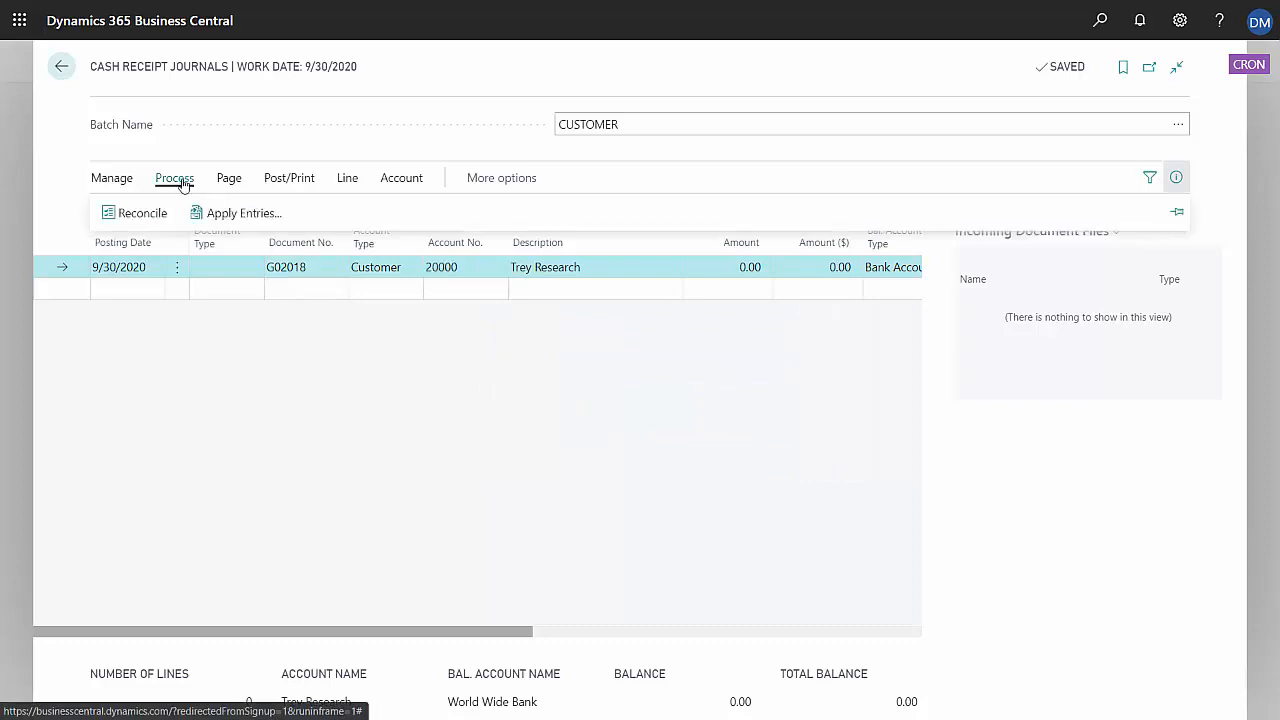
click(243, 213)
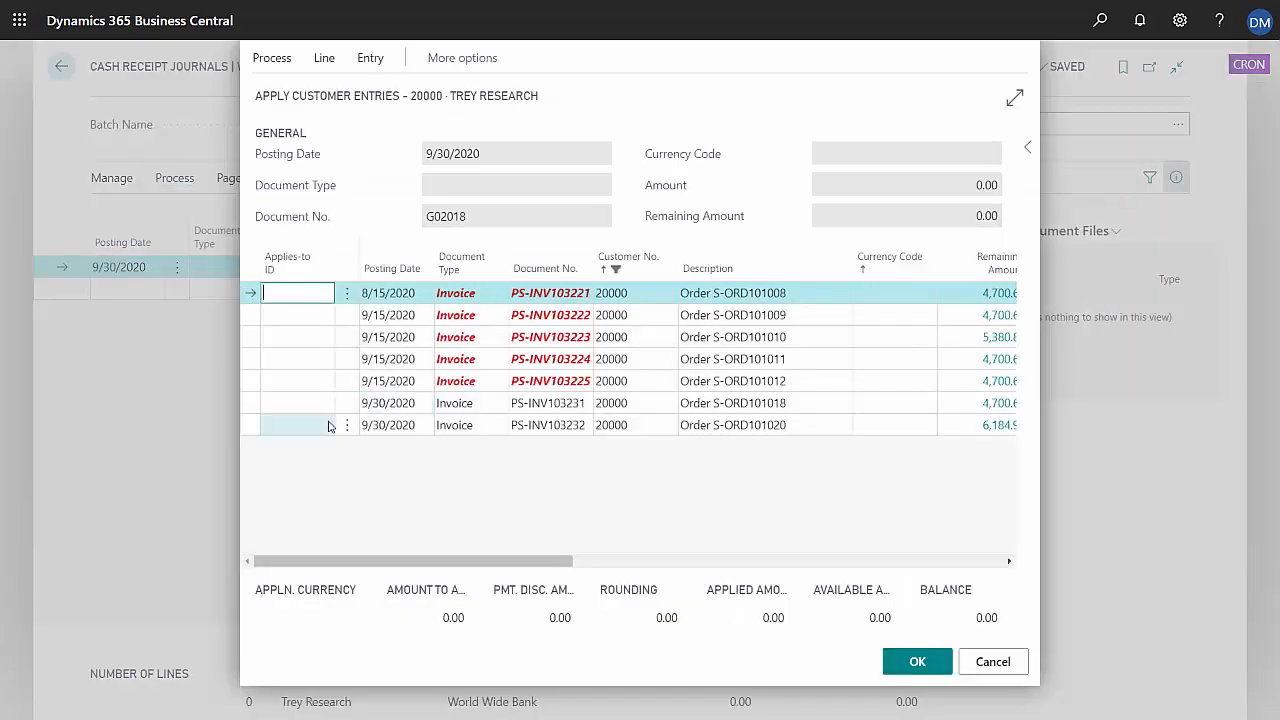
- Apply the 6,184.92 Trey Research payment to invoice PS-INV103232 and post the cash receipt journal
click(297, 424)
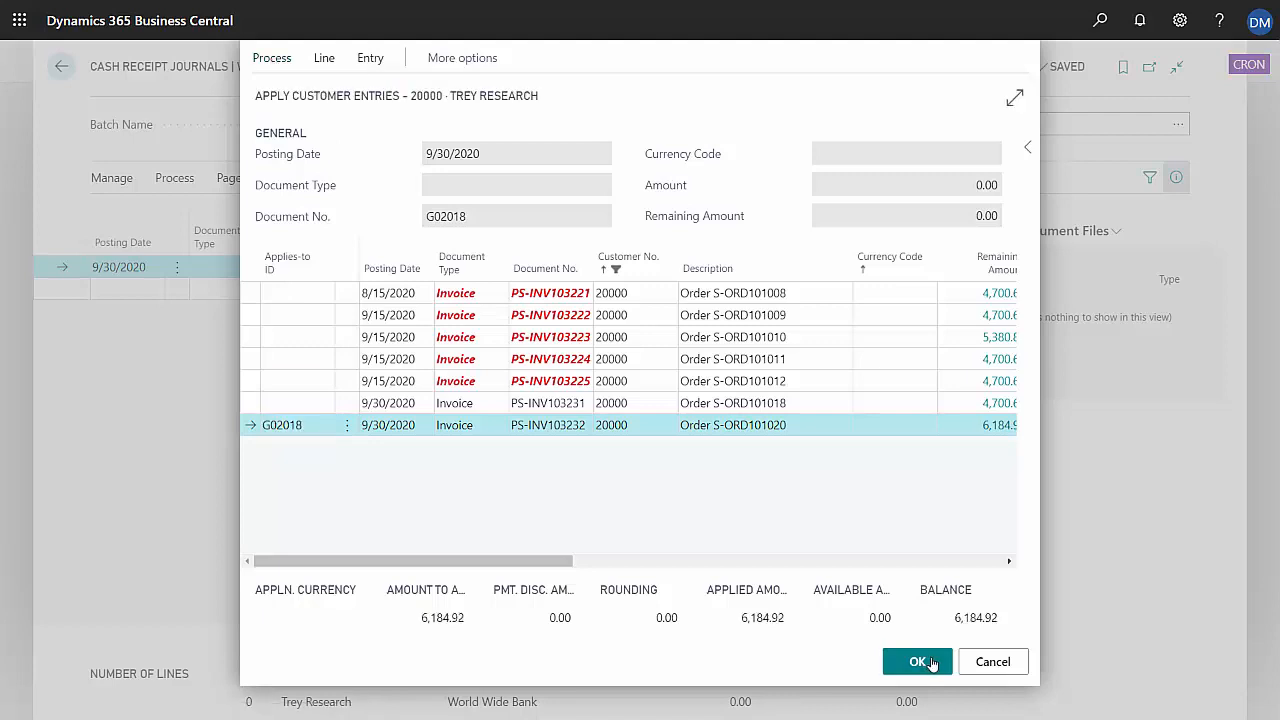
click(917, 661)
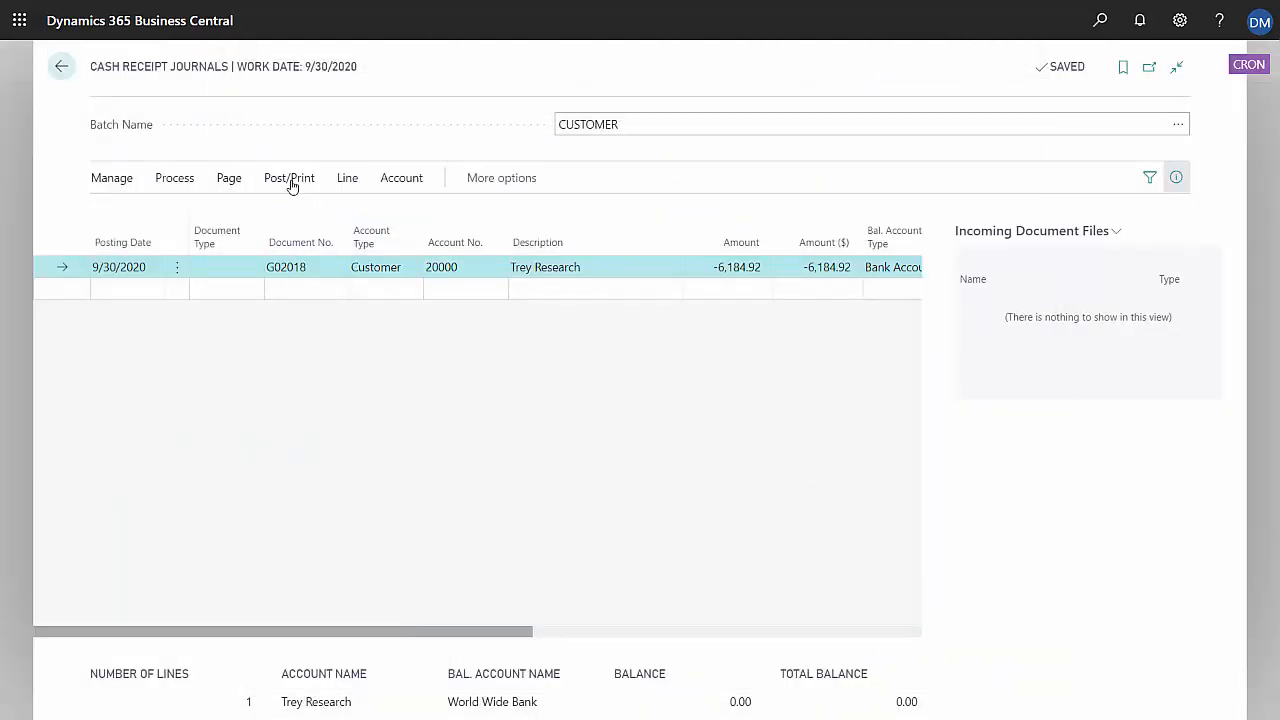
click(289, 177)
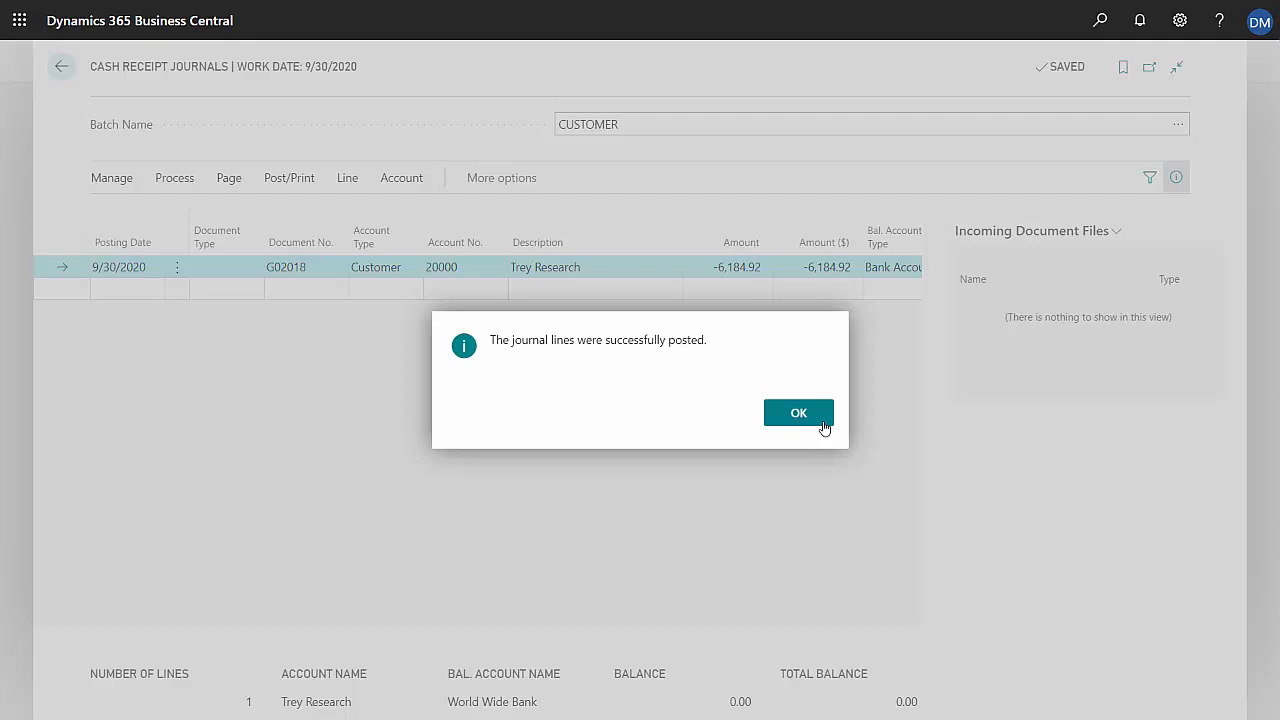
click(798, 413)
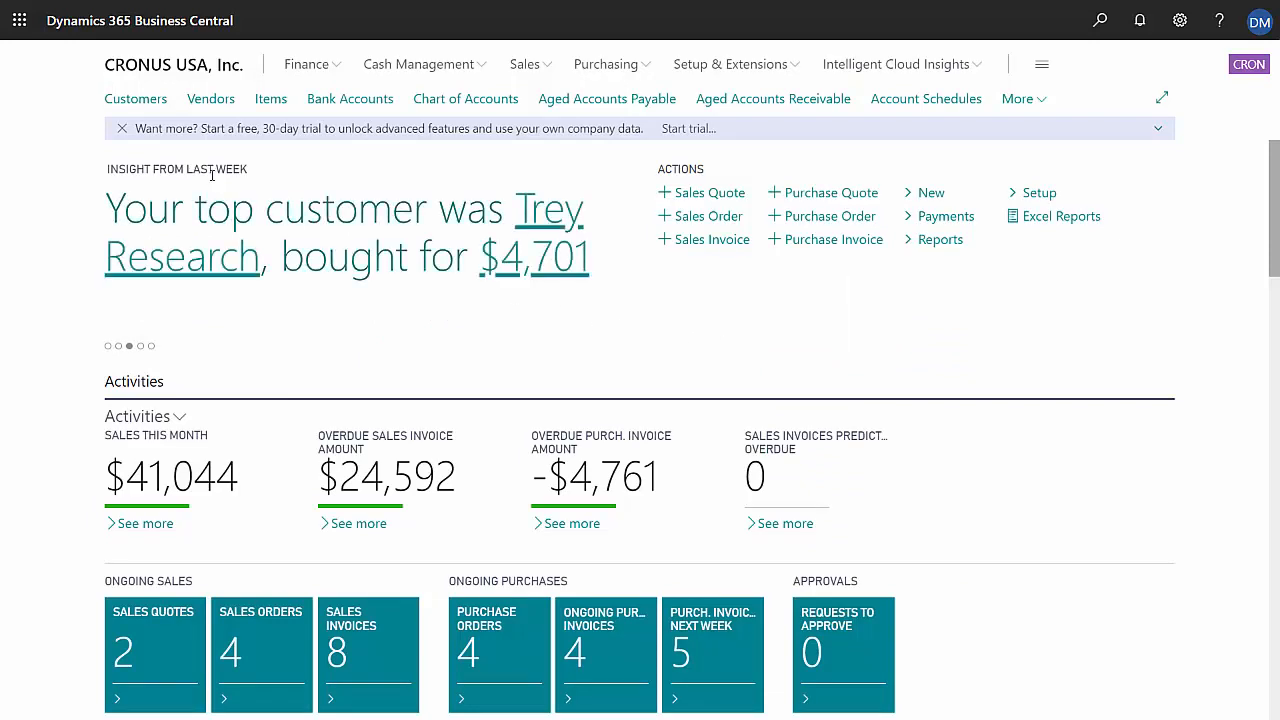
- Export the customer list to Excel and open Customer_Card (9).xlsx
click(135, 98)
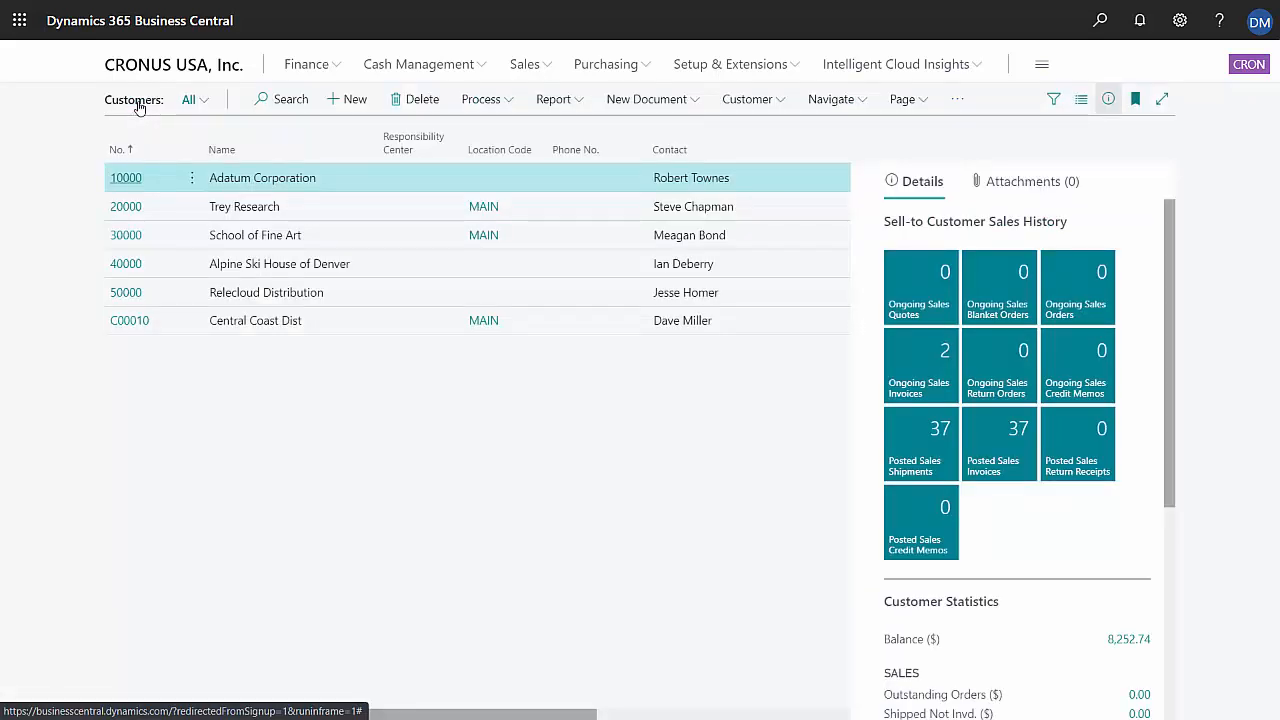
mouse_move(320, 417)
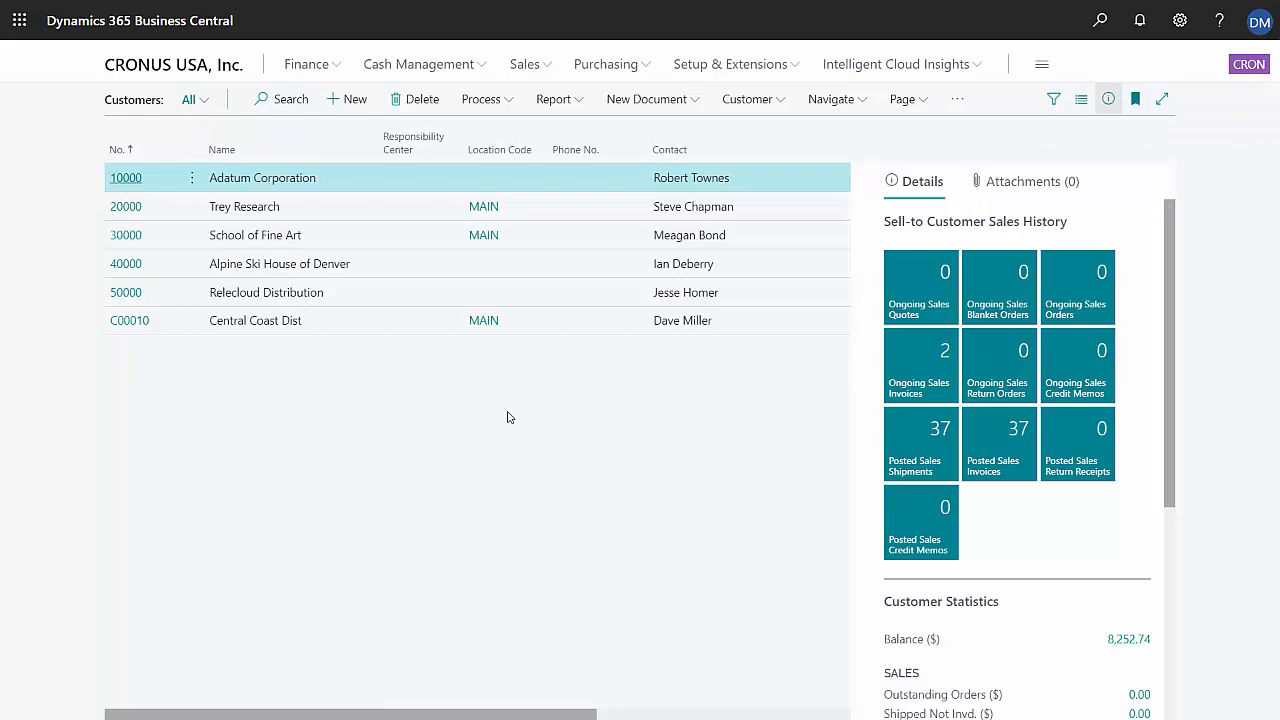
mouse_move(934, 118)
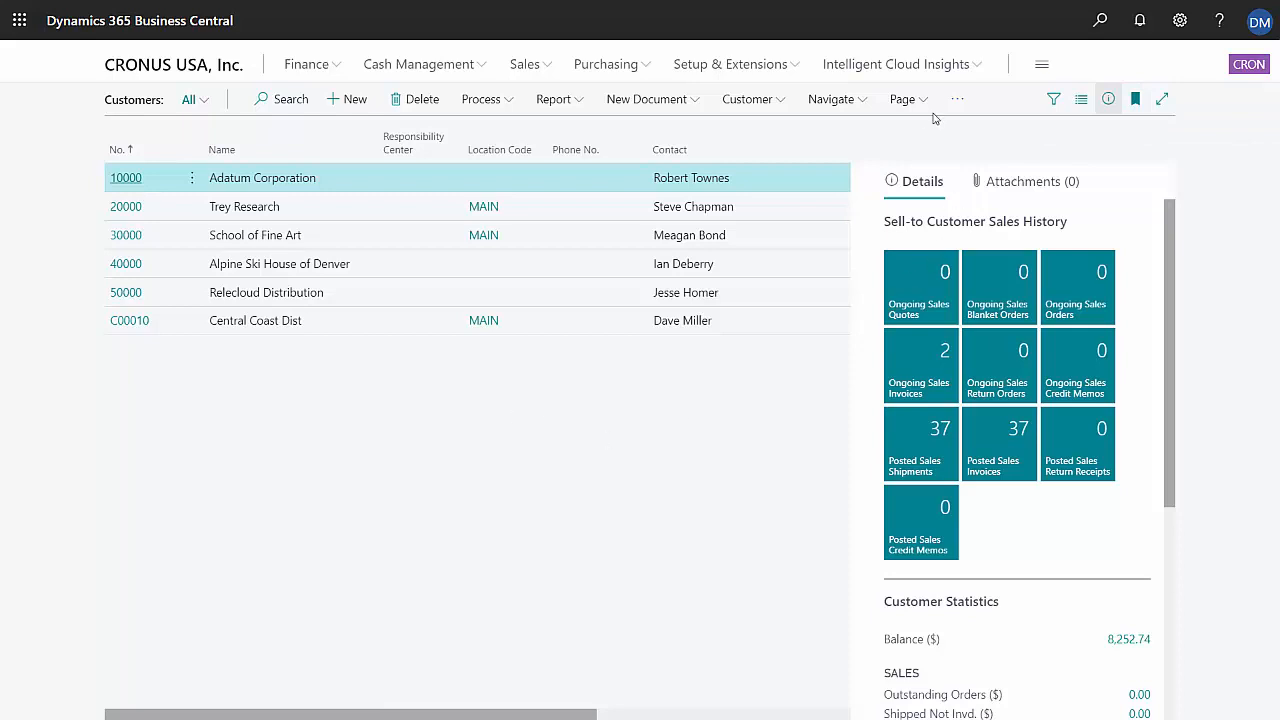
click(903, 99)
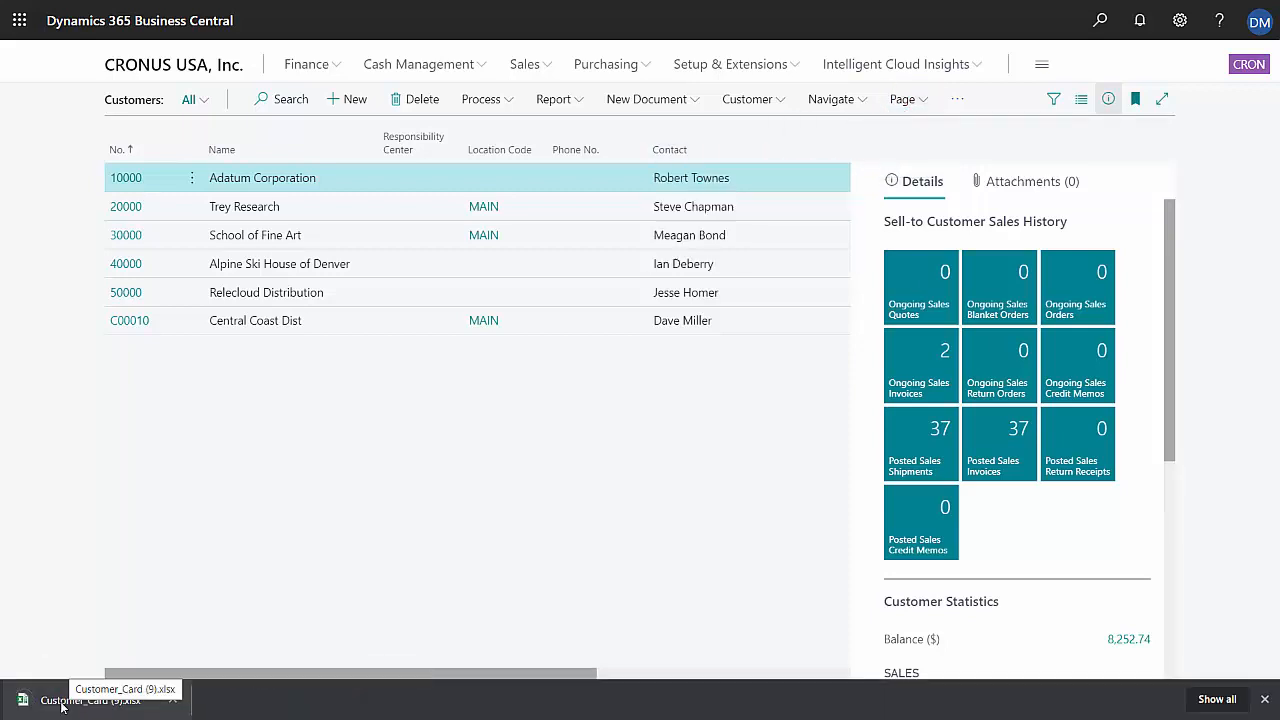
click(90, 699)
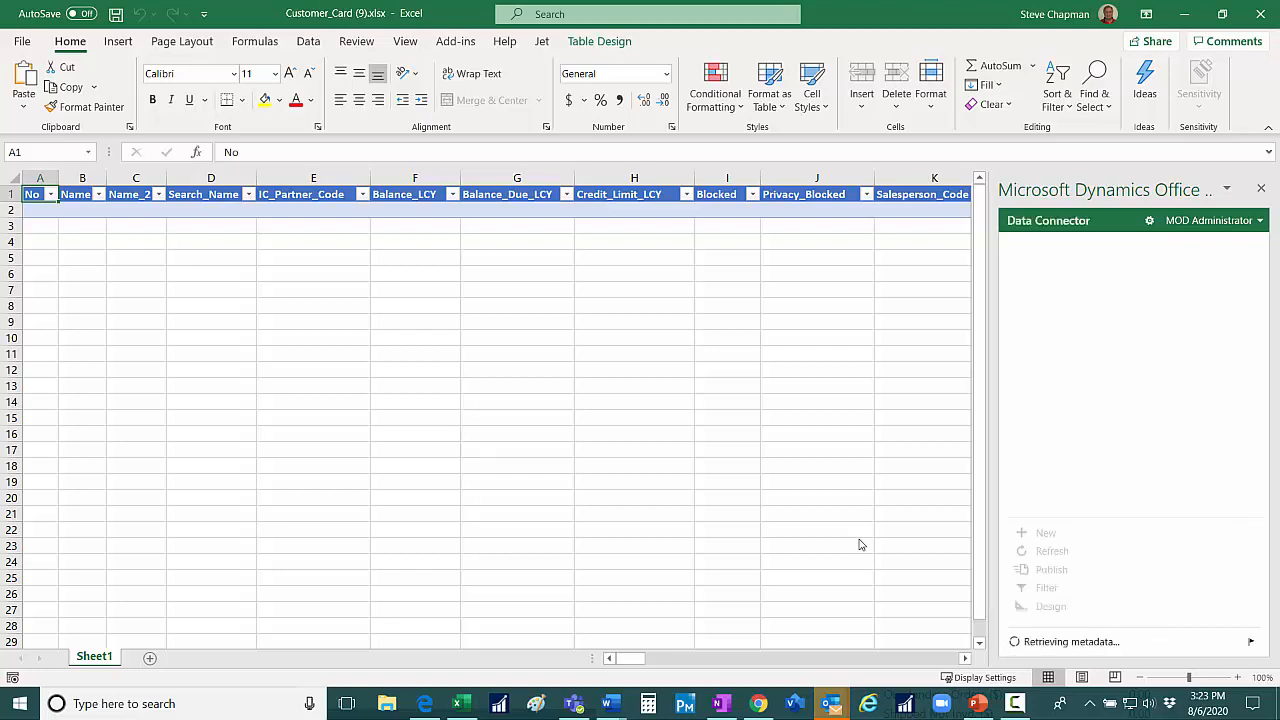
- Copy the 15 DAYS payment terms code into Payment_Terms_Code for the remaining customers (BF3:BF7)
click(1051, 550)
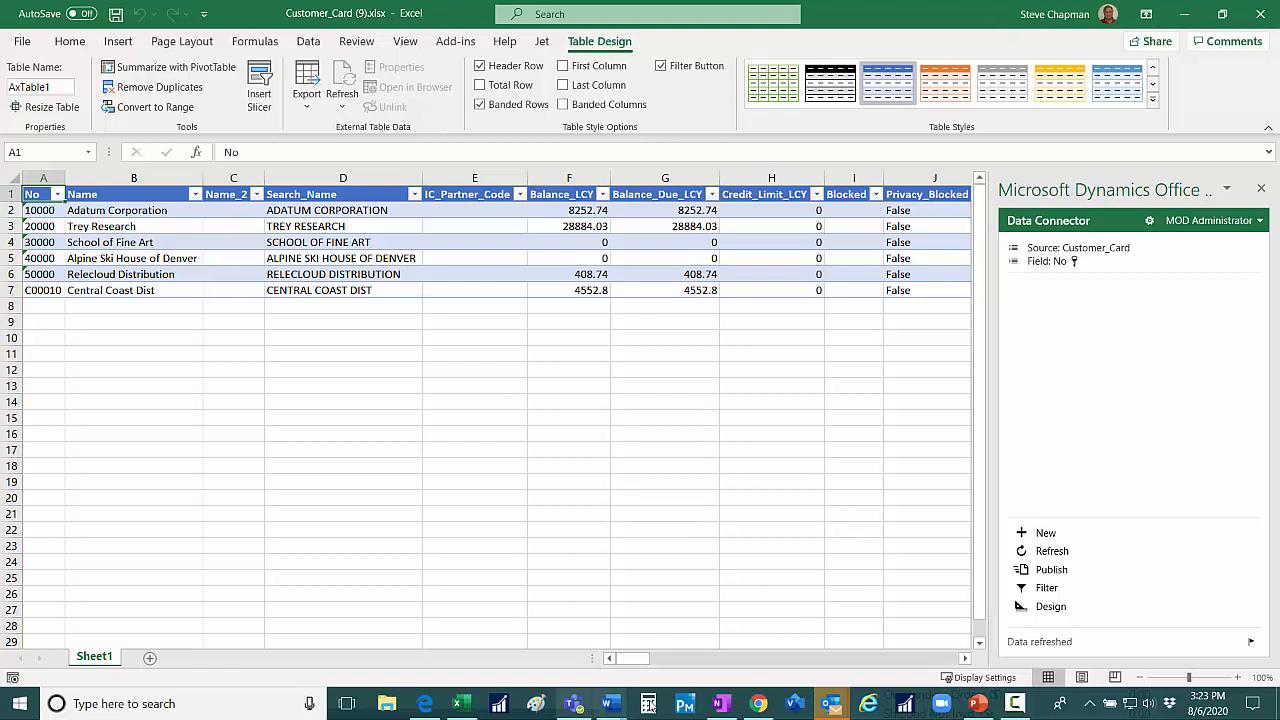
scroll(right, 3)
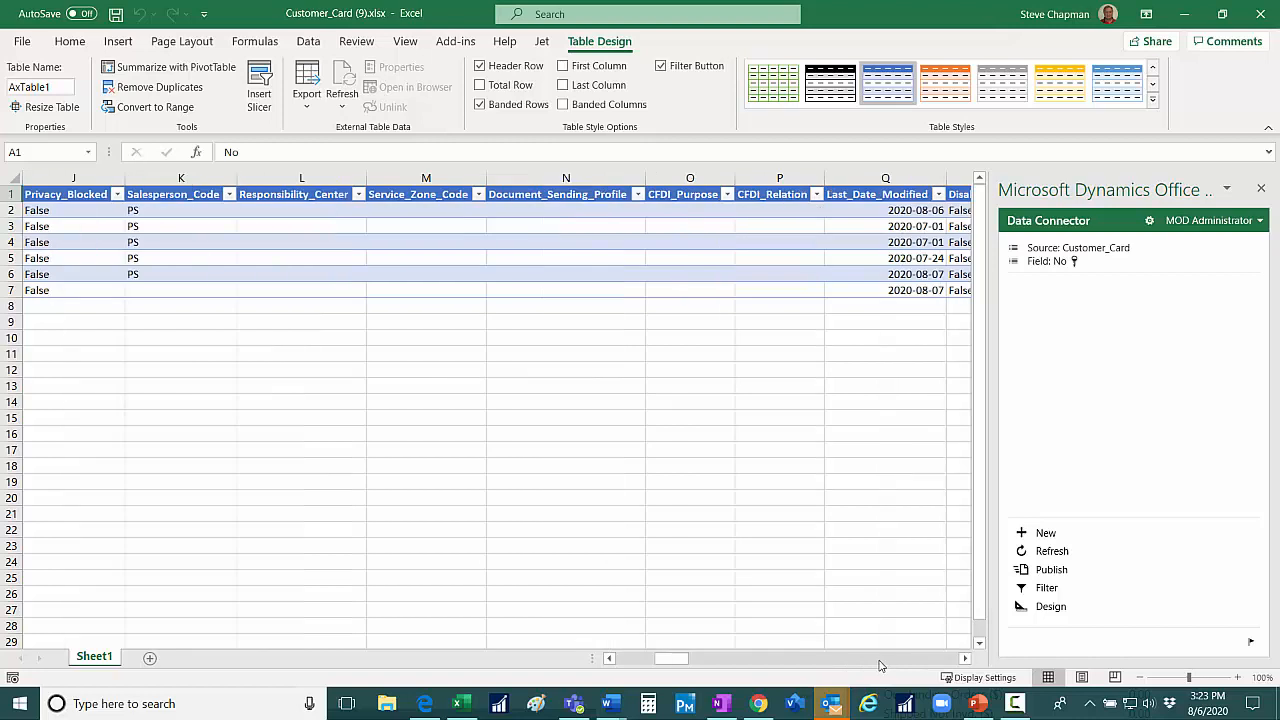
scroll(right, 3)
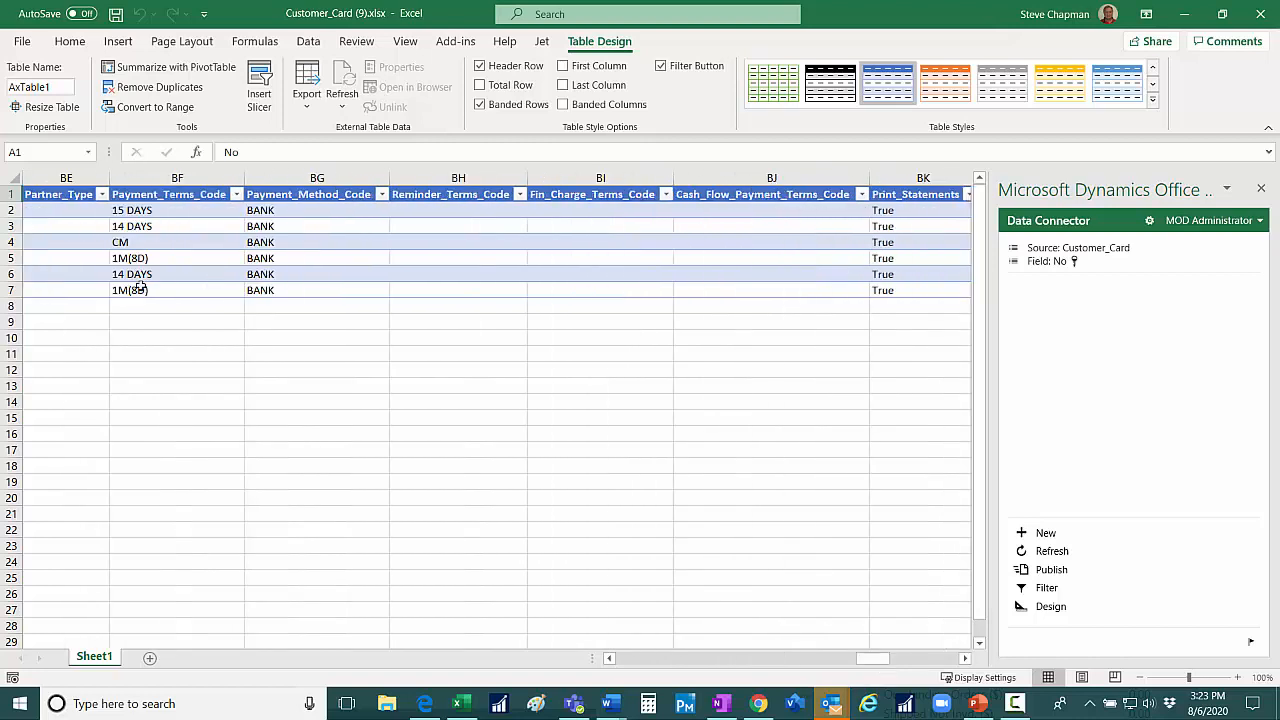
mouse_move(170, 341)
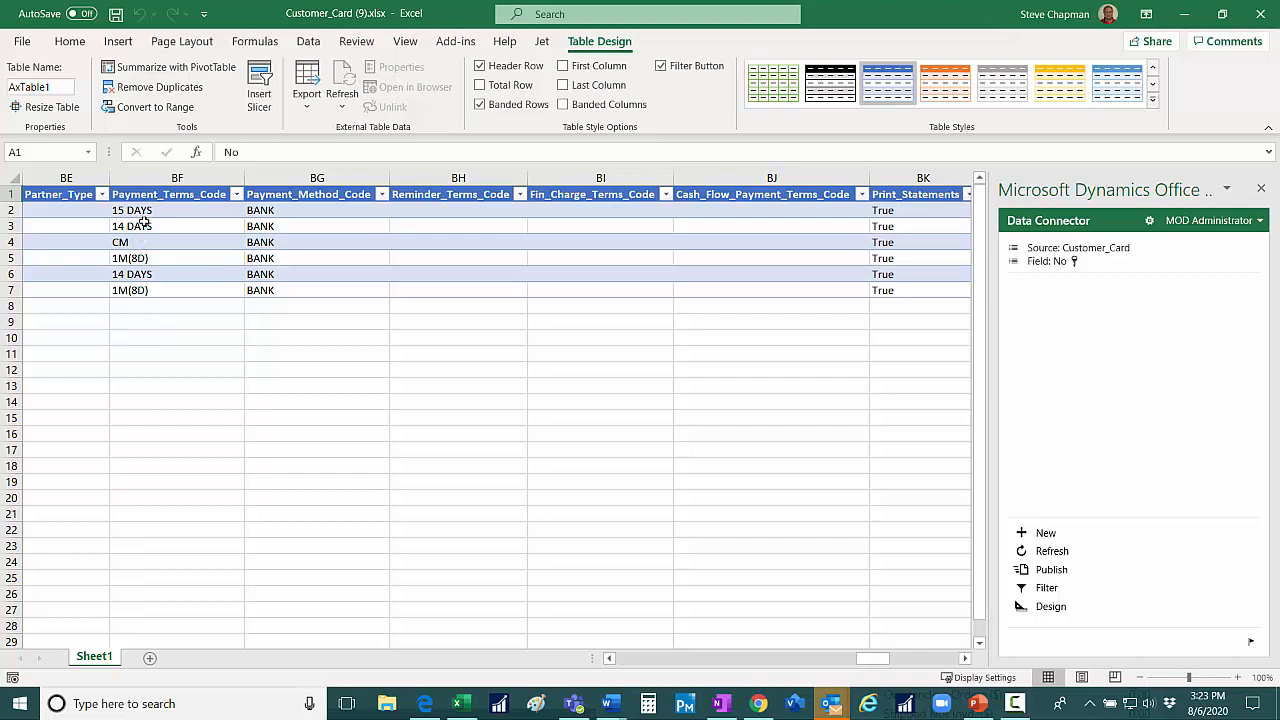
click(177, 210)
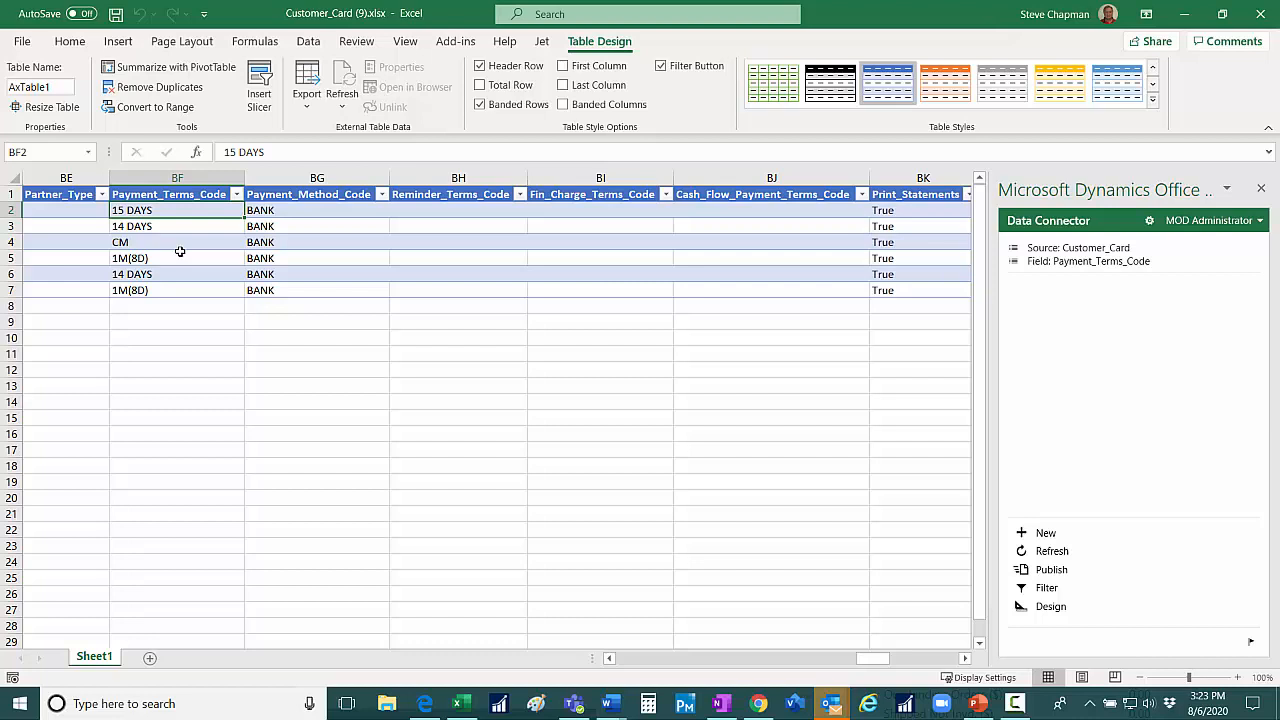
drag(177, 226, 177, 274)
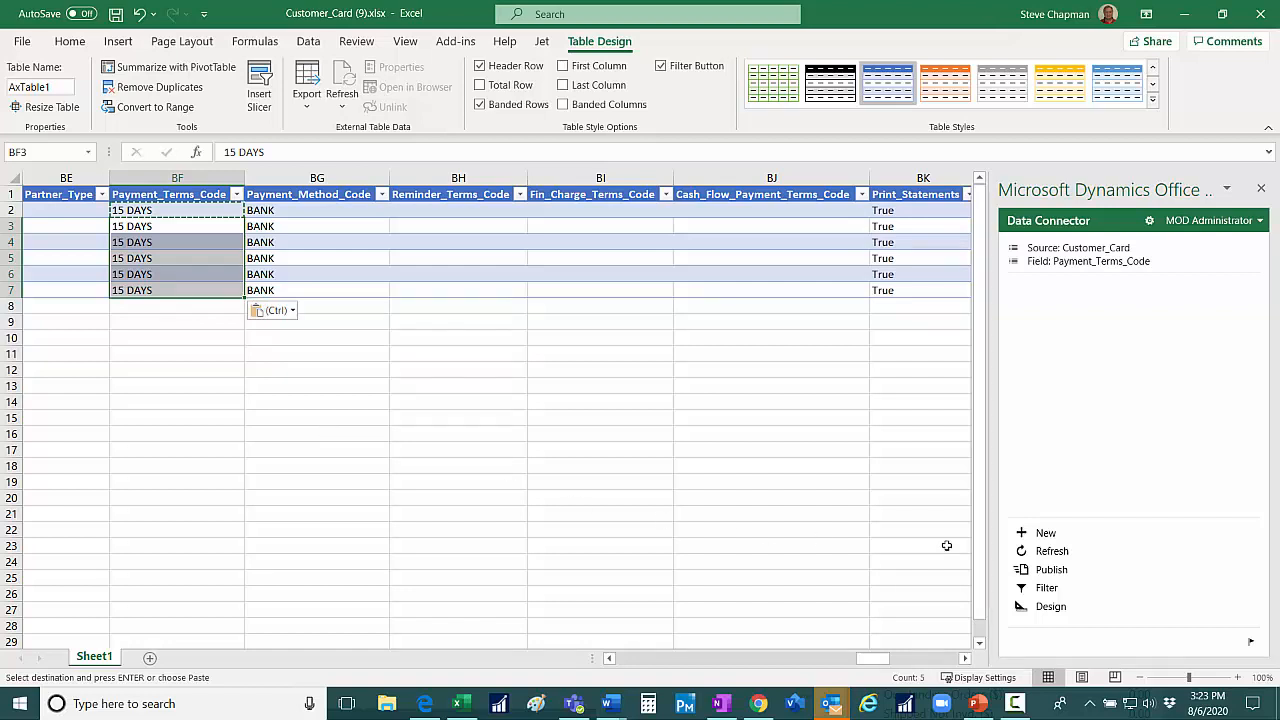
- Publish the payment terms changes from the Dynamics Office add-in to Business Central
click(1051, 569)
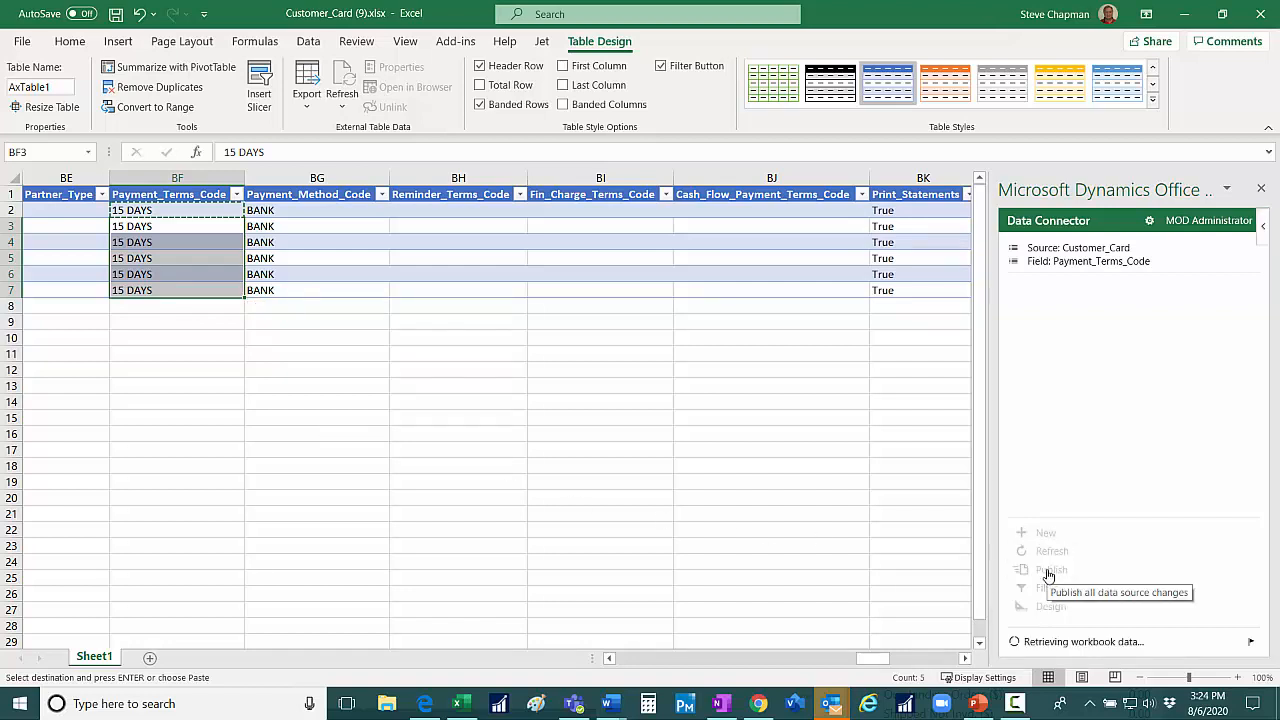
click(1051, 569)
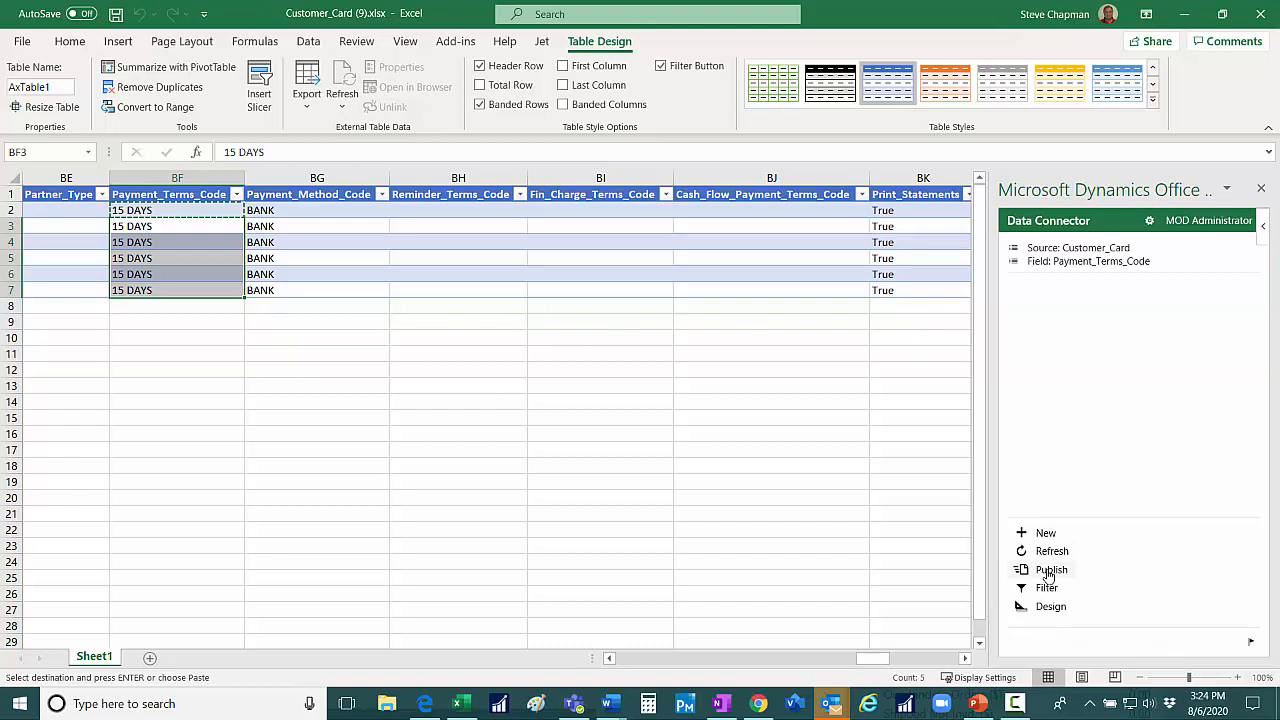
click(1051, 569)
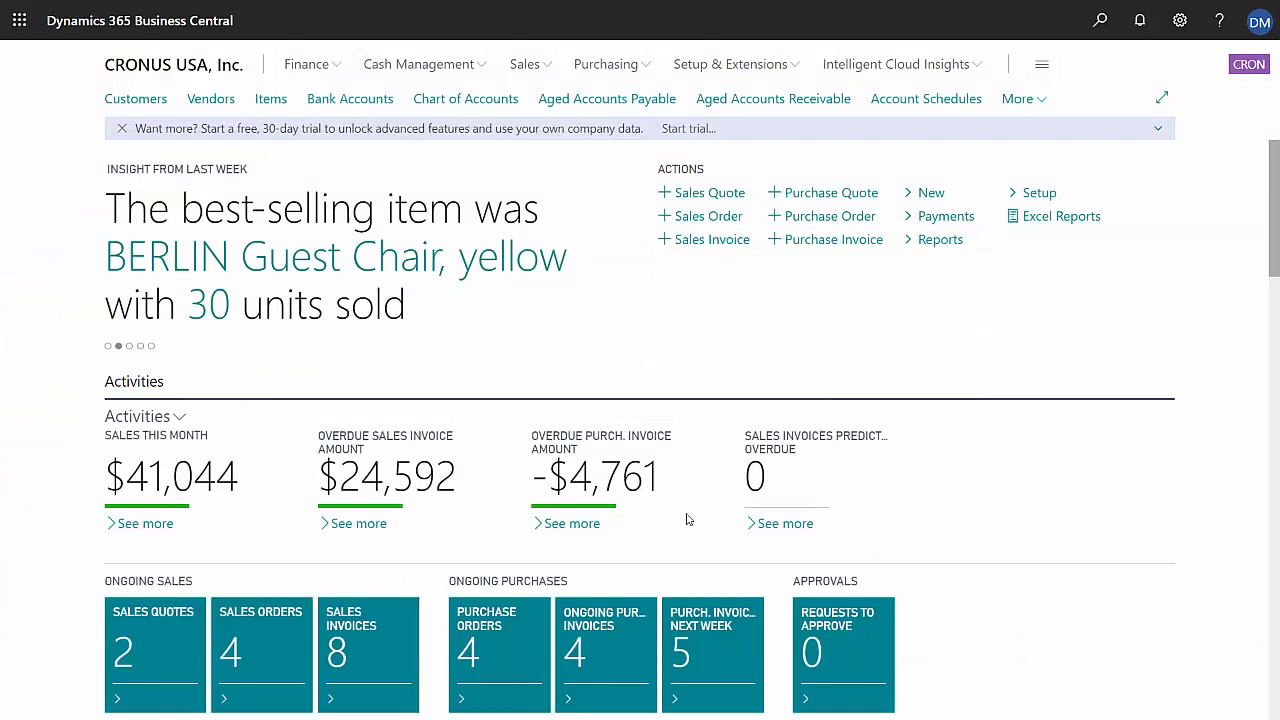
mouse_move(698, 517)
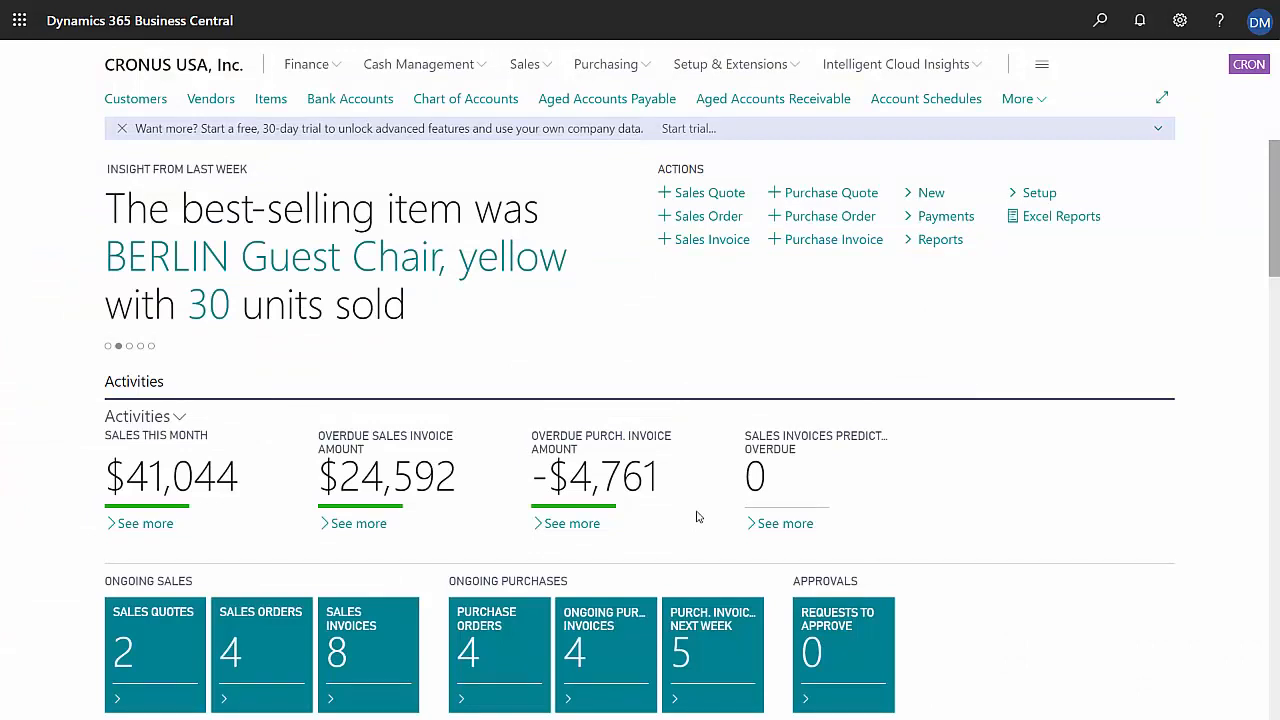
mouse_move(831, 216)
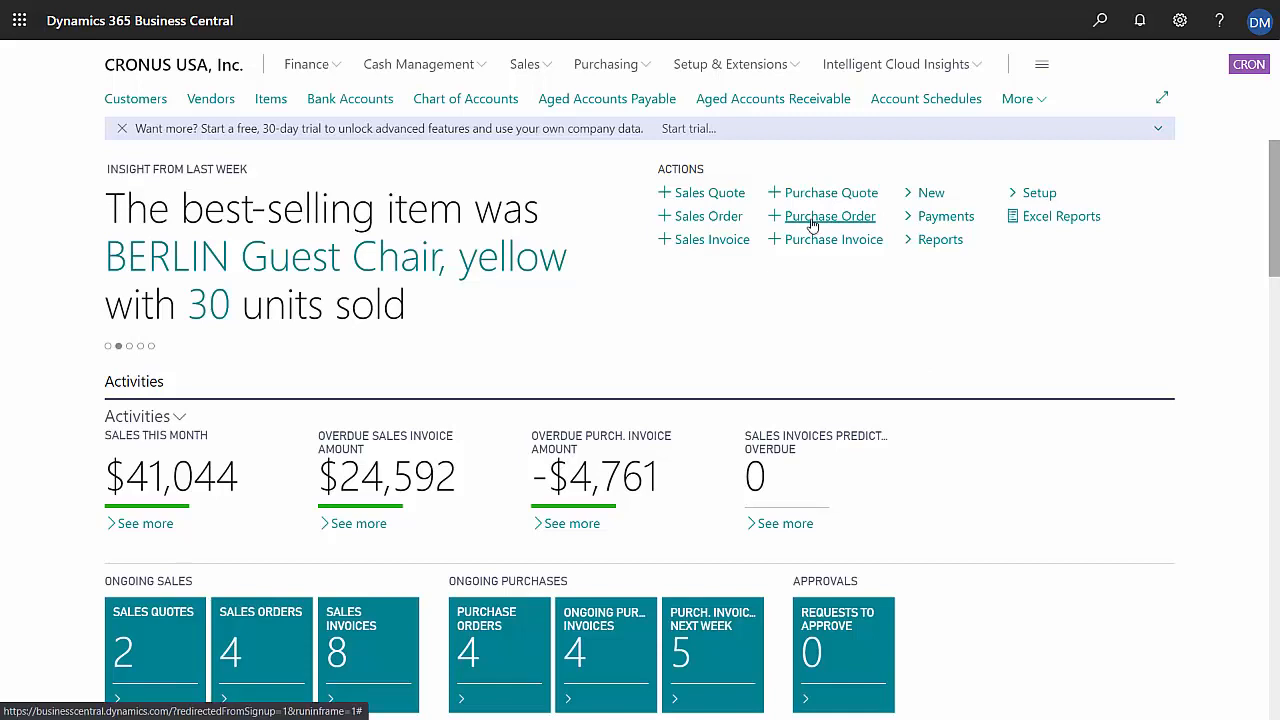
- Create purchase order 106012 with Graphic Design Institute as the vendor
click(831, 216)
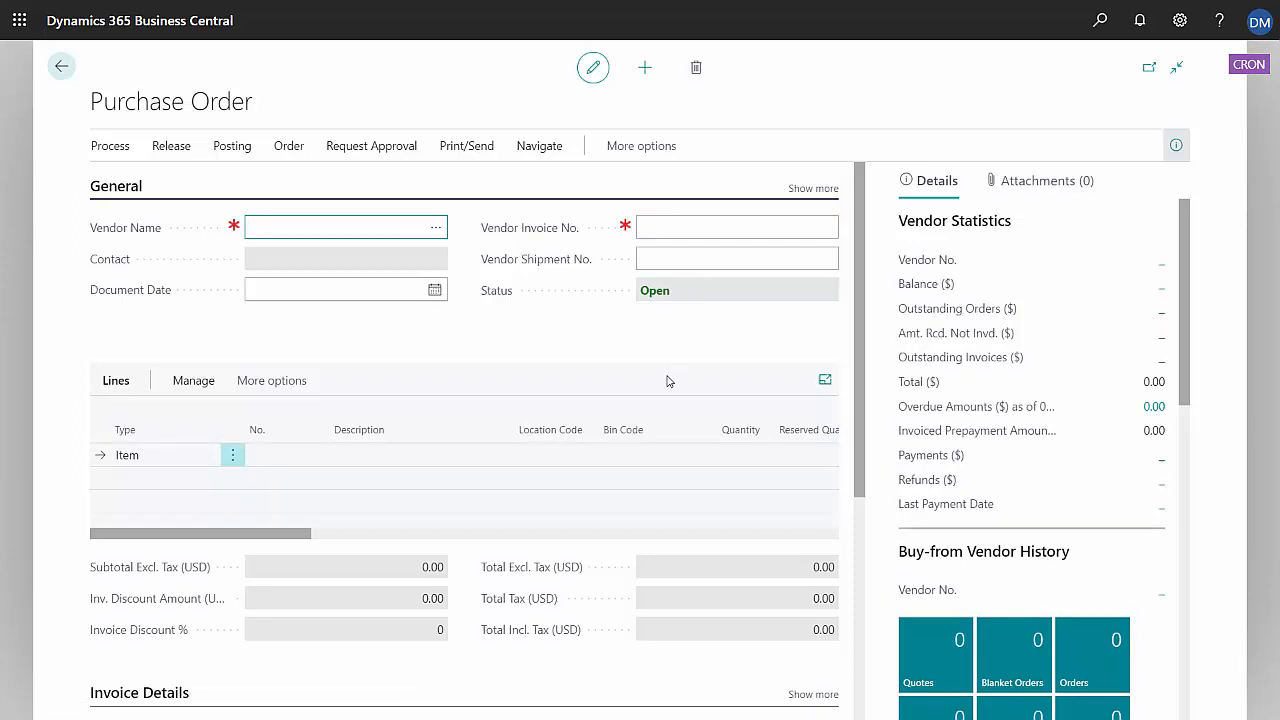
mouse_move(448, 309)
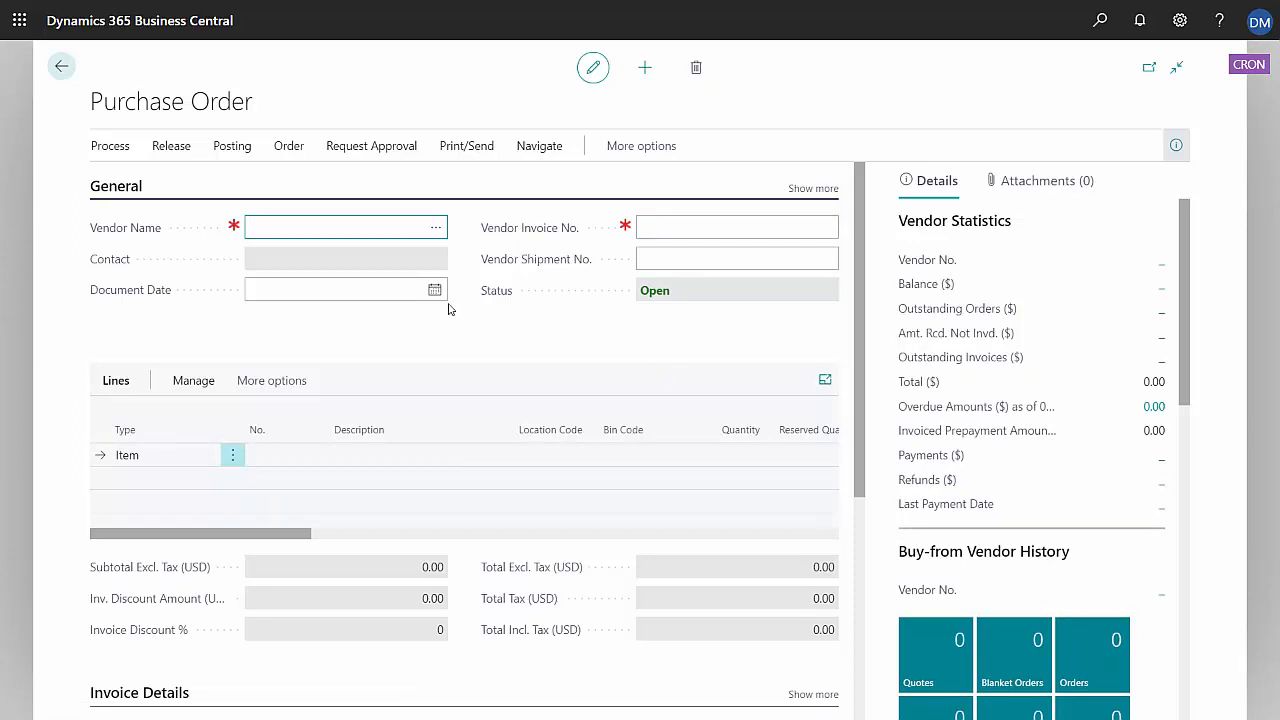
click(345, 227)
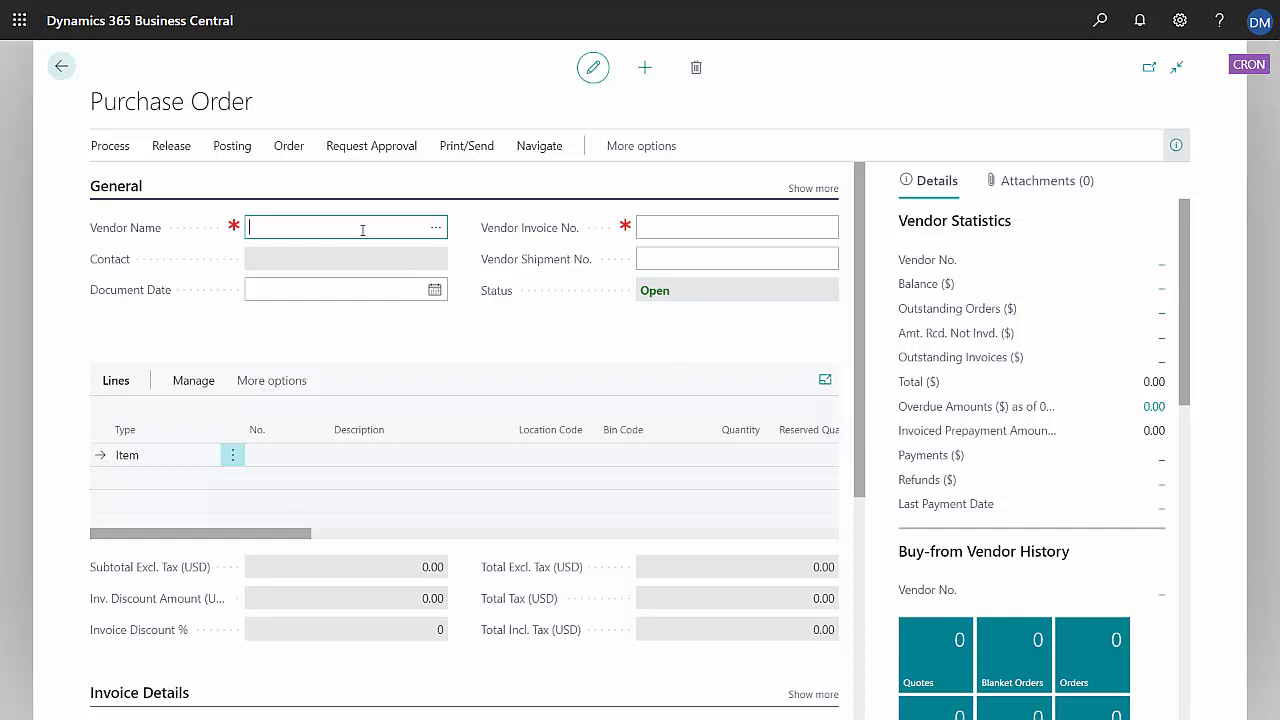
text(d)
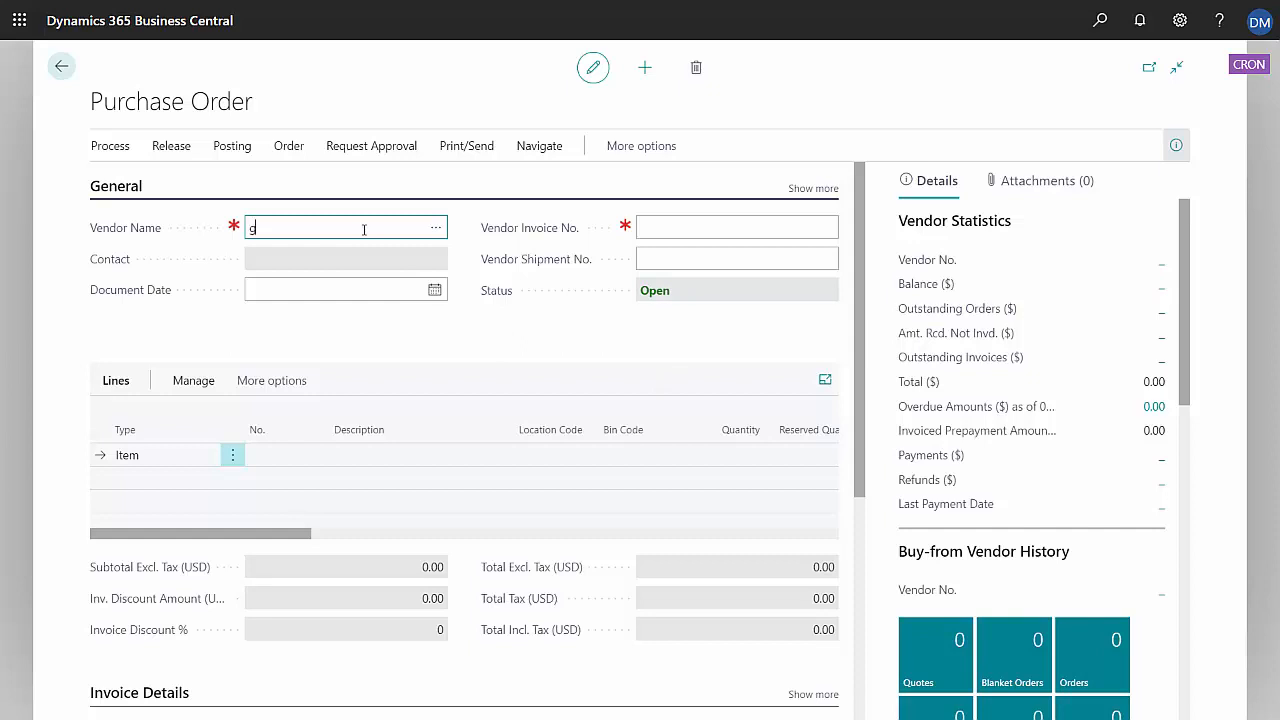
text(raphi)
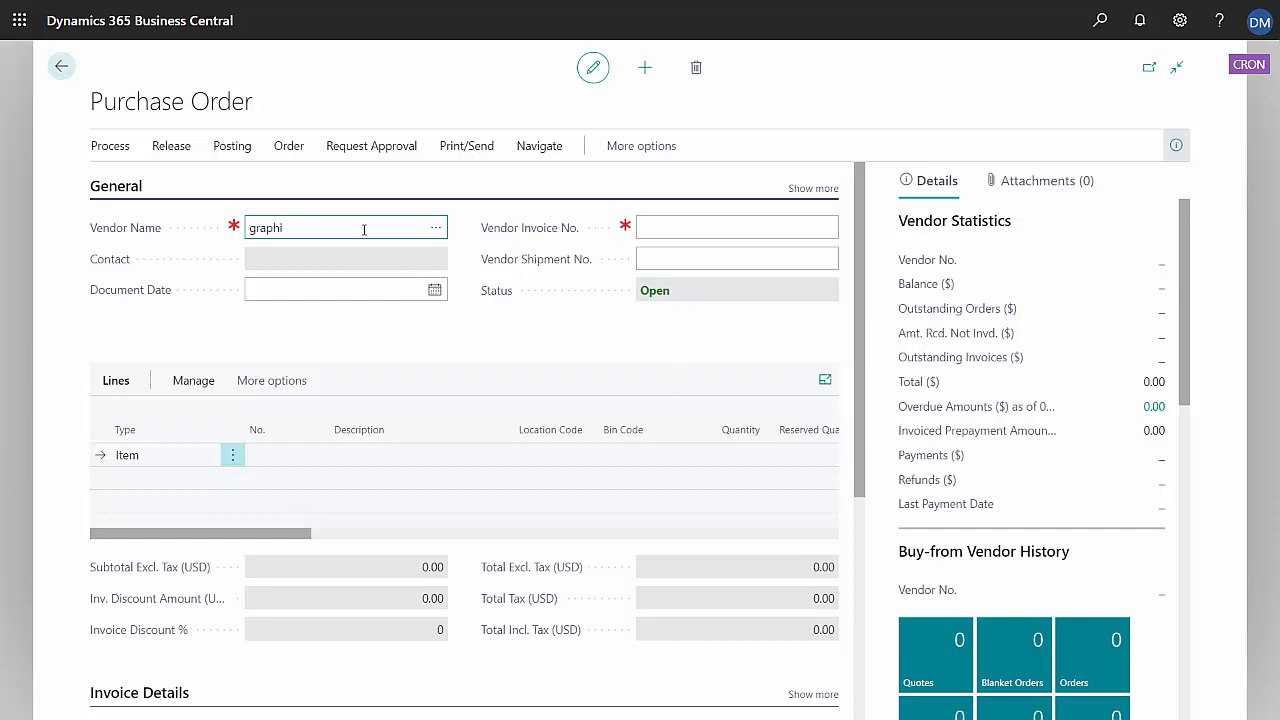
click(345, 258)
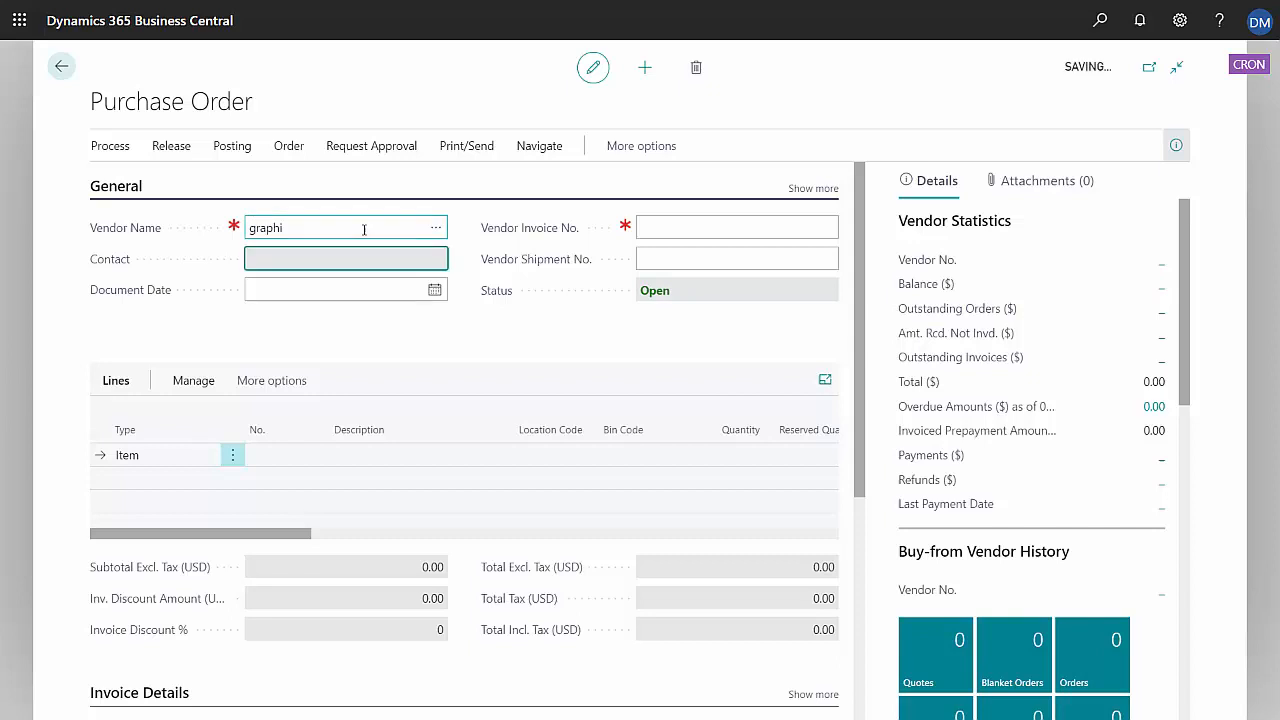
click(310, 227)
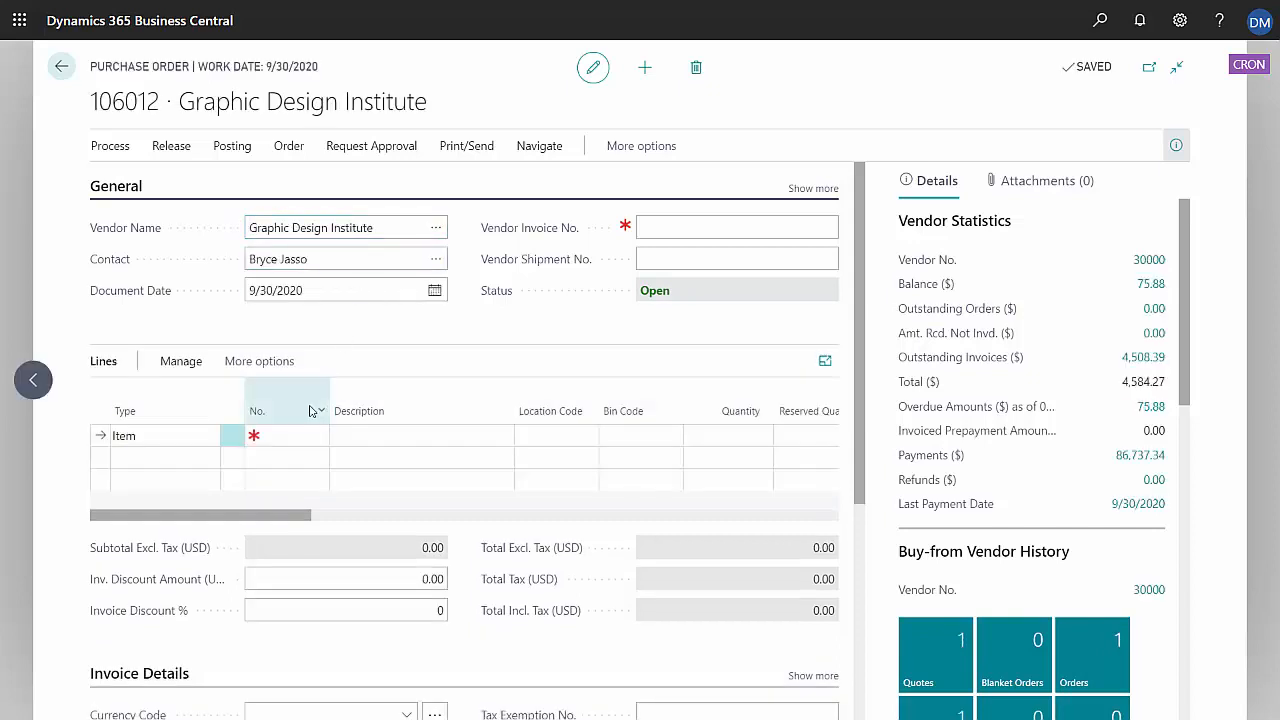
- Add a line for 20 ATHENS Desks (1896-S) and enter vendor invoice no. 567568
click(297, 435)
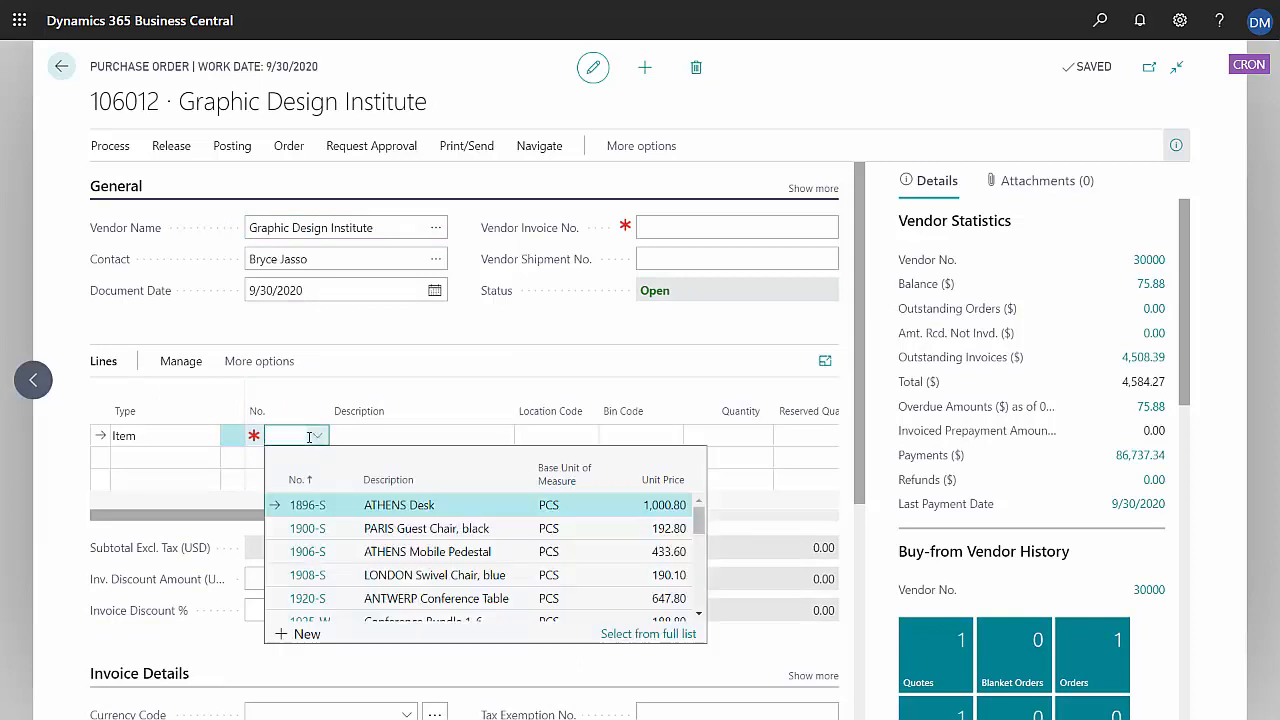
click(307, 504)
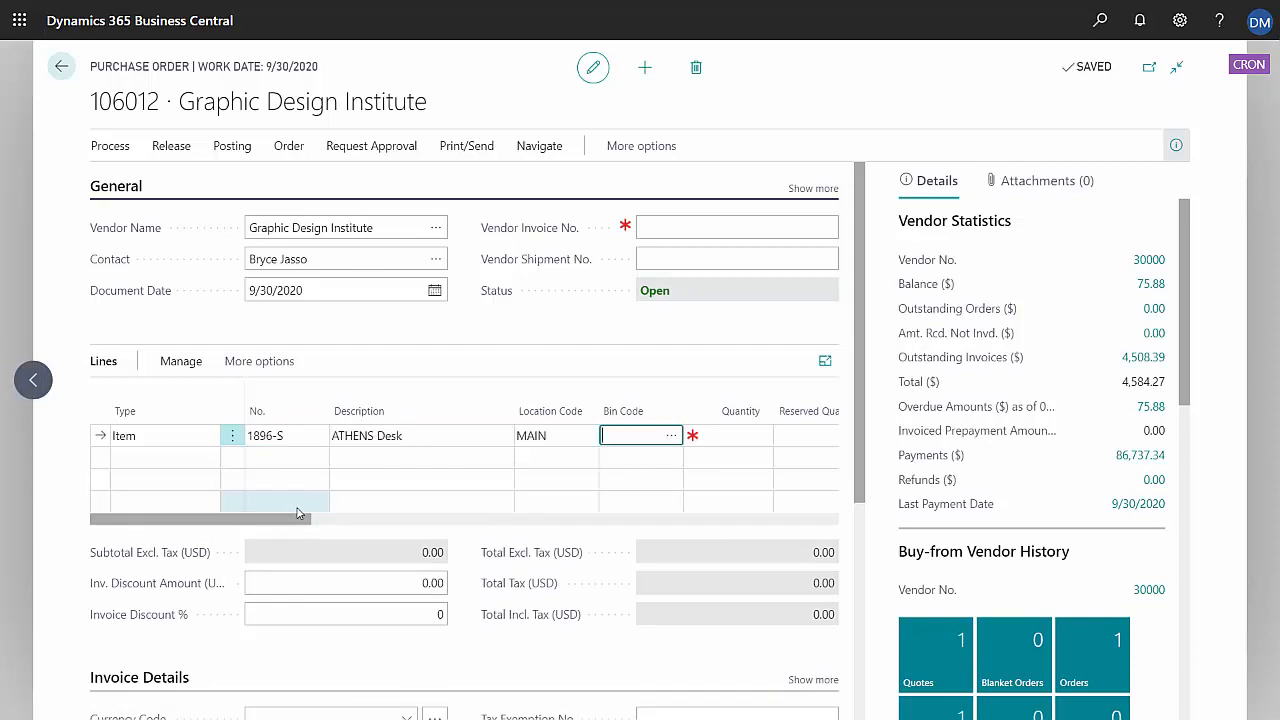
click(738, 435)
text(20)
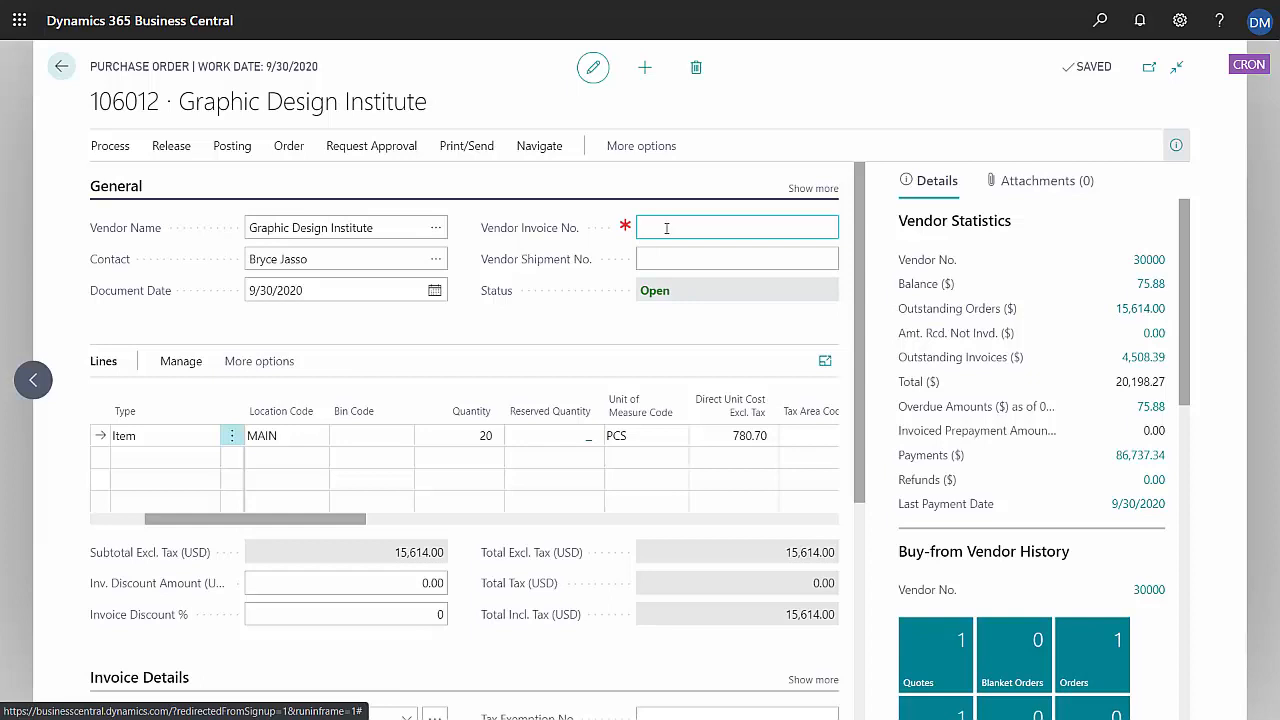
click(232, 145)
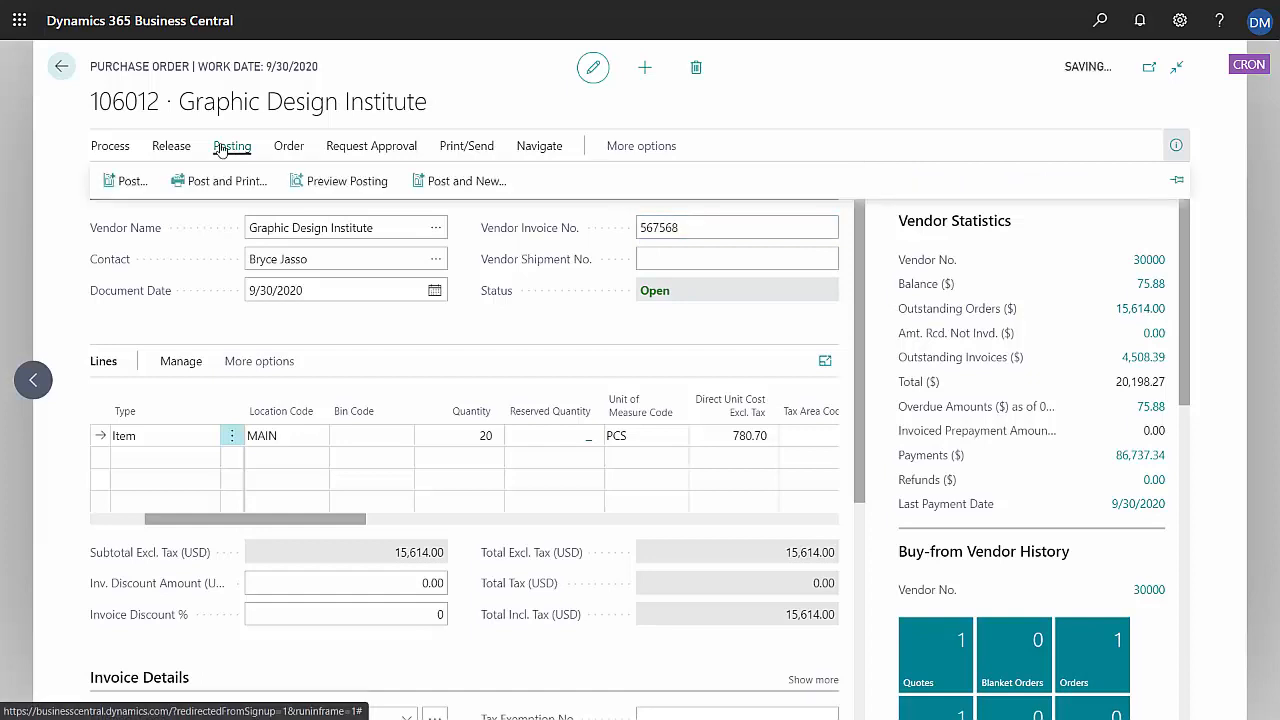
- Post purchase order 106012 with Receive and Invoice
click(124, 180)
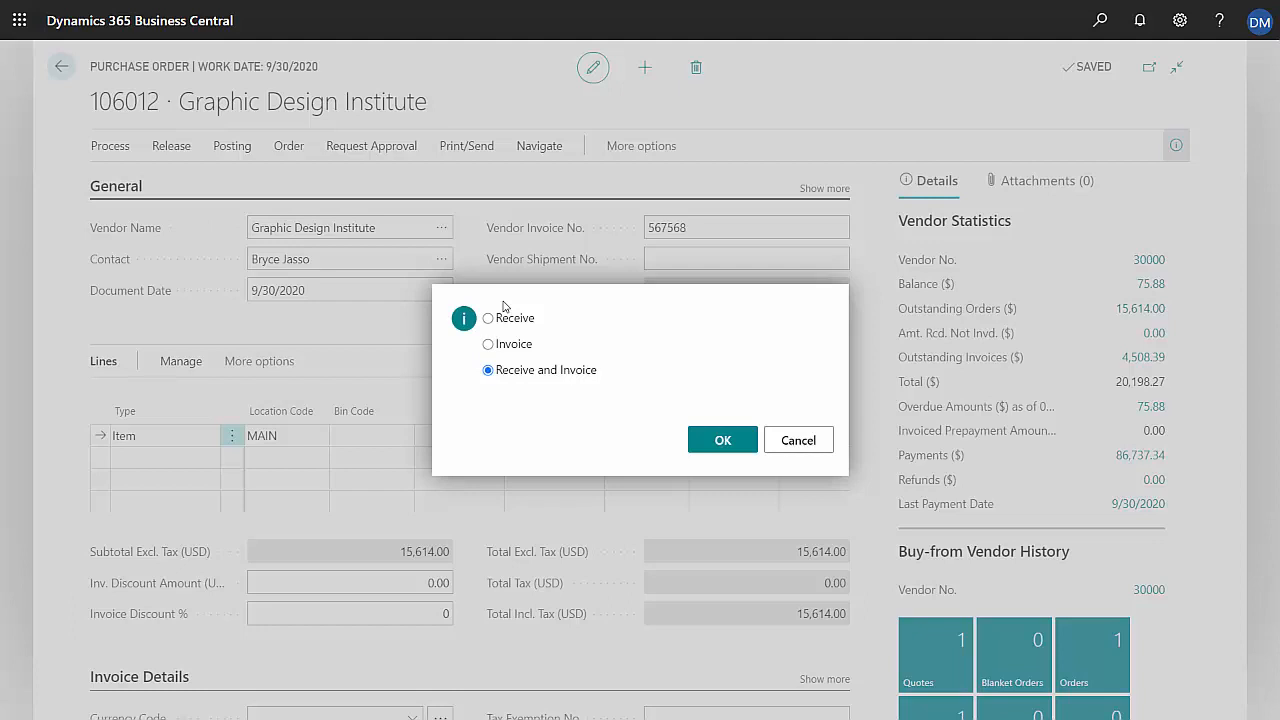
mouse_move(575, 408)
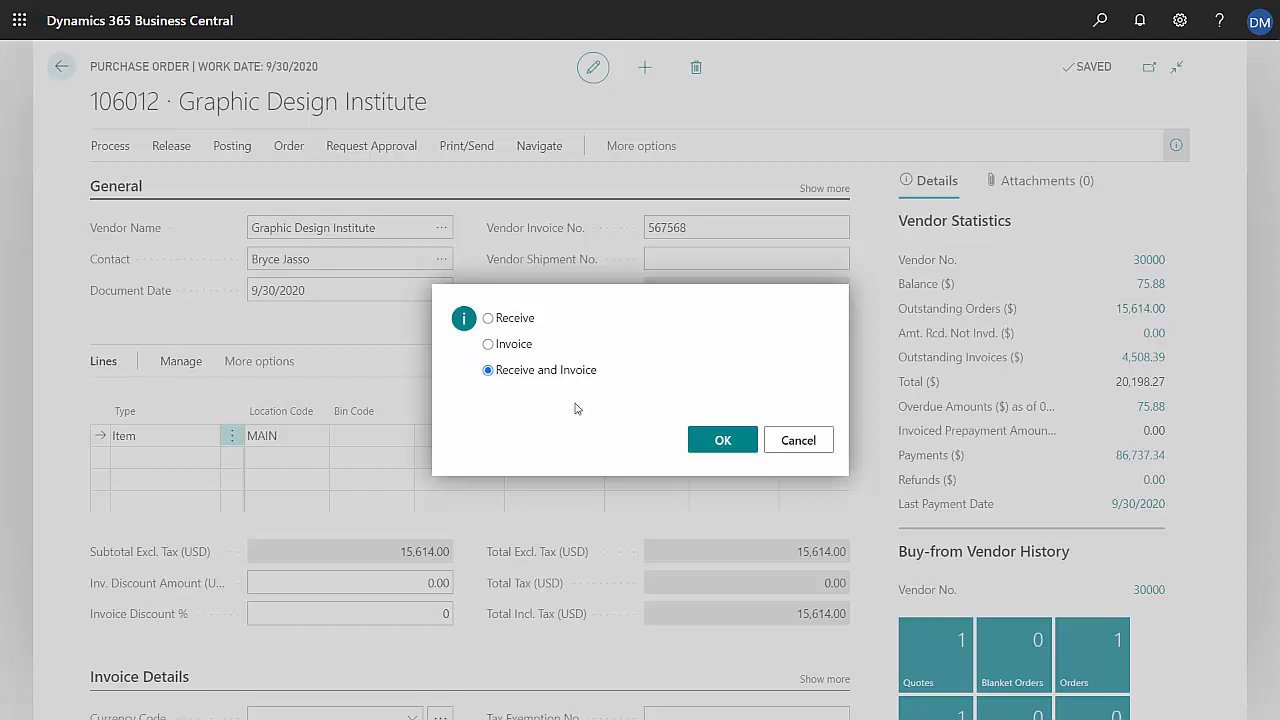
mouse_move(583, 406)
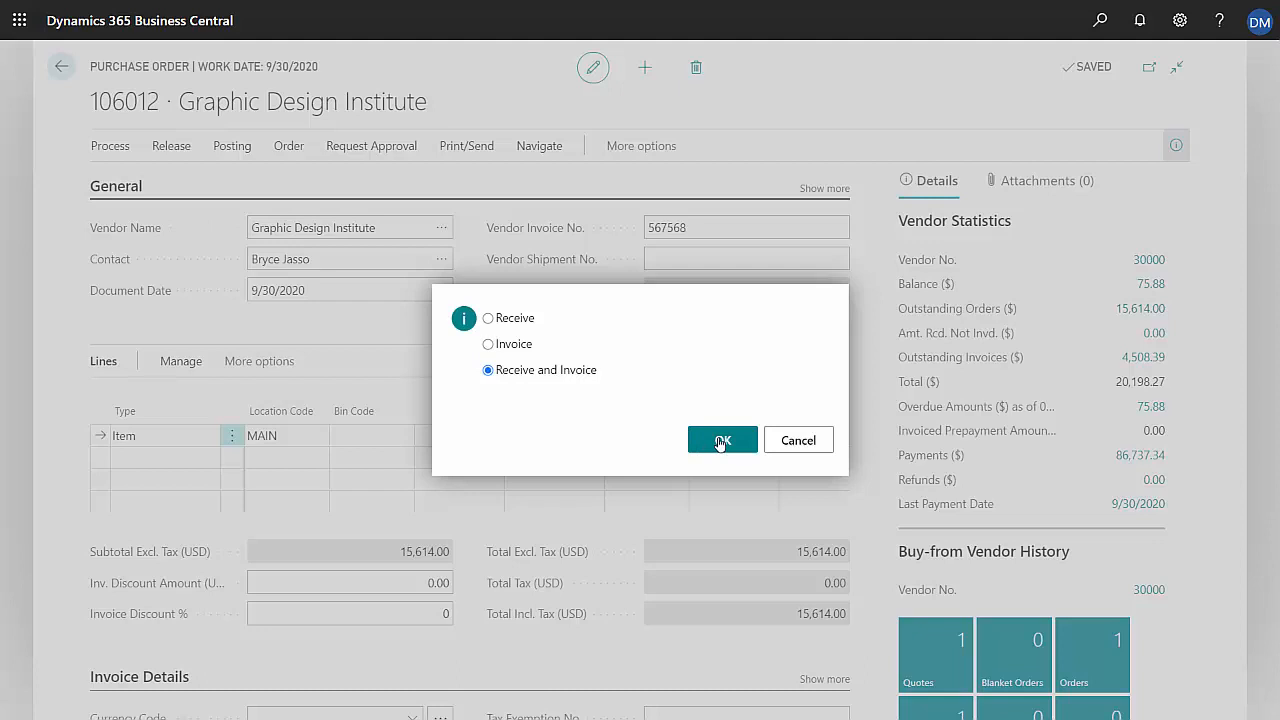
click(722, 440)
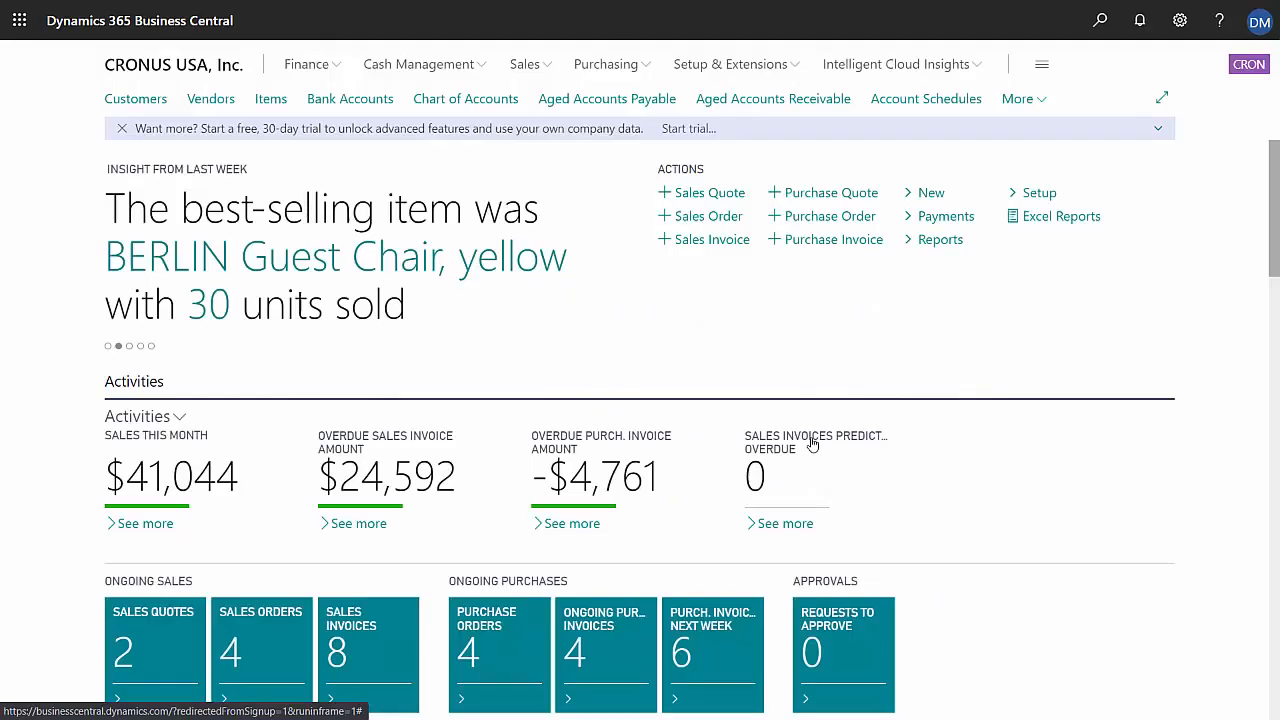
mouse_move(655, 361)
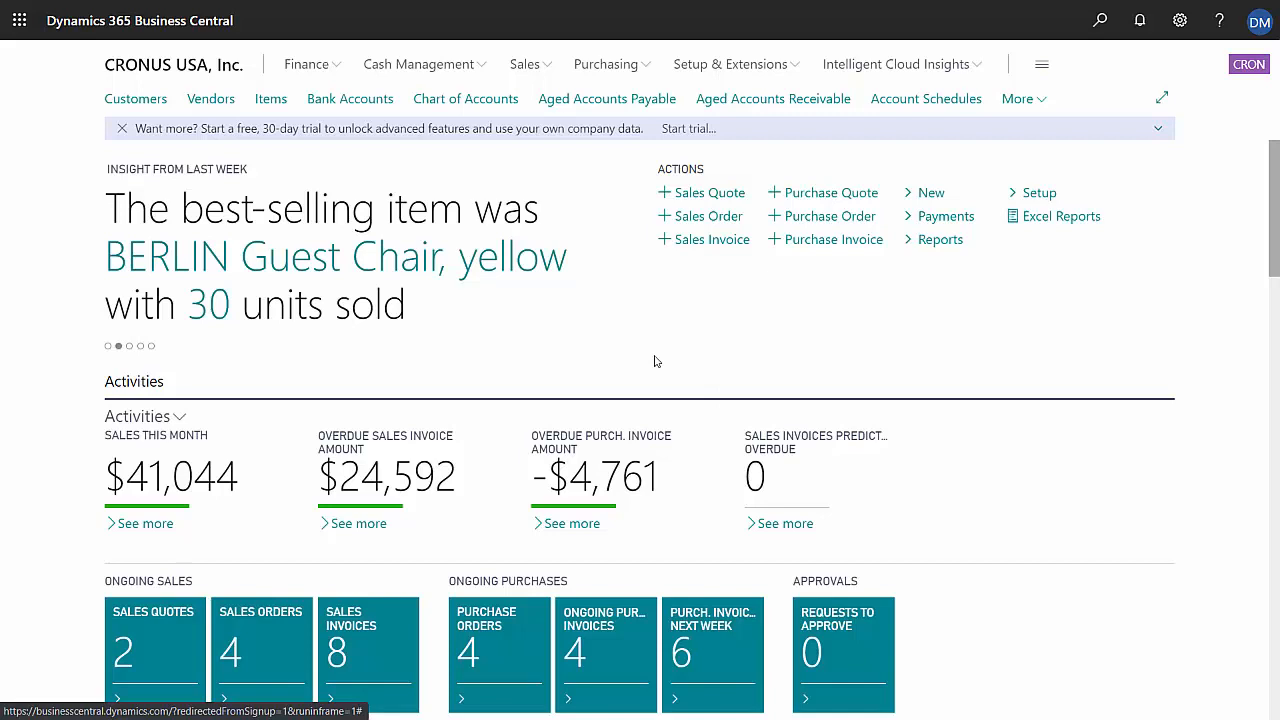
- Open the PMT REG payment journal and mark invoices 108229 and 108230 in Apply Entries
click(419, 64)
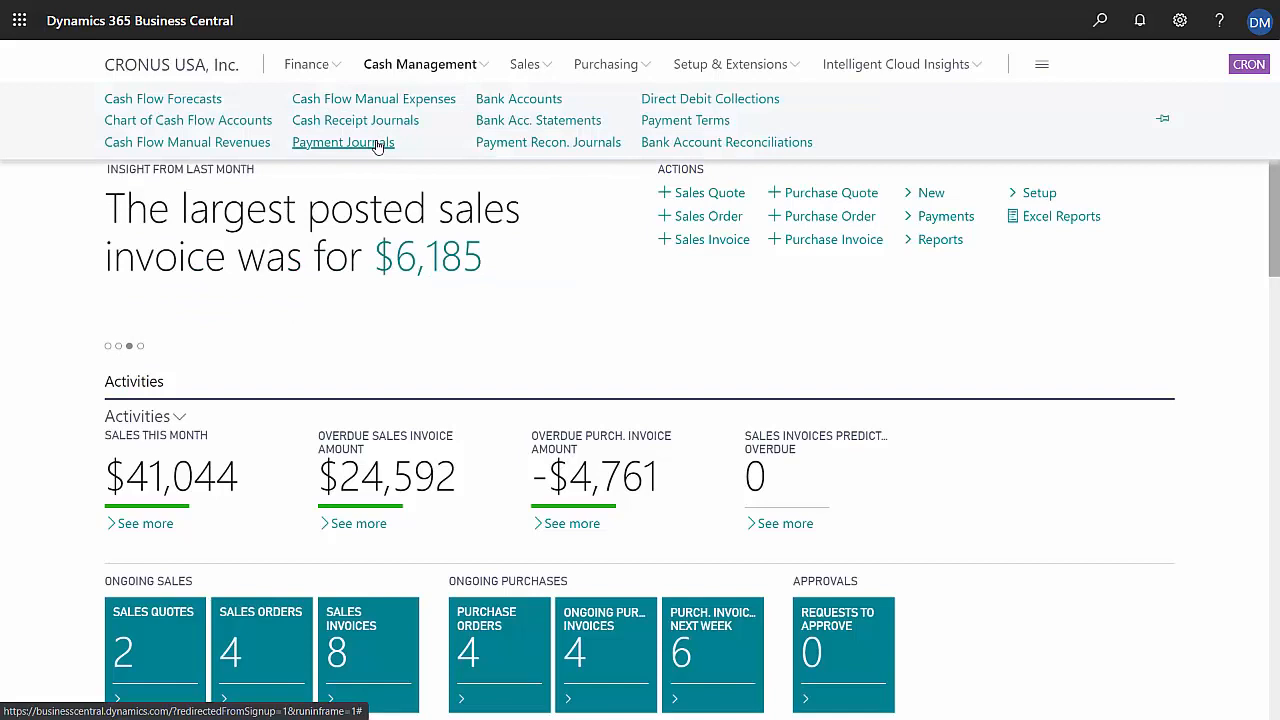
click(342, 141)
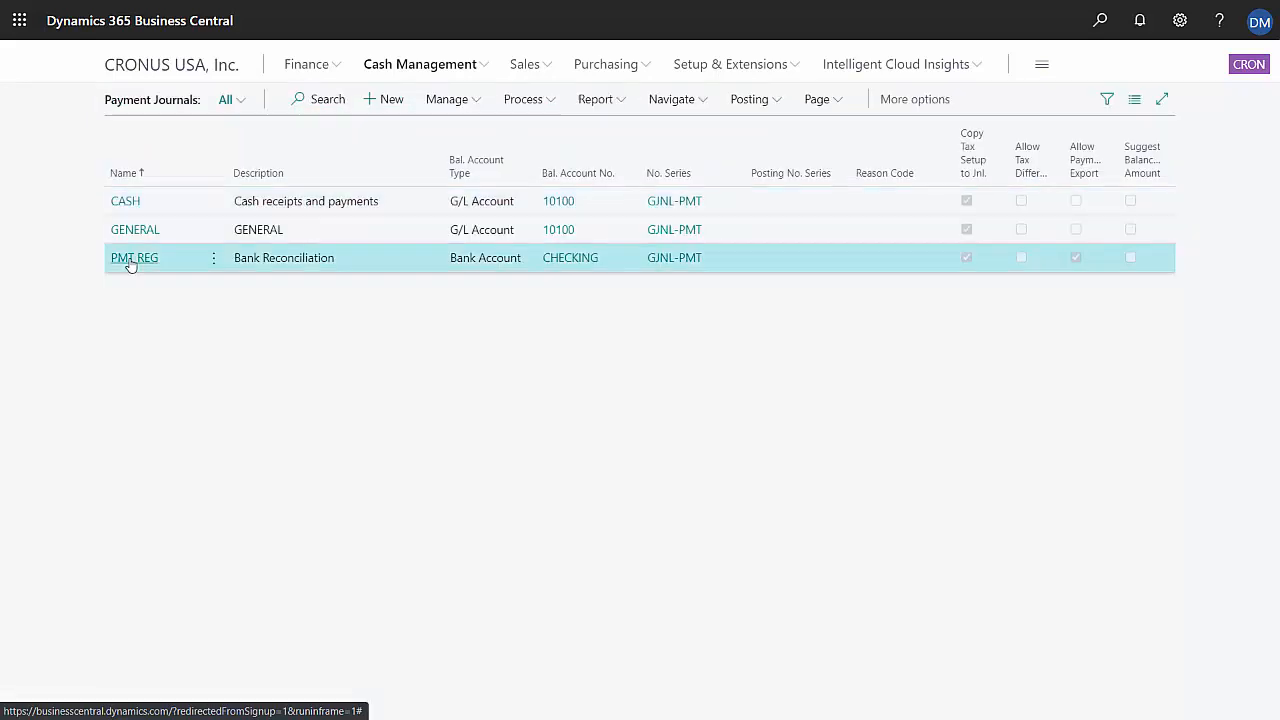
click(134, 257)
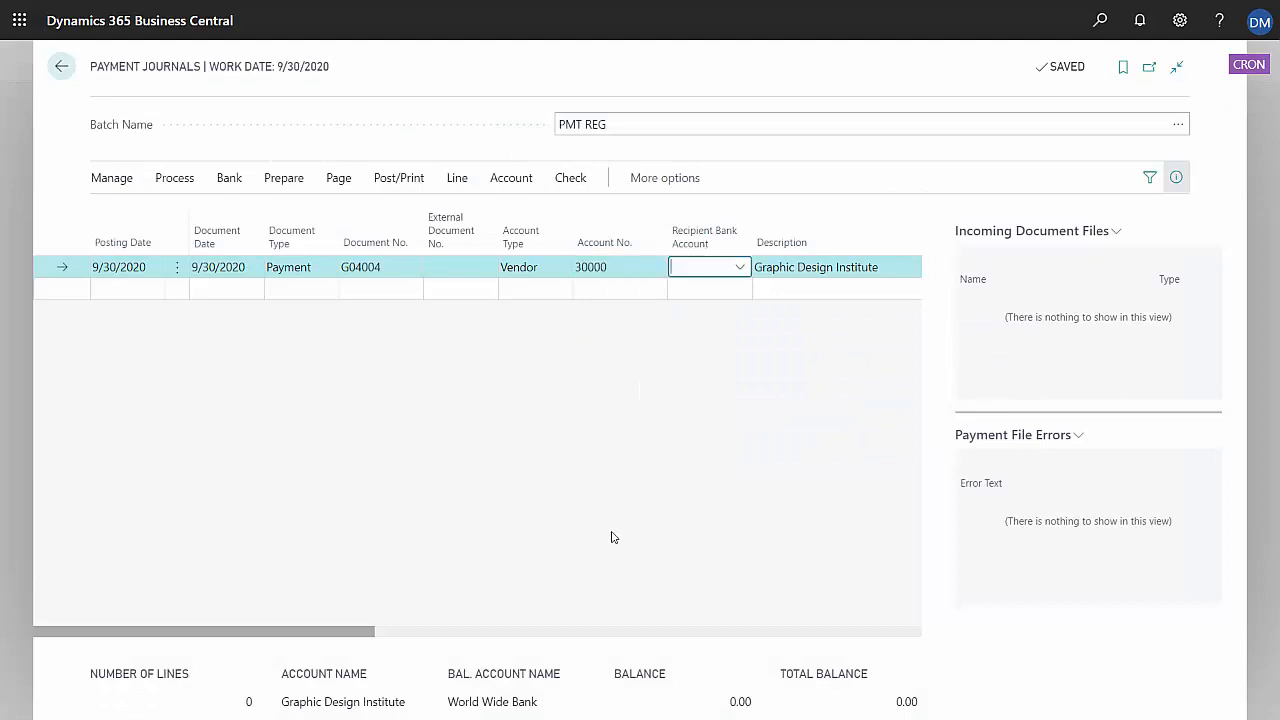
mouse_move(226, 243)
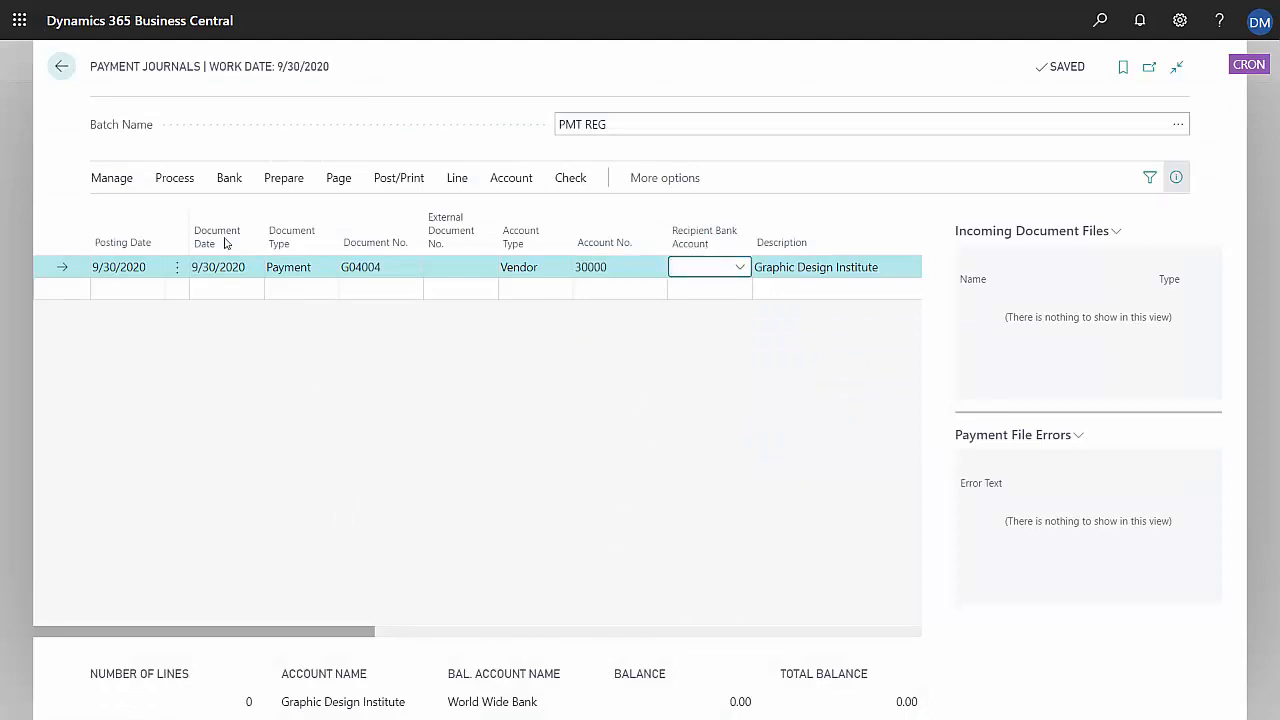
click(174, 177)
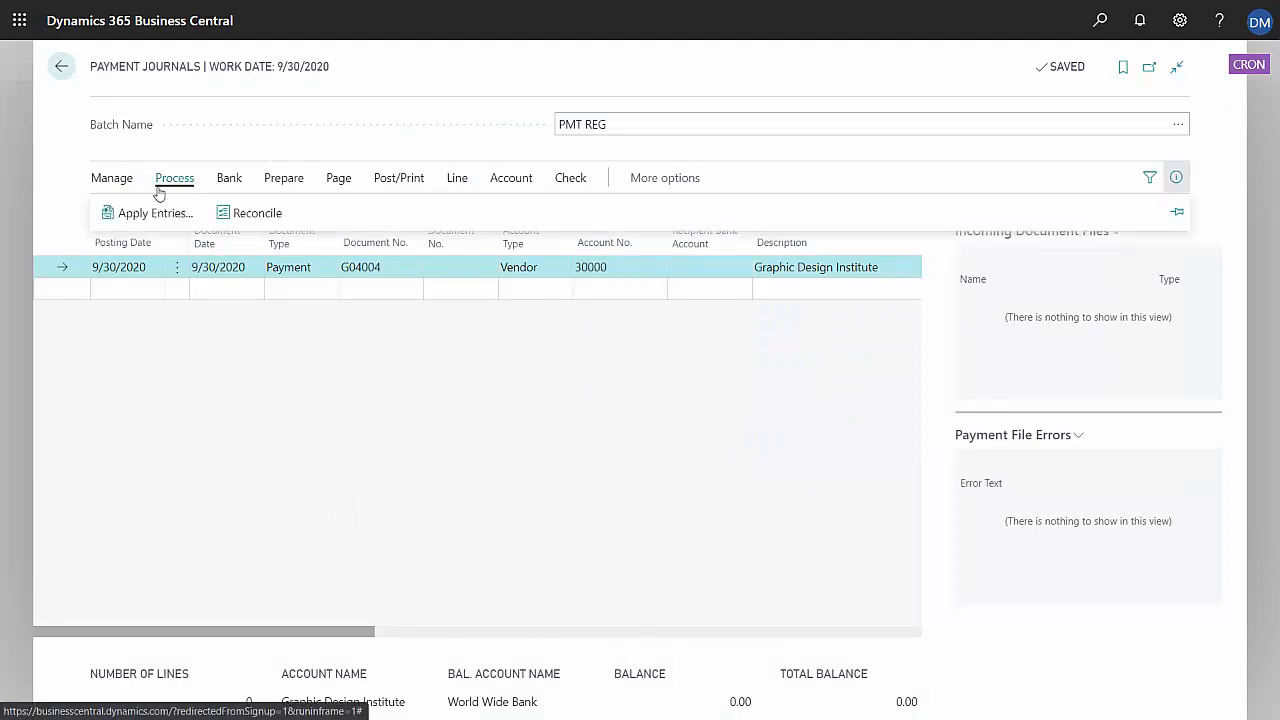
click(152, 212)
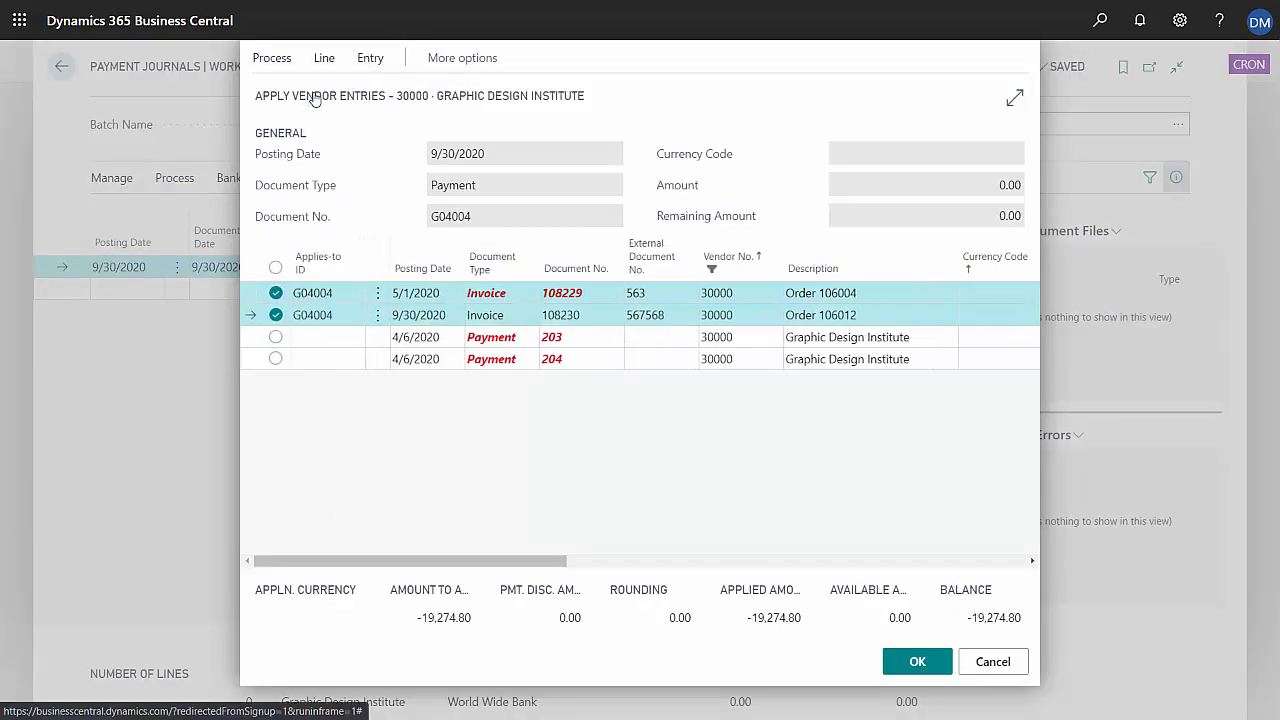
- Apply the 19,274.80 payment to both invoices and set Bank Payment Type to Computer Check
click(916, 661)
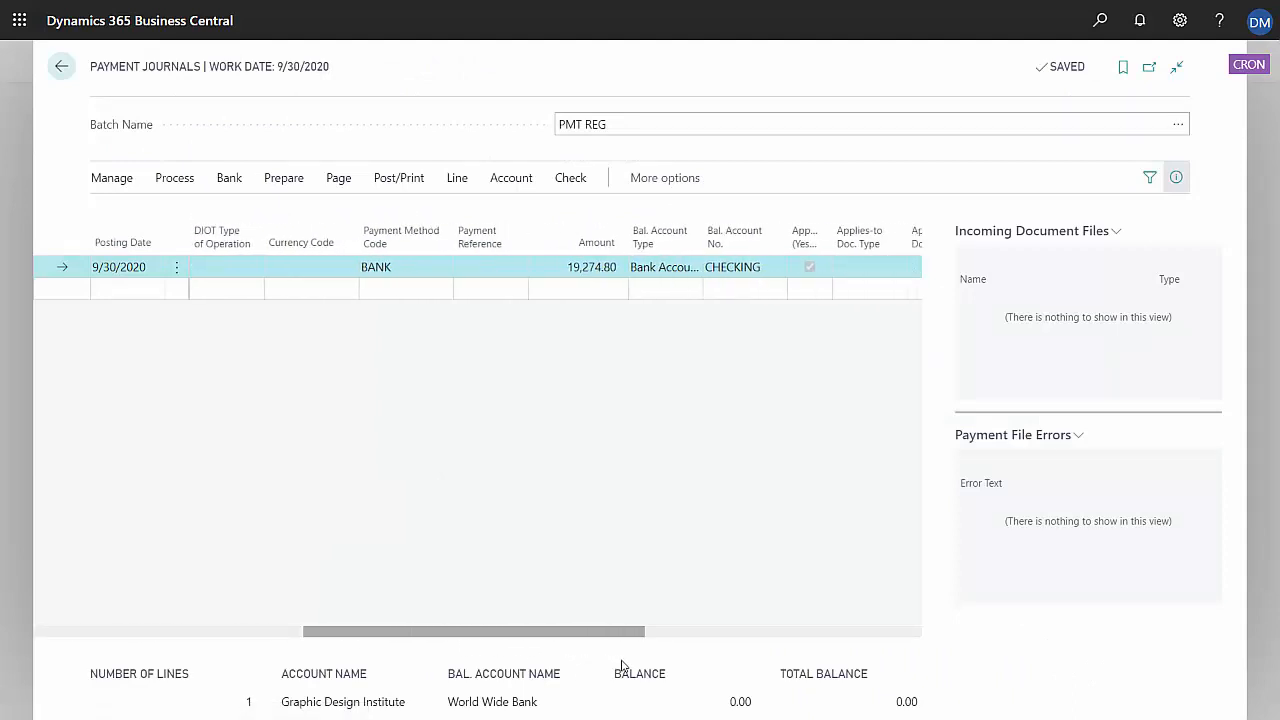
scroll(right, 3)
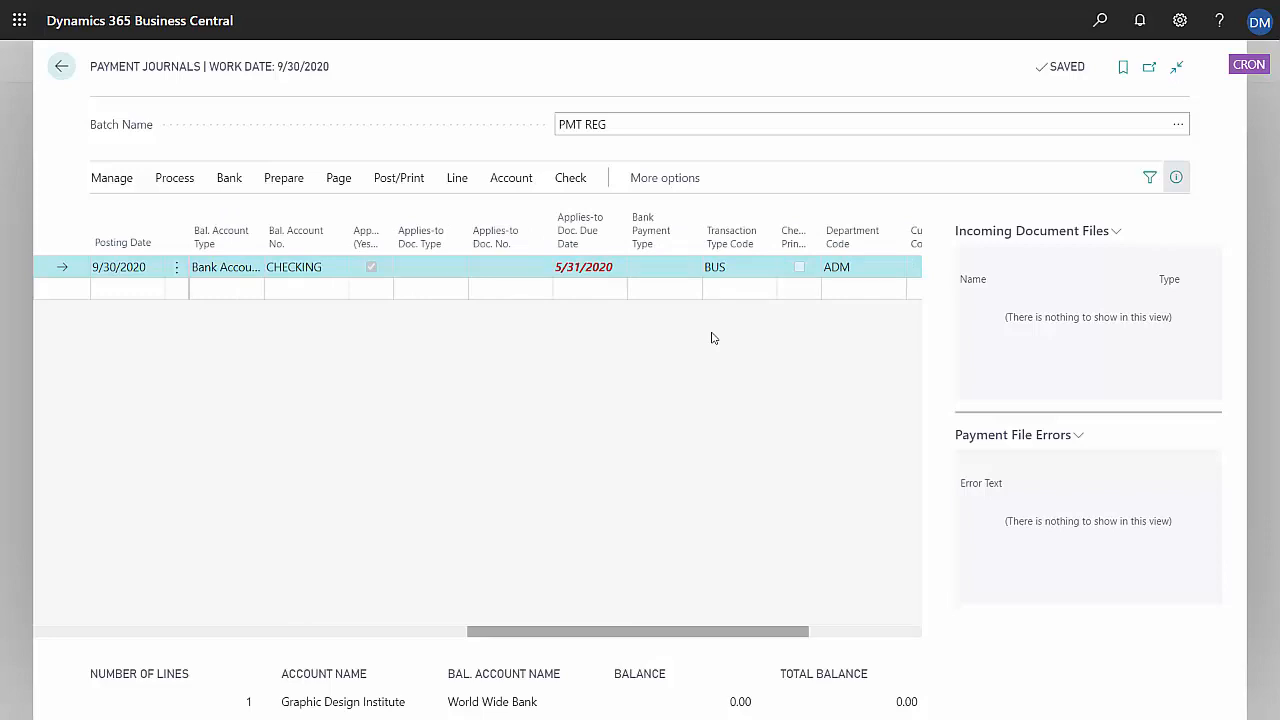
click(694, 267)
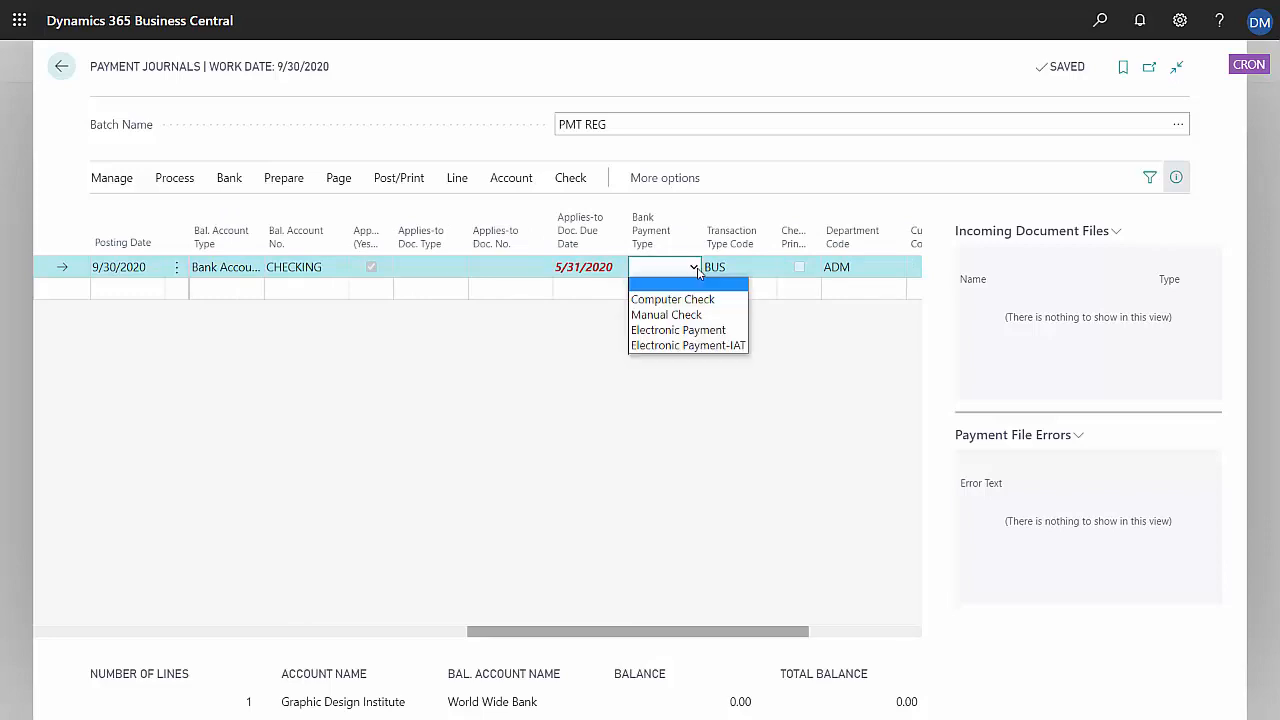
mouse_move(672, 299)
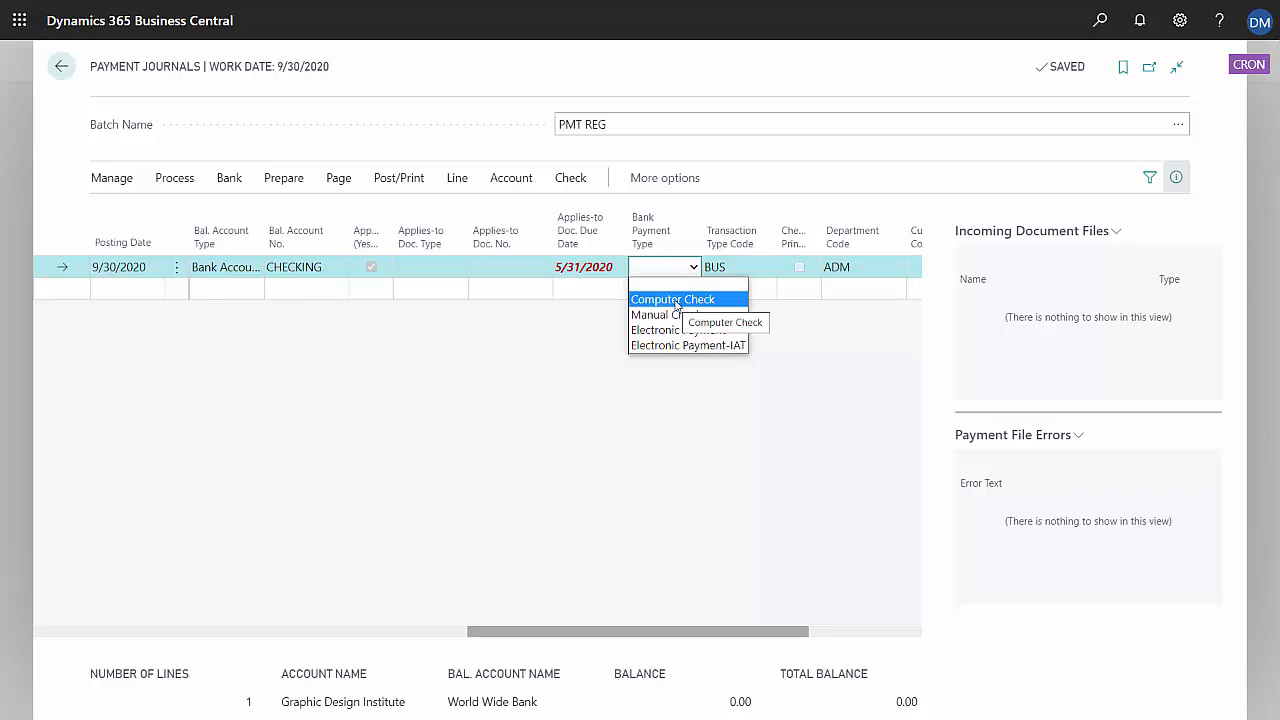
click(672, 299)
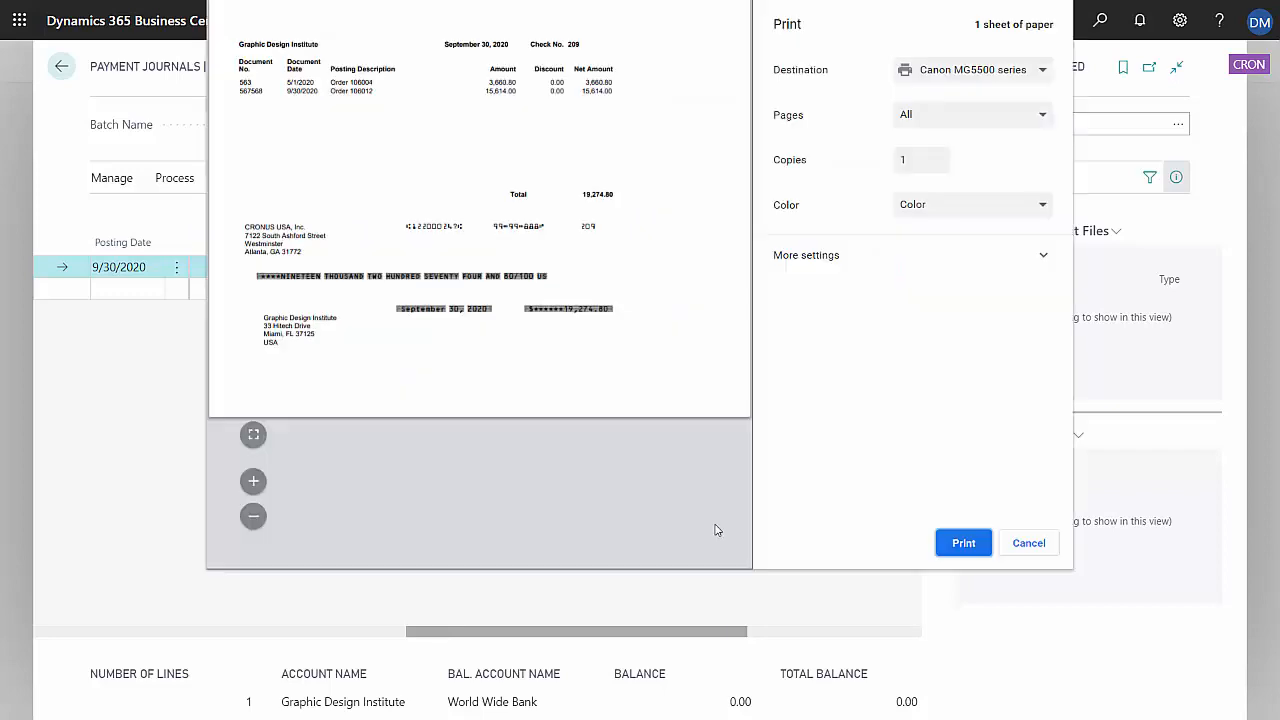
mouse_move(687, 434)
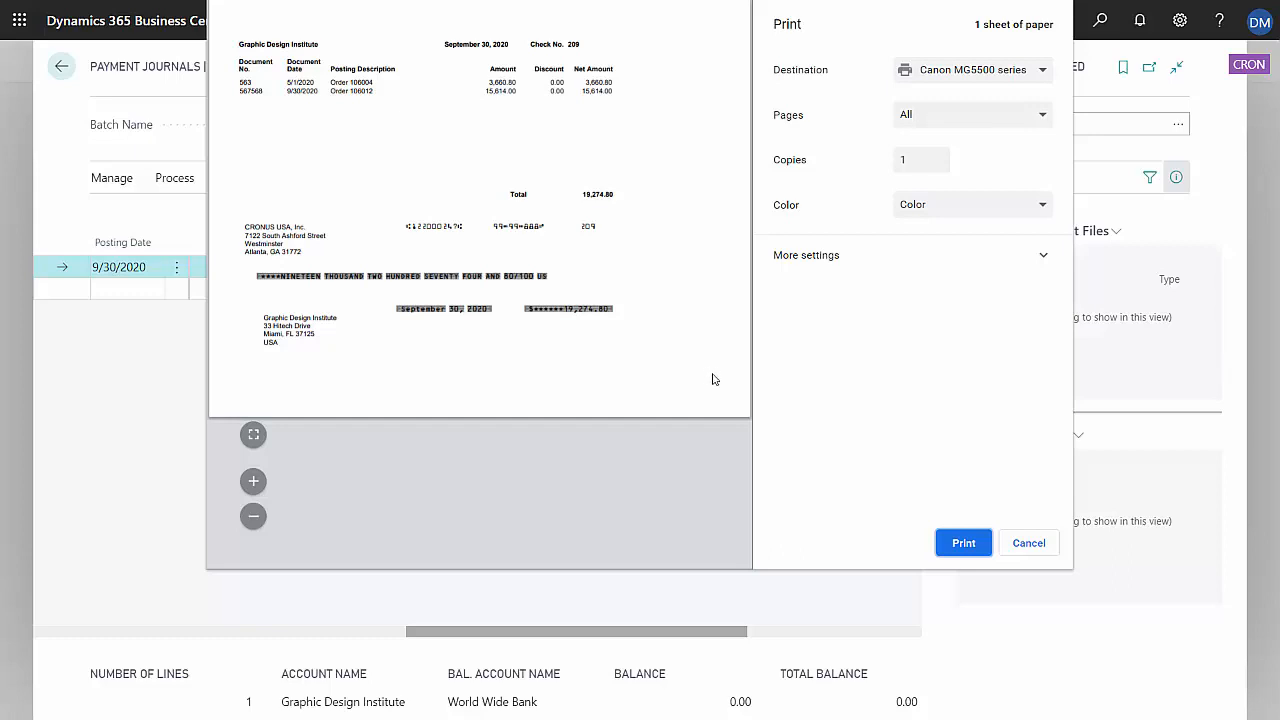
mouse_move(1028, 543)
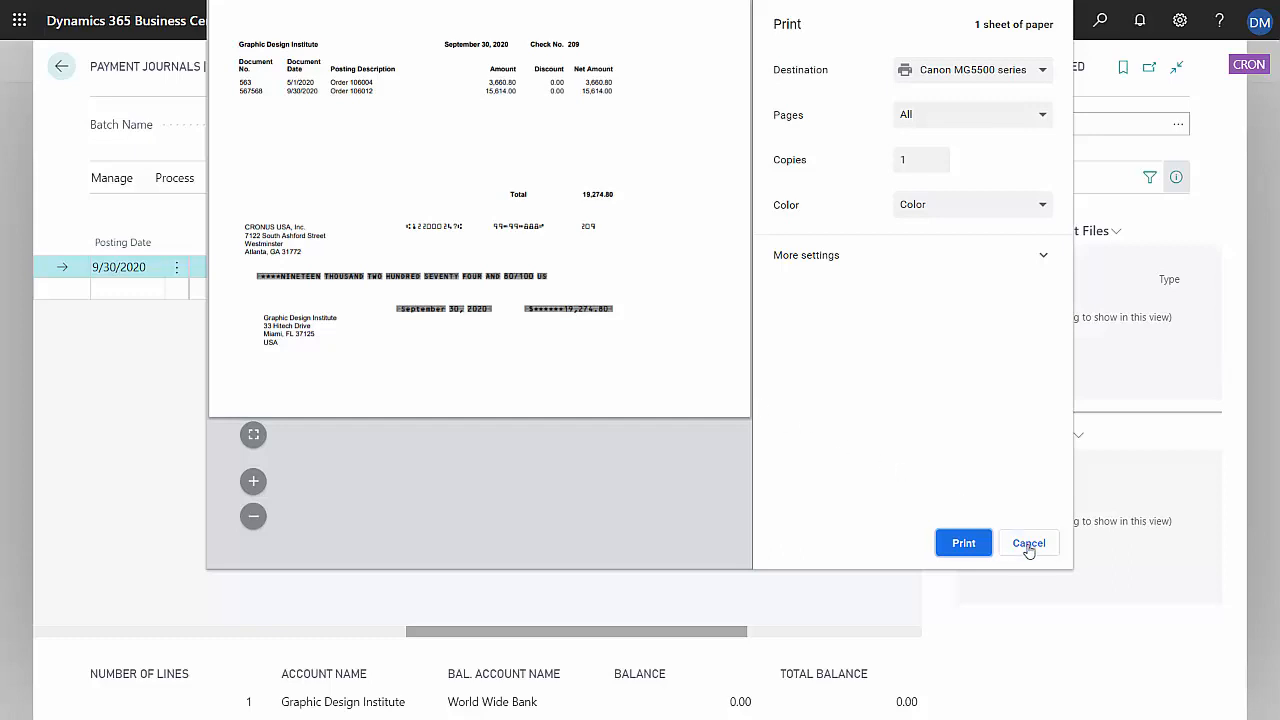
- Cancel printing check 209 after the preview, leaving the journal line marked printed
click(1028, 543)
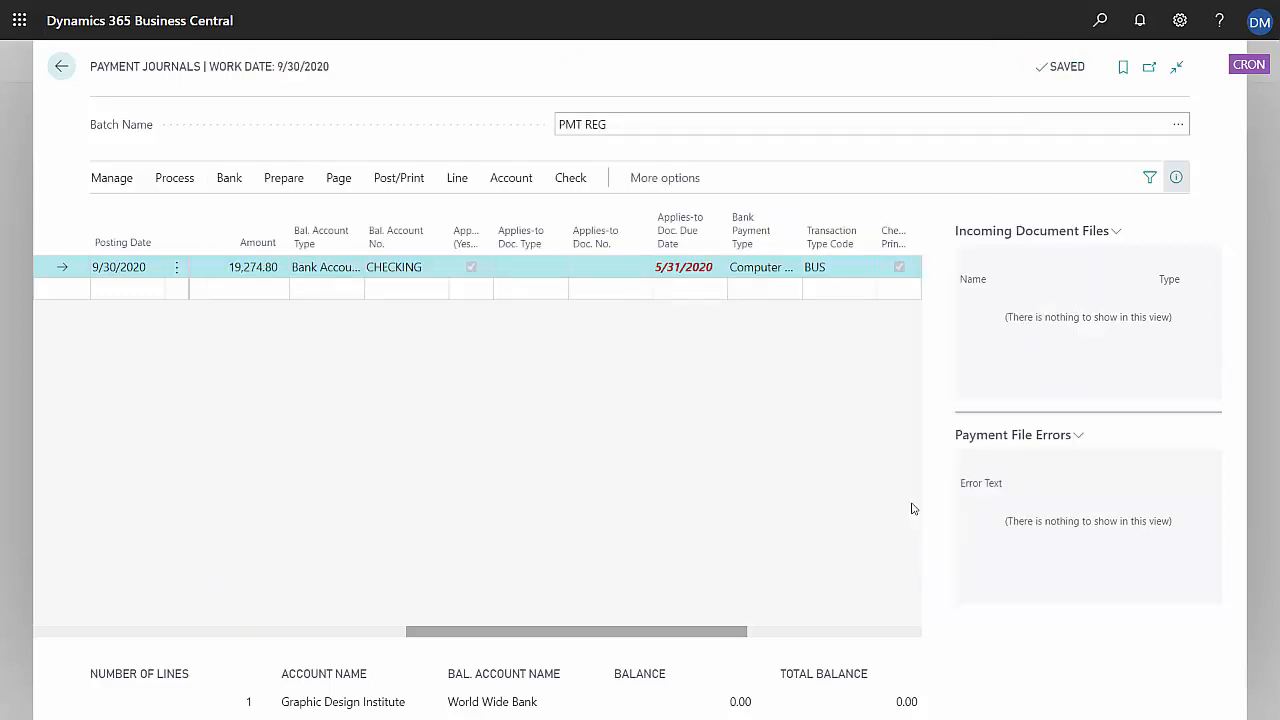
click(250, 267)
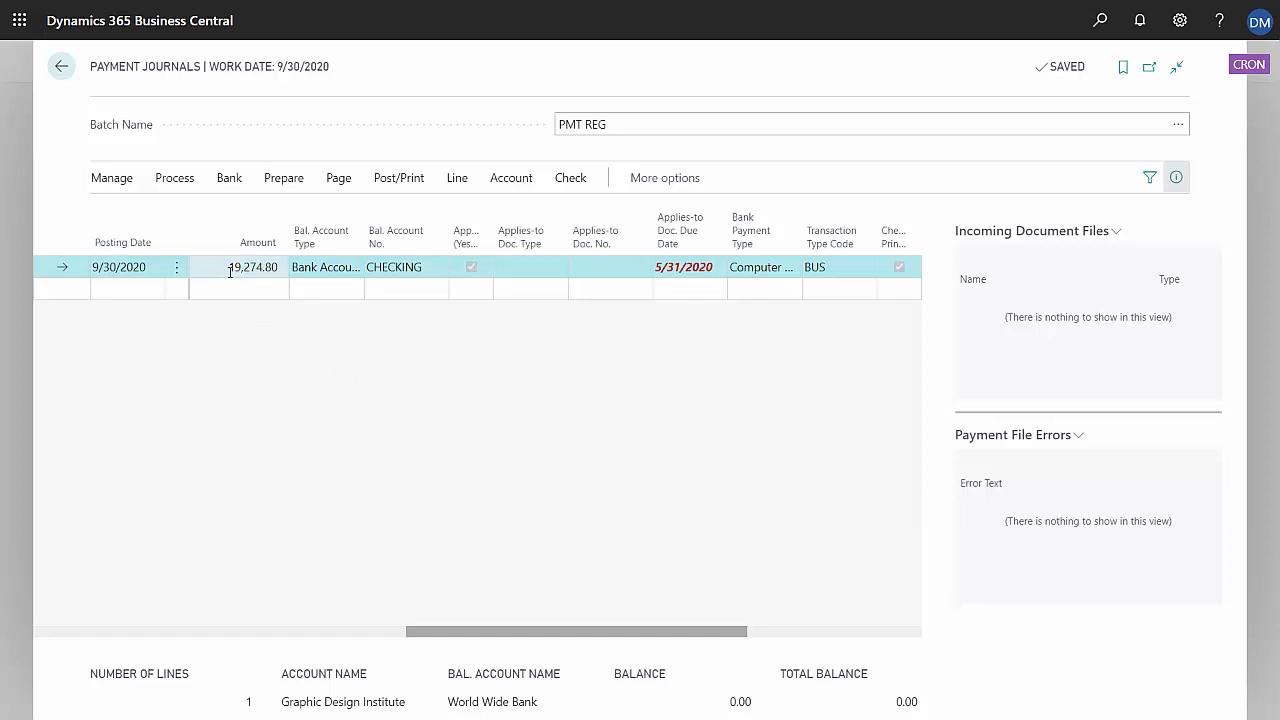